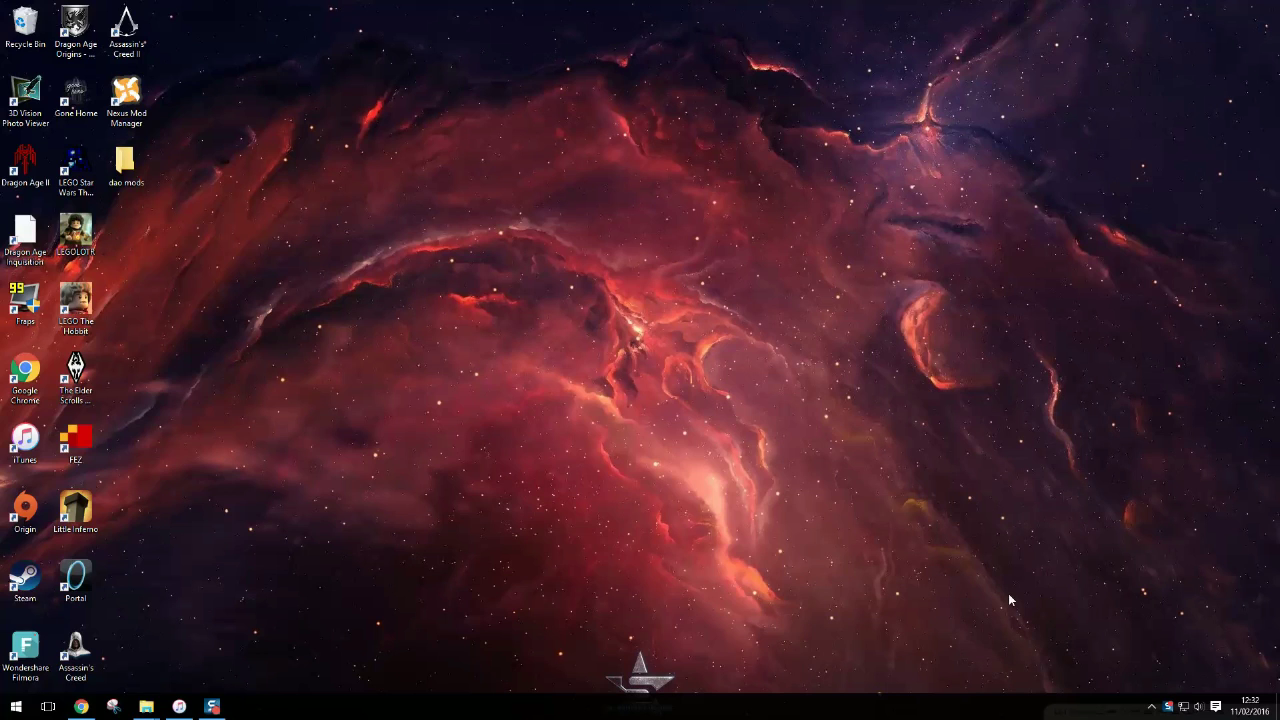
{"action": "mouse_move", "coordinate": [864, 598]}
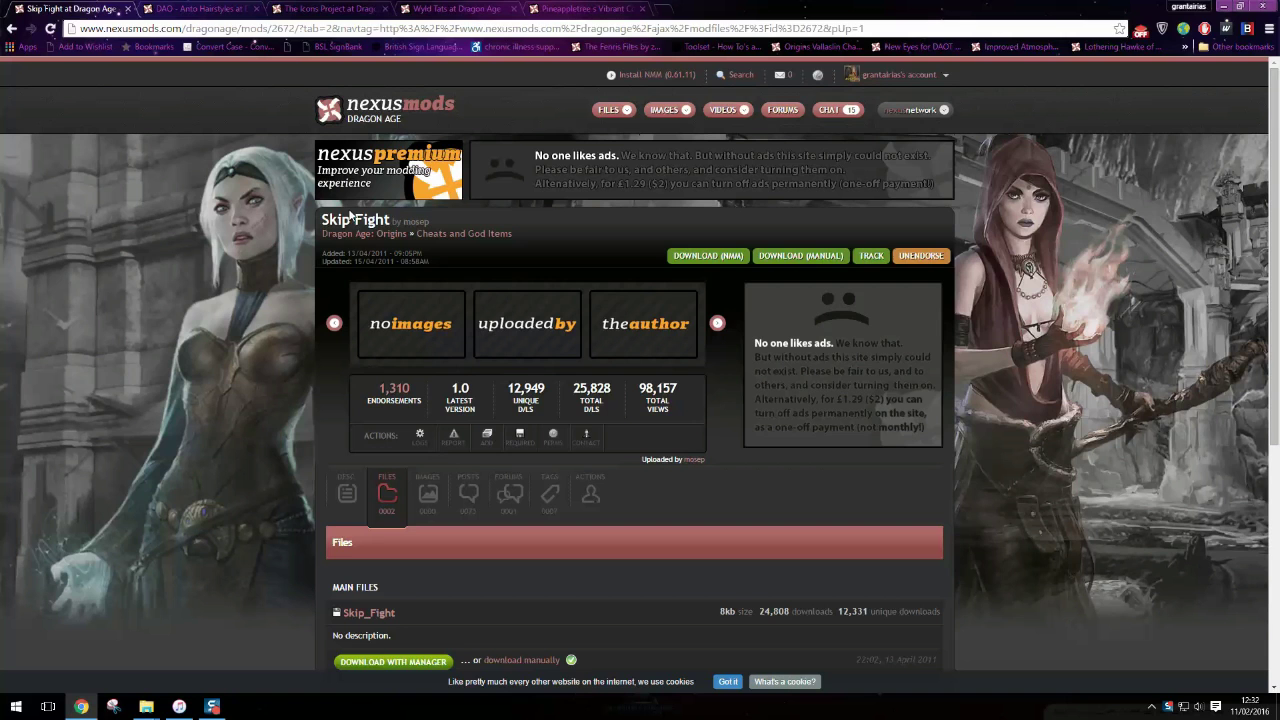
Step: Download the Skip_Fight mod file manually from its Nexus Mods Files page
{"action": "scroll", "scroll_direction": "down", "scroll_amount": 3}
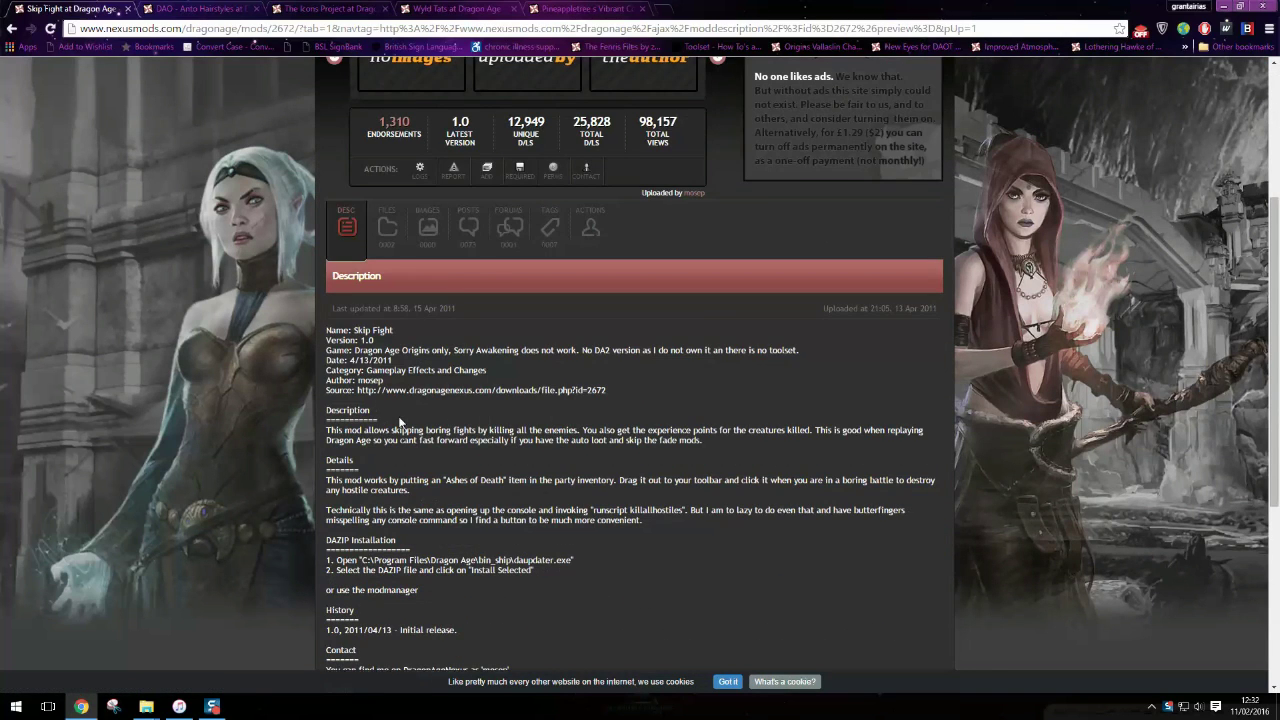
{"action": "left_click", "coordinate": [388, 228]}
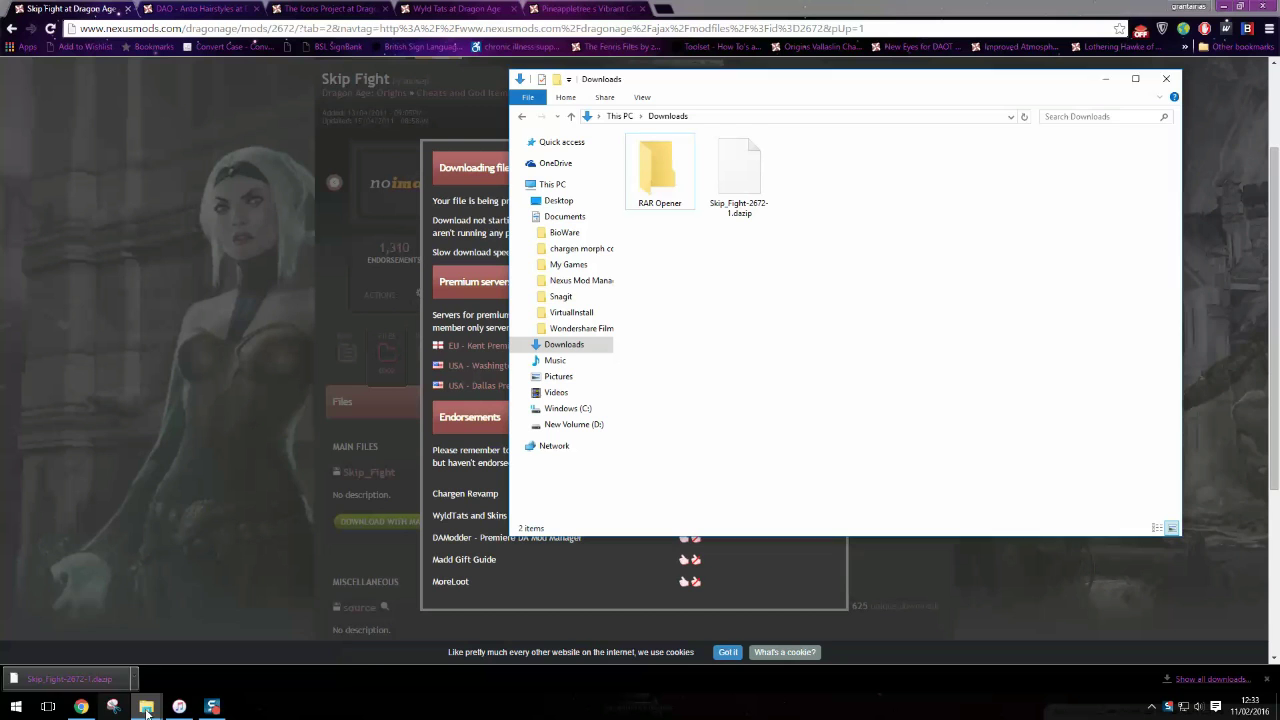
Step: Navigate into Documents\BioWare\Dragon Age\Packages\Core toward the Override folder
{"action": "left_click", "coordinate": [112, 708]}
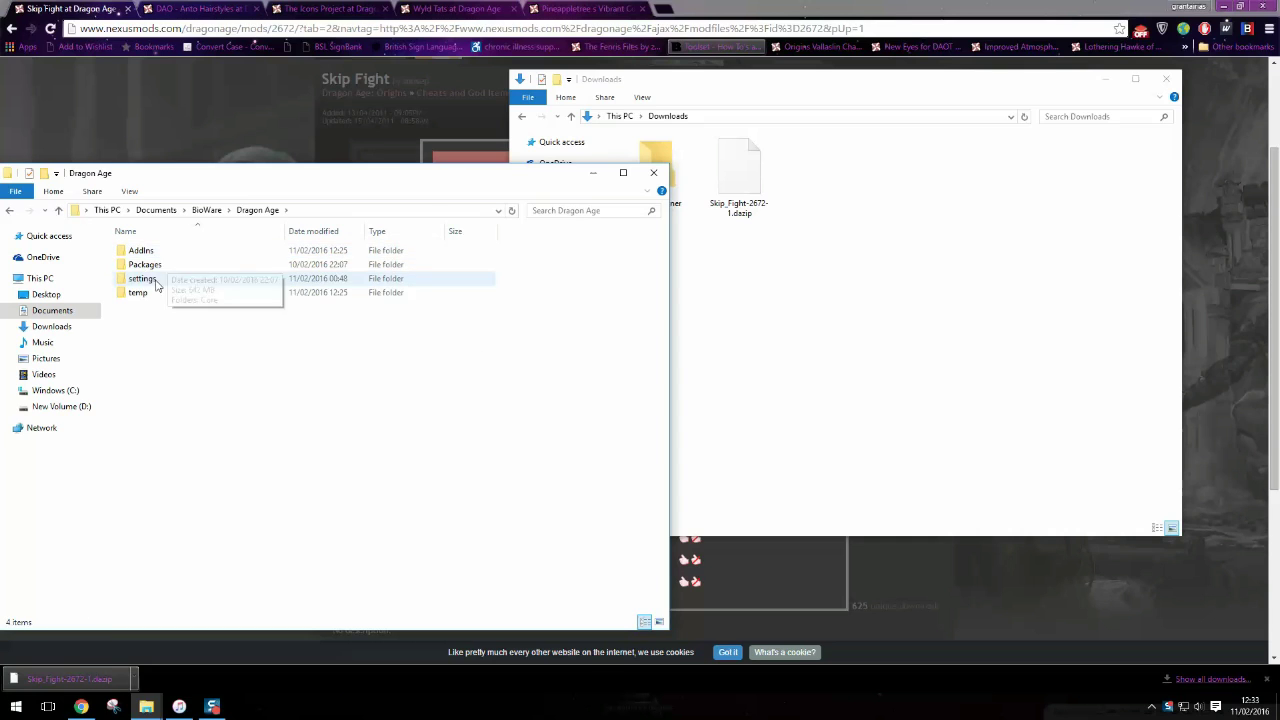
{"action": "double_click", "coordinate": [144, 264]}
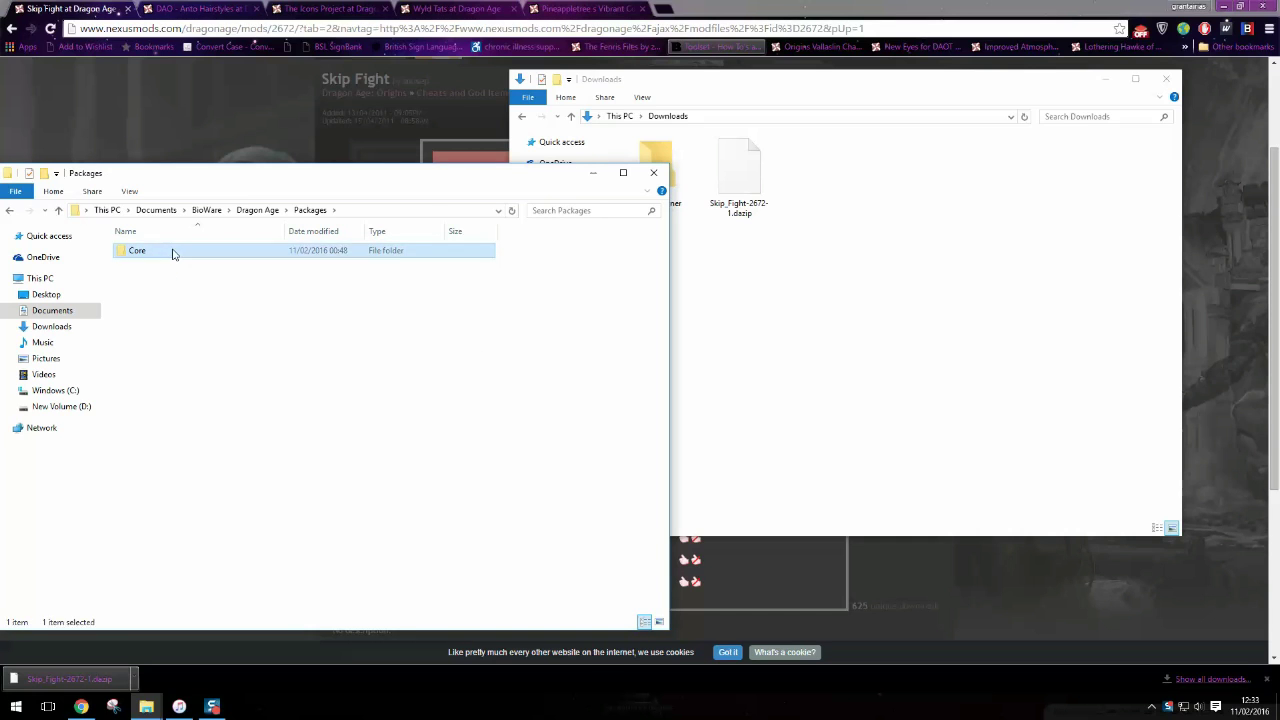
{"action": "double_click", "coordinate": [136, 250]}
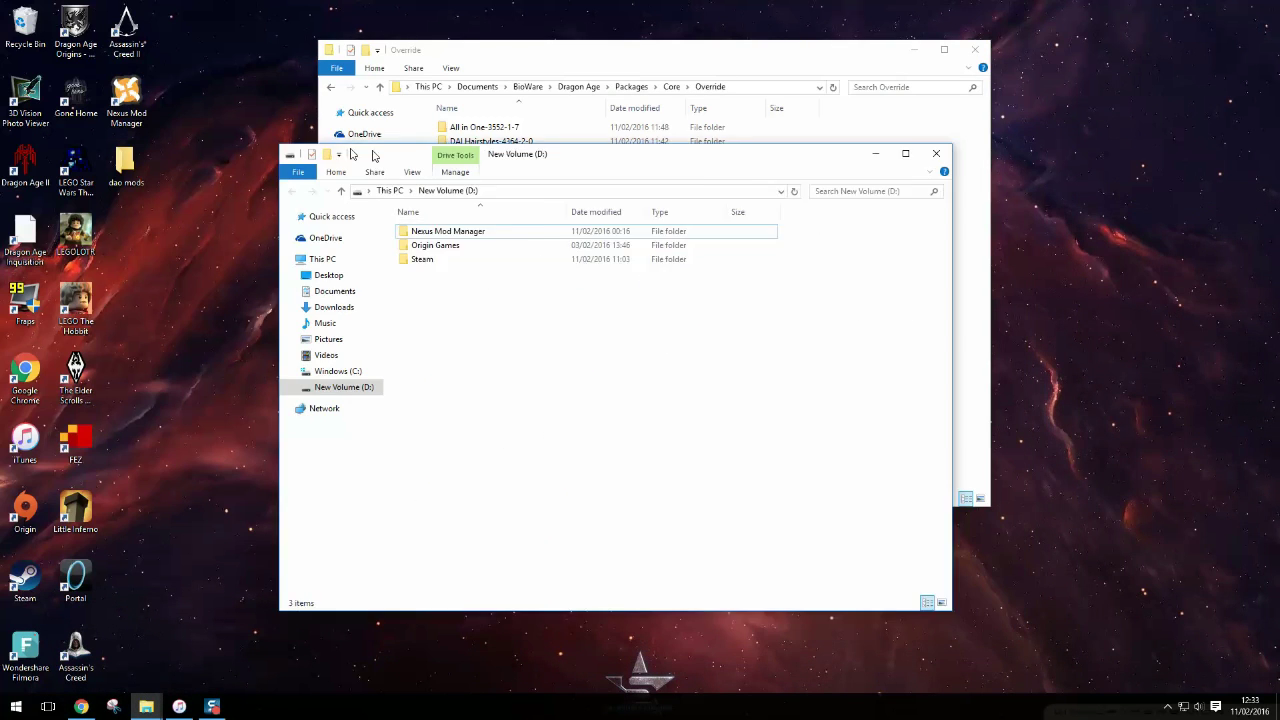
Step: Browse D:\Steam\steamapps\common\Dragon Age Ultimate Edition into the bin_ship folder
{"action": "double_click", "coordinate": [420, 260]}
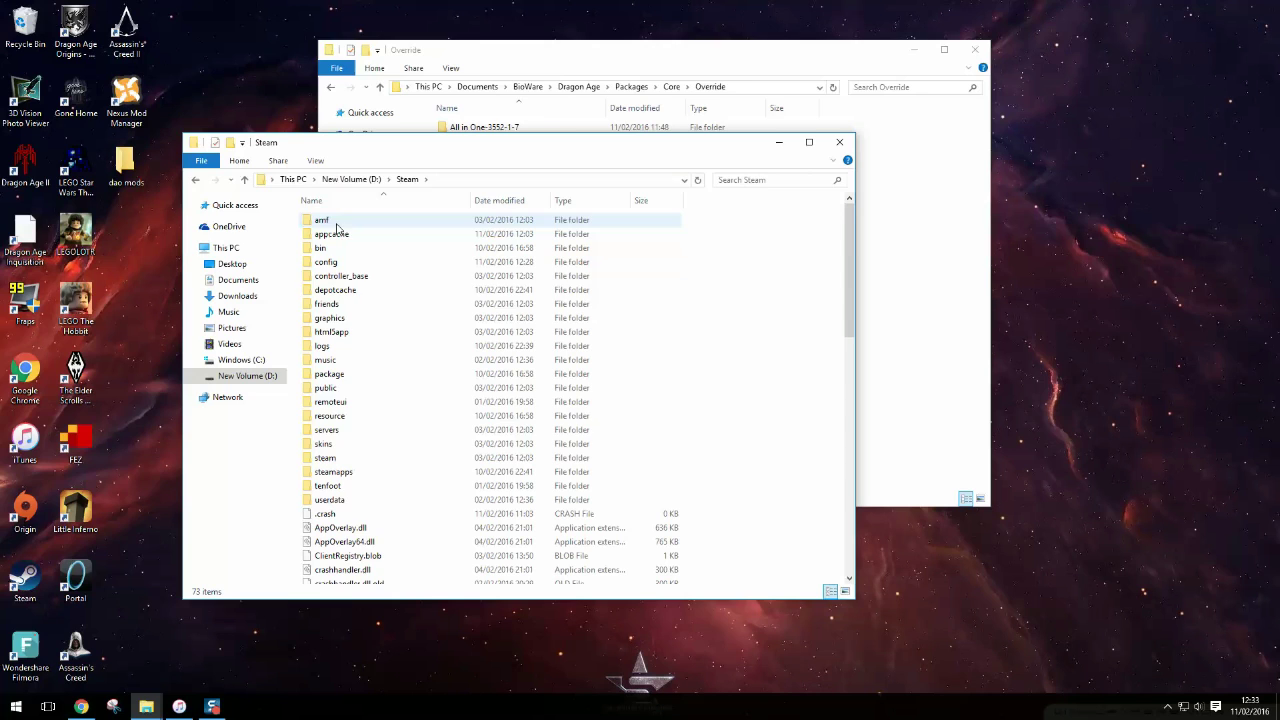
{"action": "double_click", "coordinate": [332, 472]}
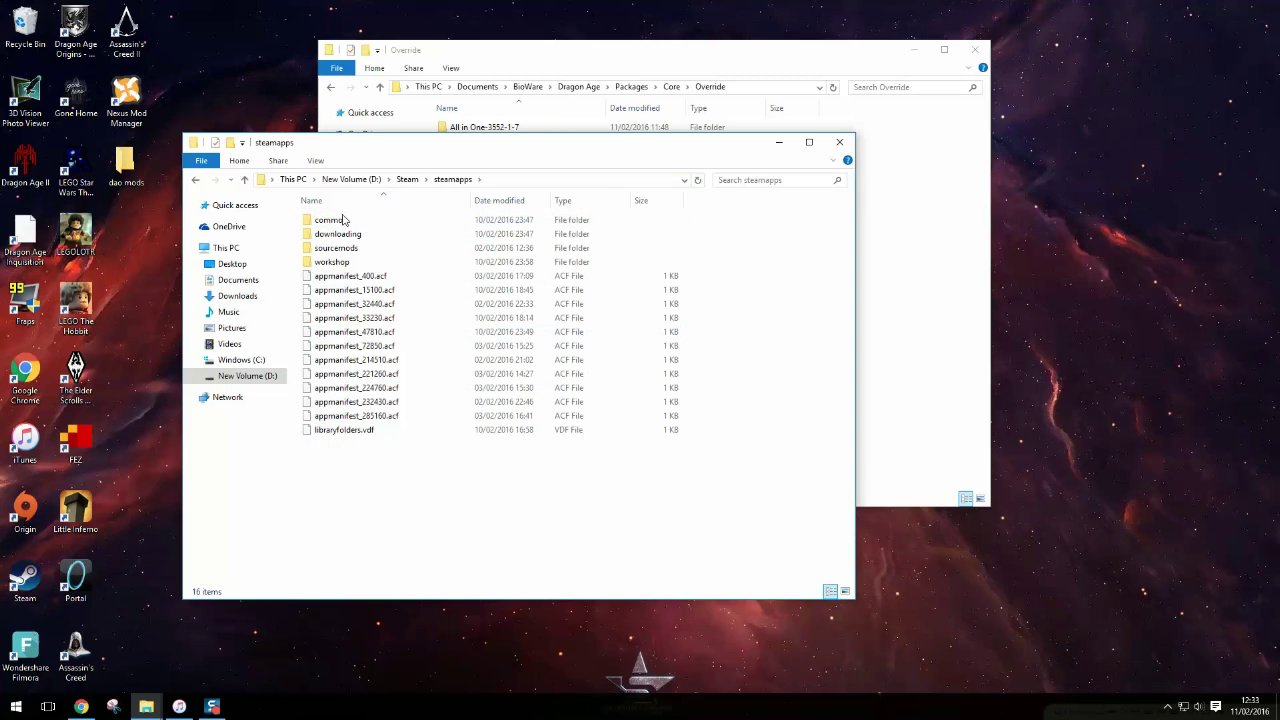
{"action": "double_click", "coordinate": [328, 220]}
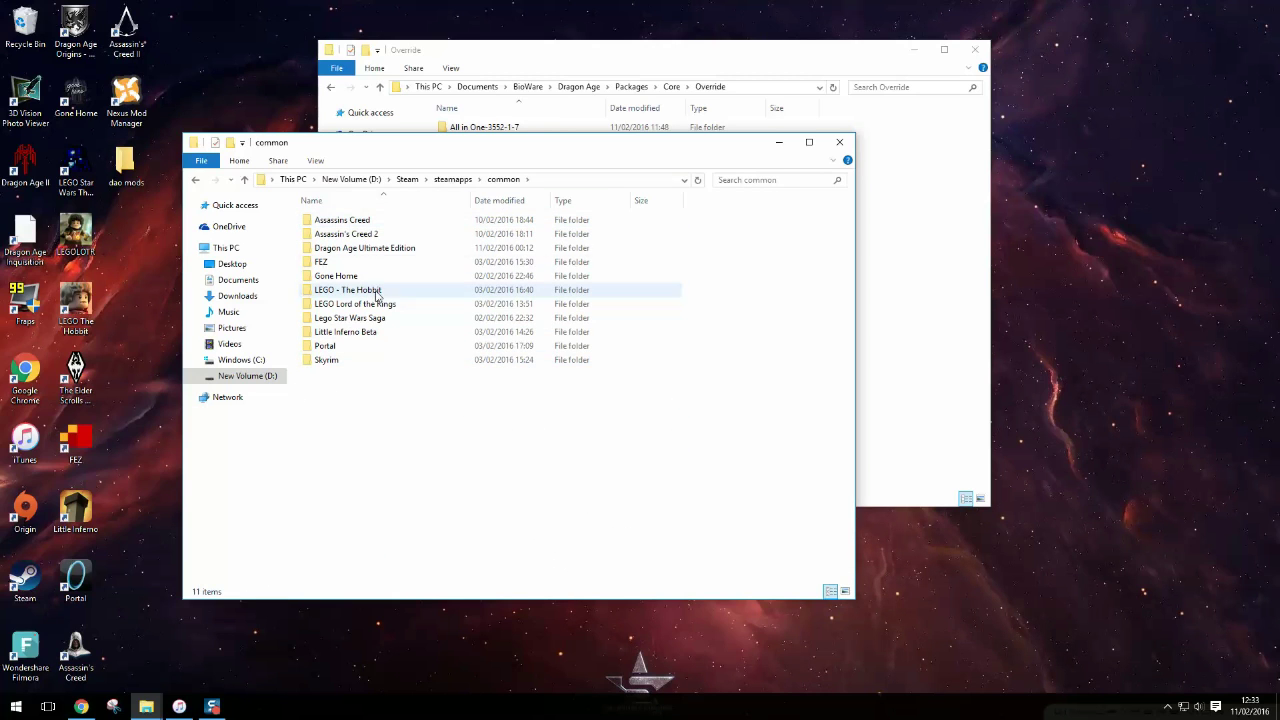
{"action": "double_click", "coordinate": [364, 248]}
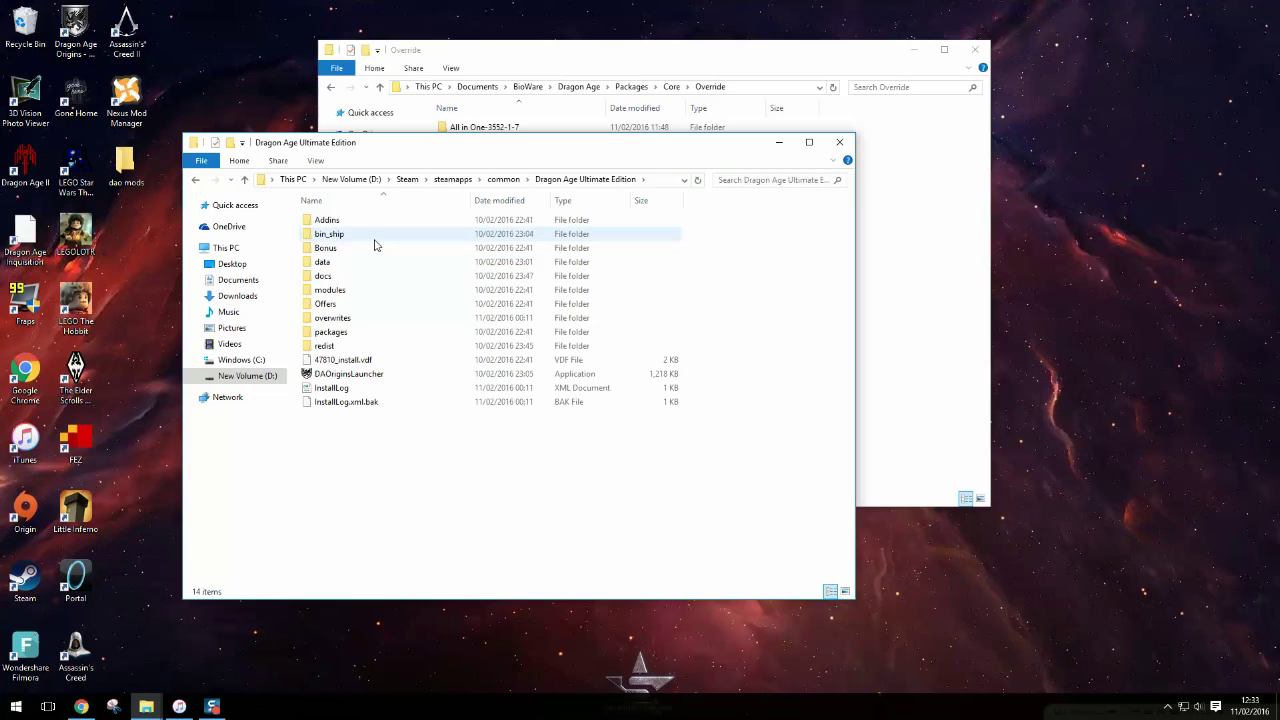
{"action": "double_click", "coordinate": [328, 232]}
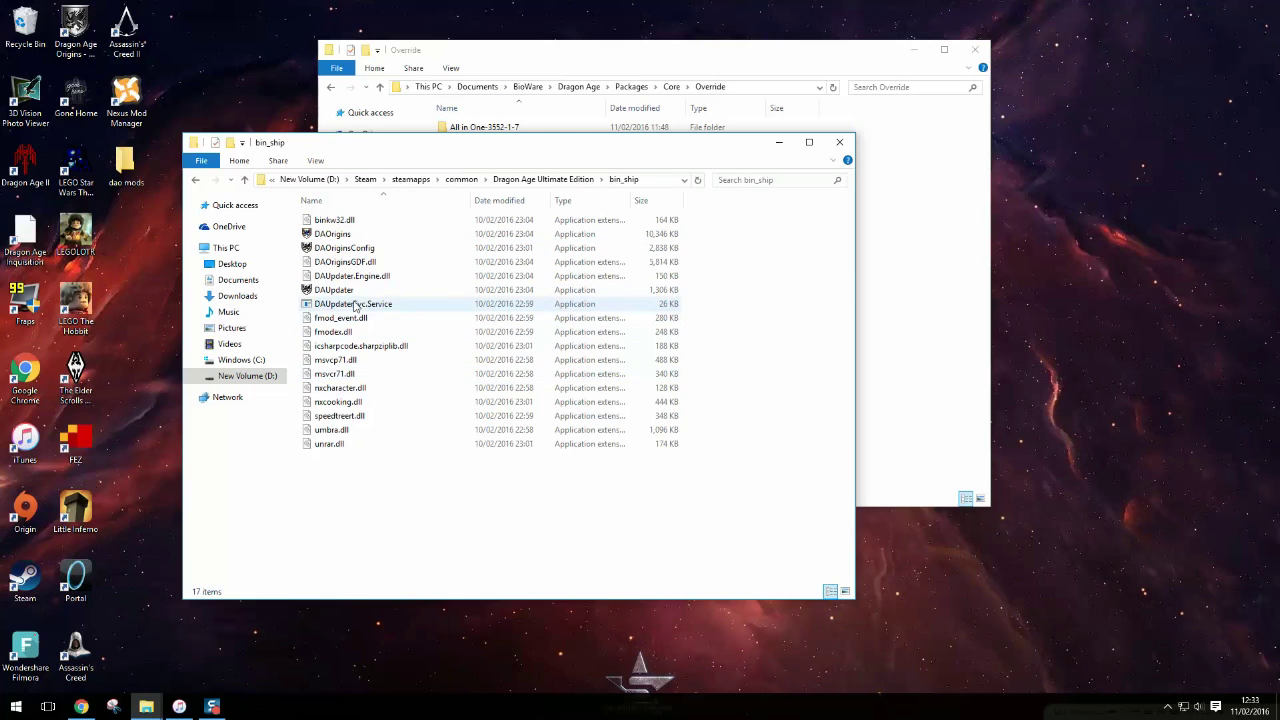
Step: Launch DAUpdater from the bin_ship folder
{"action": "left_click", "coordinate": [334, 290]}
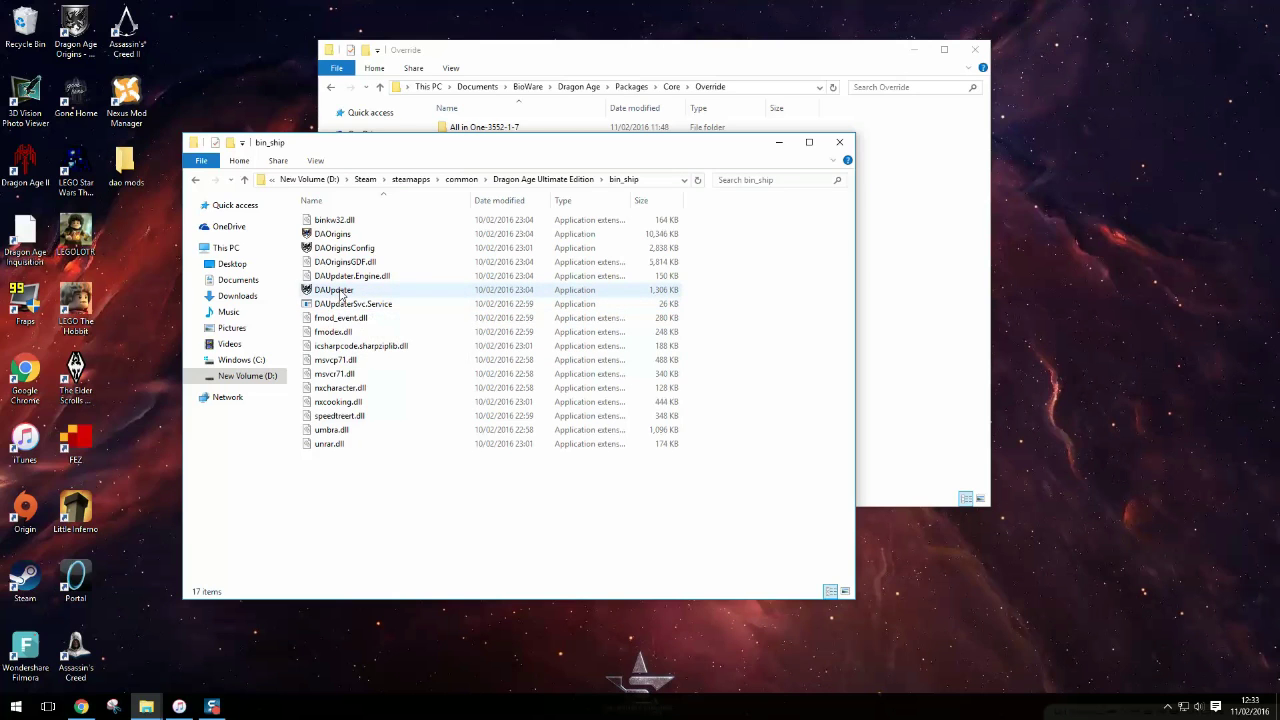
{"action": "mouse_move", "coordinate": [336, 290]}
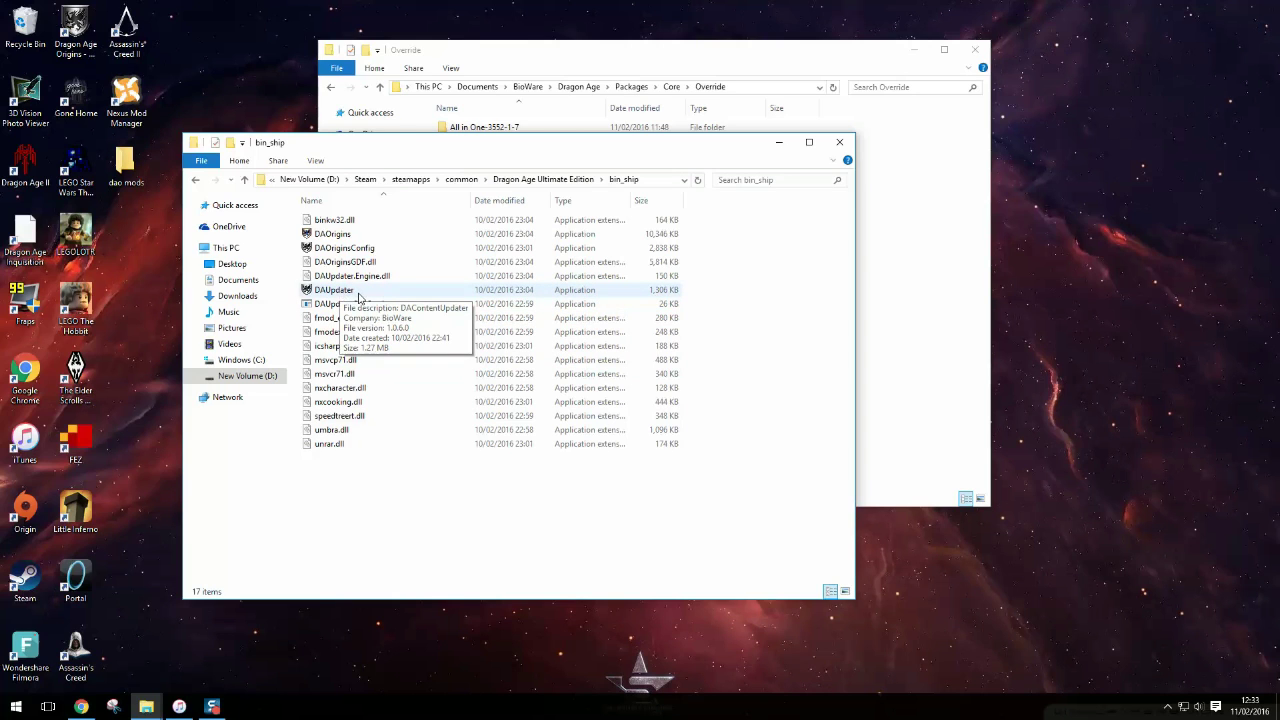
{"action": "left_click", "coordinate": [334, 290]}
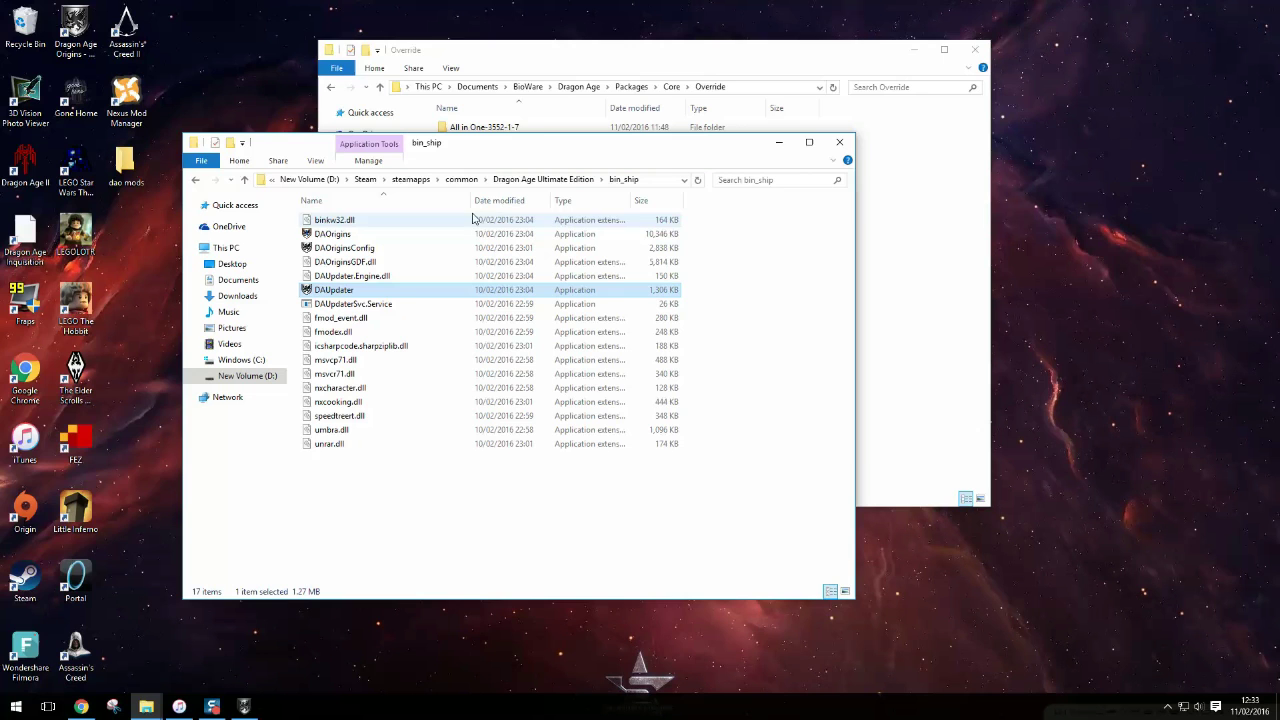
{"action": "double_click", "coordinate": [334, 288]}
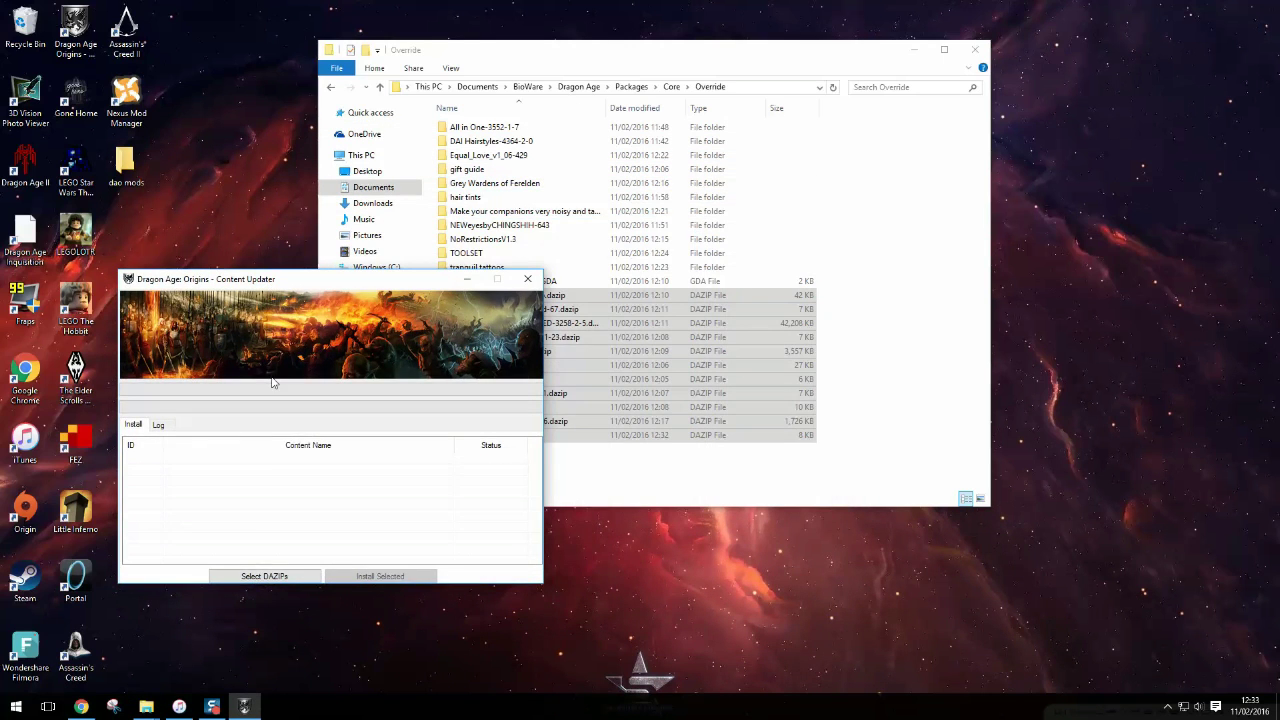
{"action": "mouse_move", "coordinate": [296, 560]}
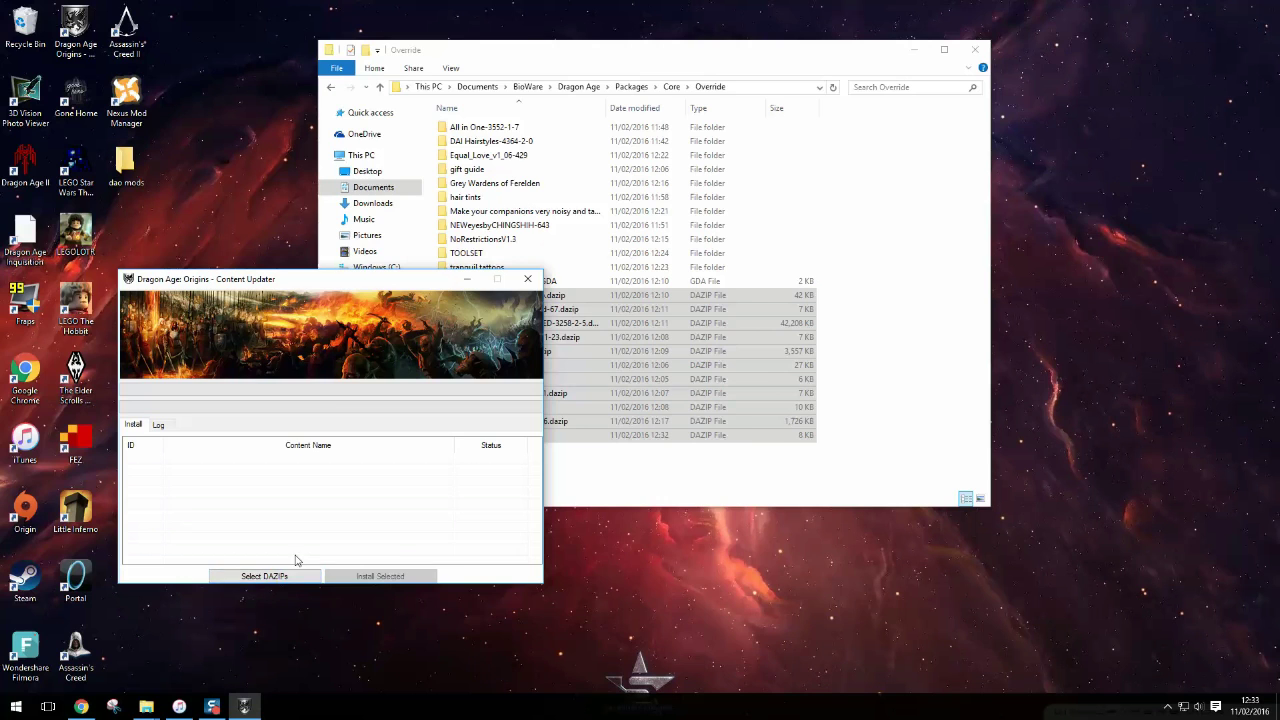
Step: Install the Skip_Fight-2672-1.dazip package from Override, then close the updater
{"action": "left_click", "coordinate": [264, 576]}
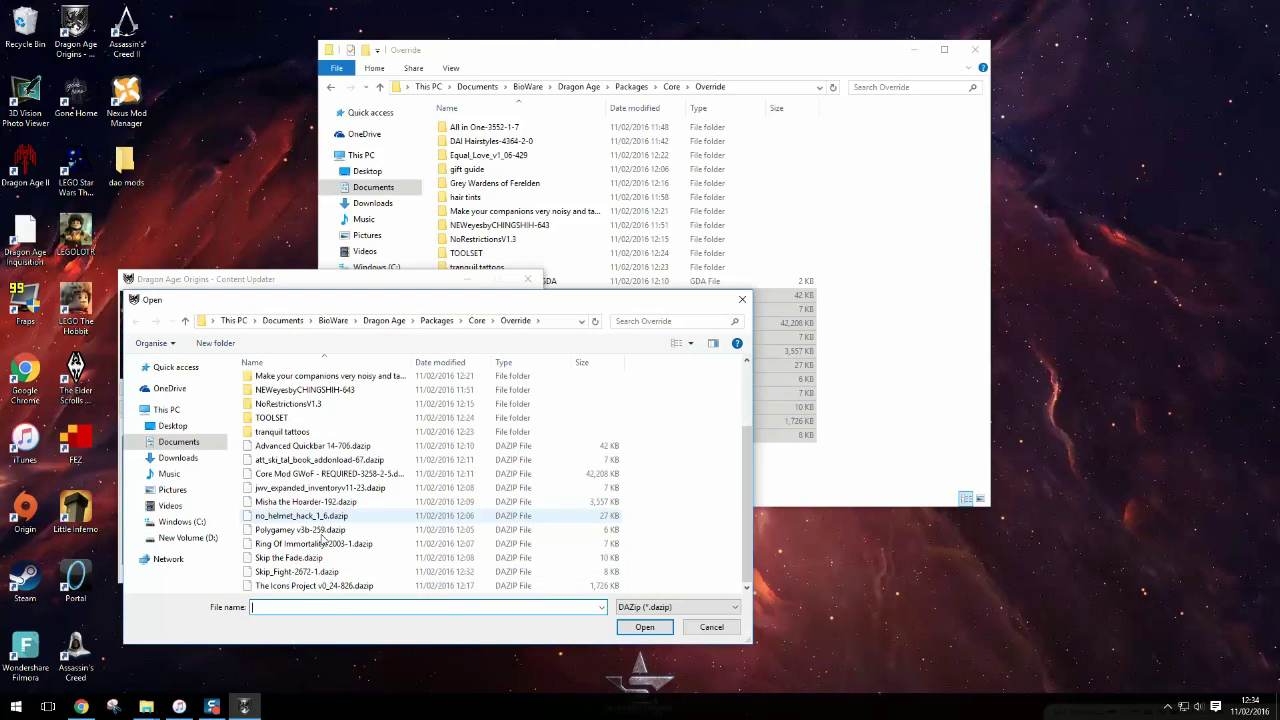
{"action": "left_click", "coordinate": [296, 572]}
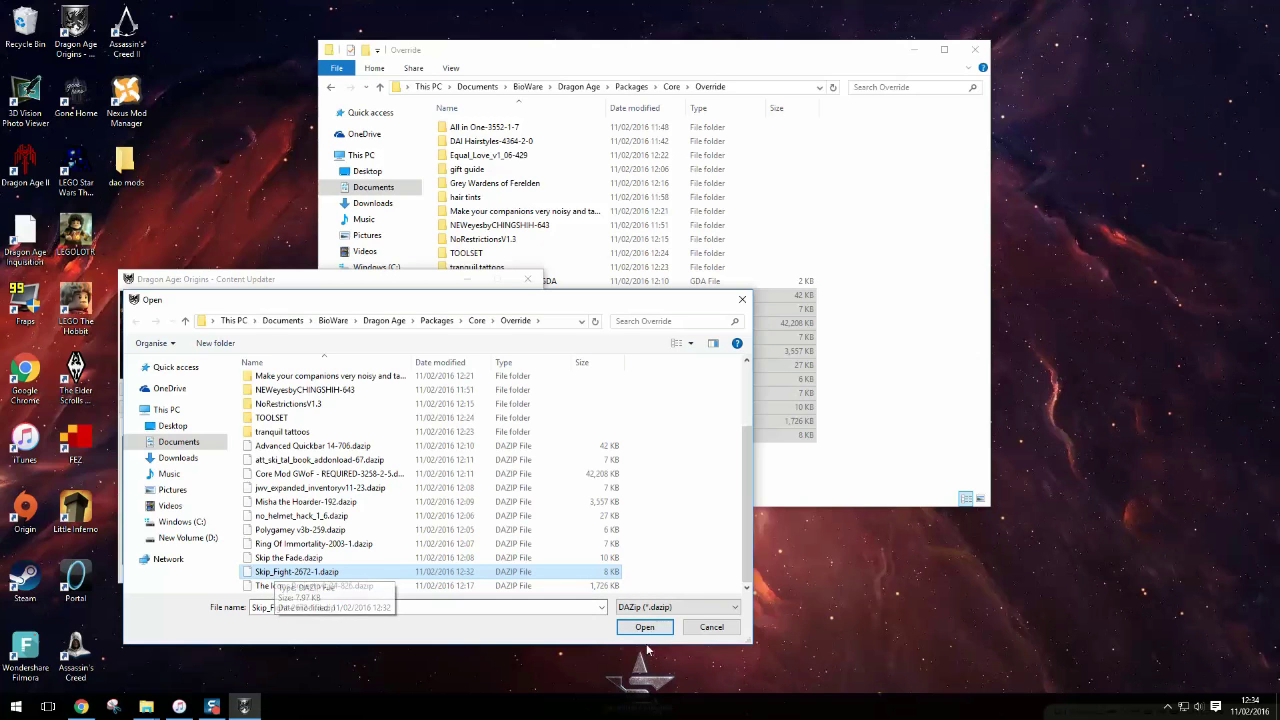
{"action": "left_click", "coordinate": [644, 628]}
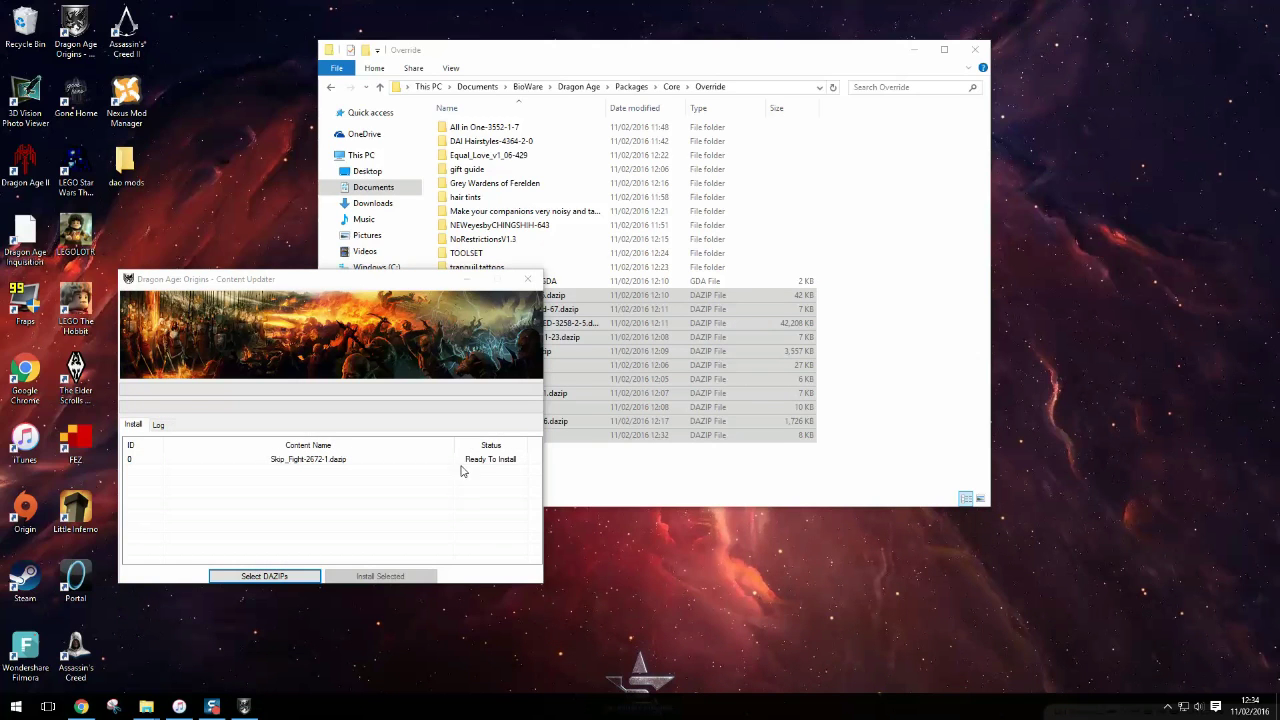
{"action": "mouse_move", "coordinate": [512, 468]}
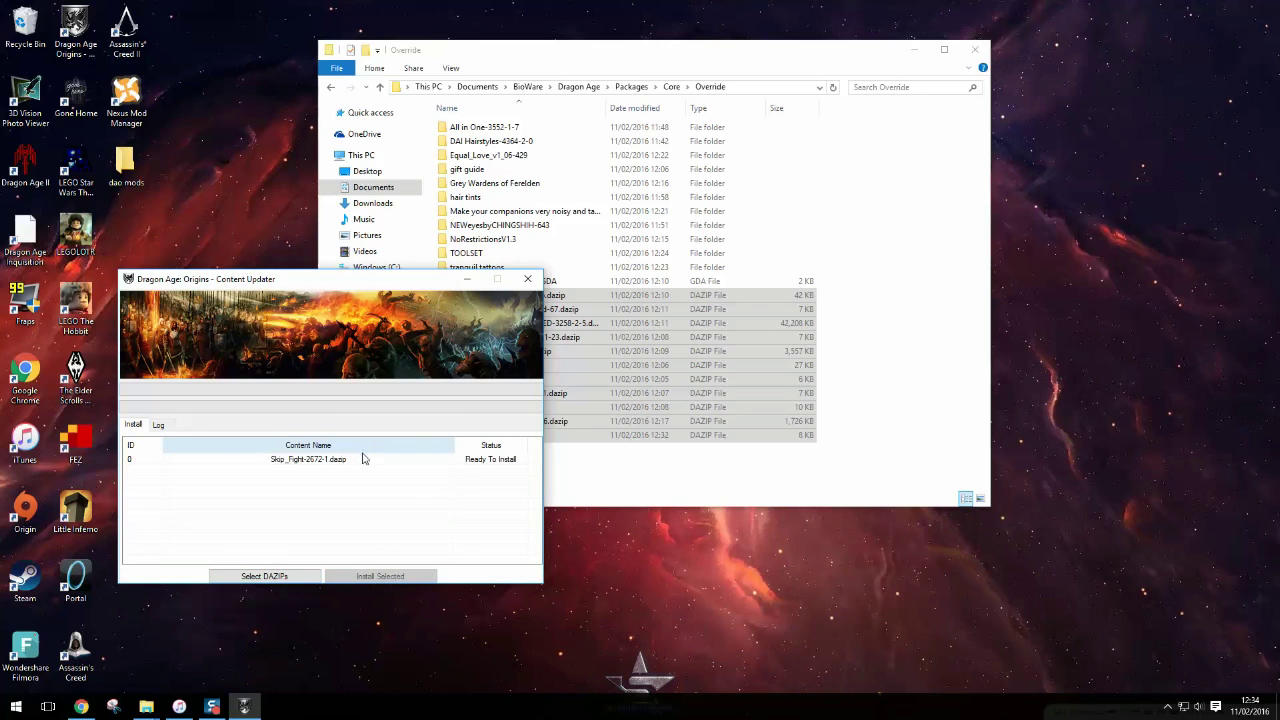
{"action": "left_click", "coordinate": [380, 576]}
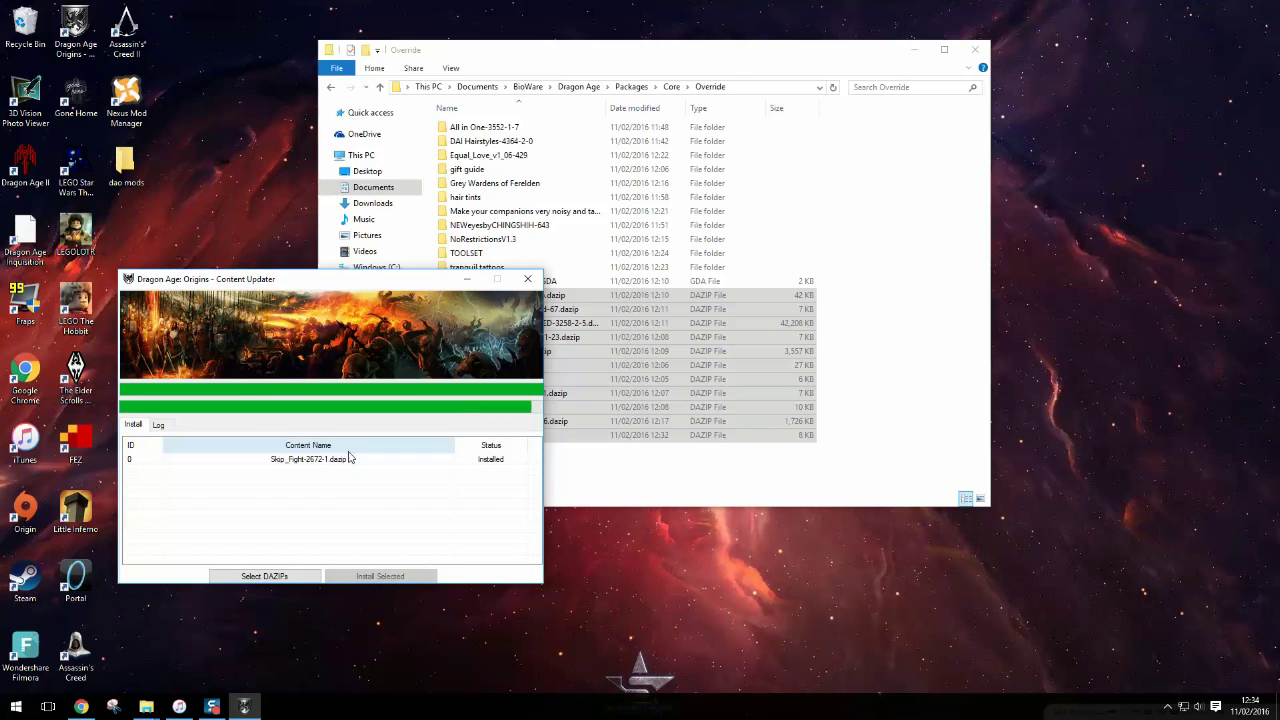
{"action": "left_click", "coordinate": [310, 458]}
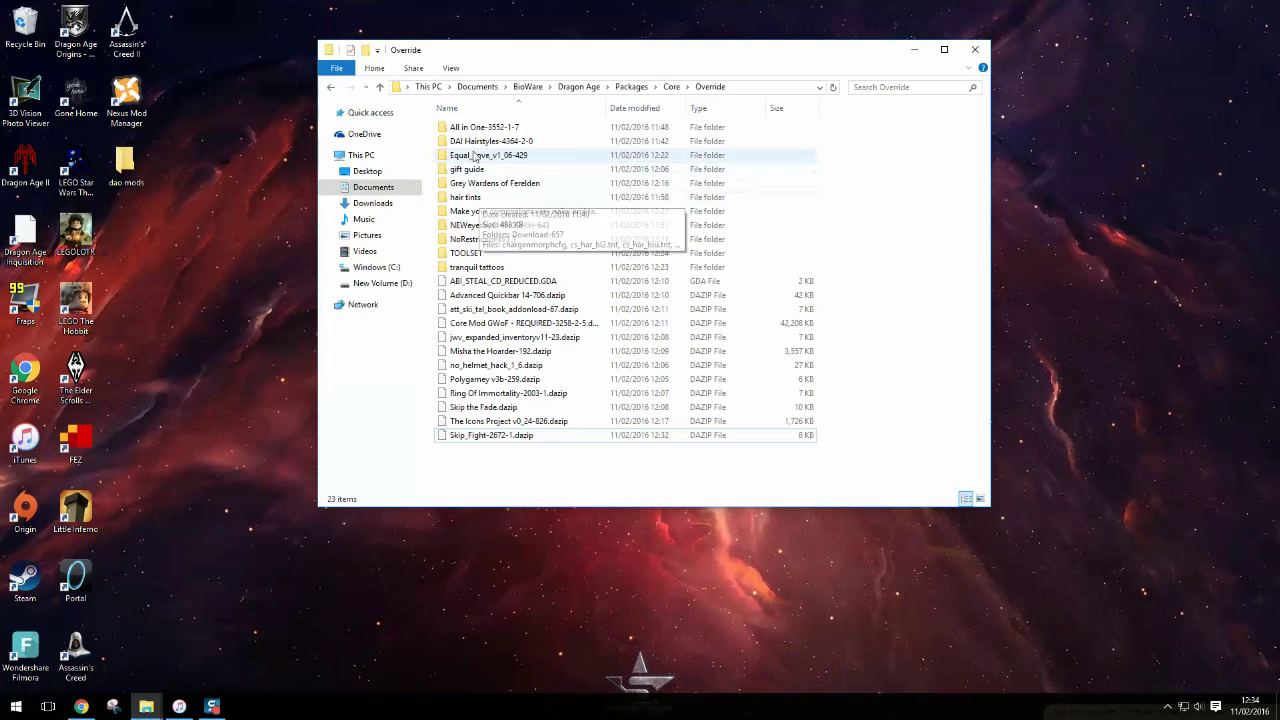
Step: Check the hairstyles folder, then run DA_CharGenMorphCompiler.exe from Documents\chargen morph compiler
{"action": "double_click", "coordinate": [492, 140]}
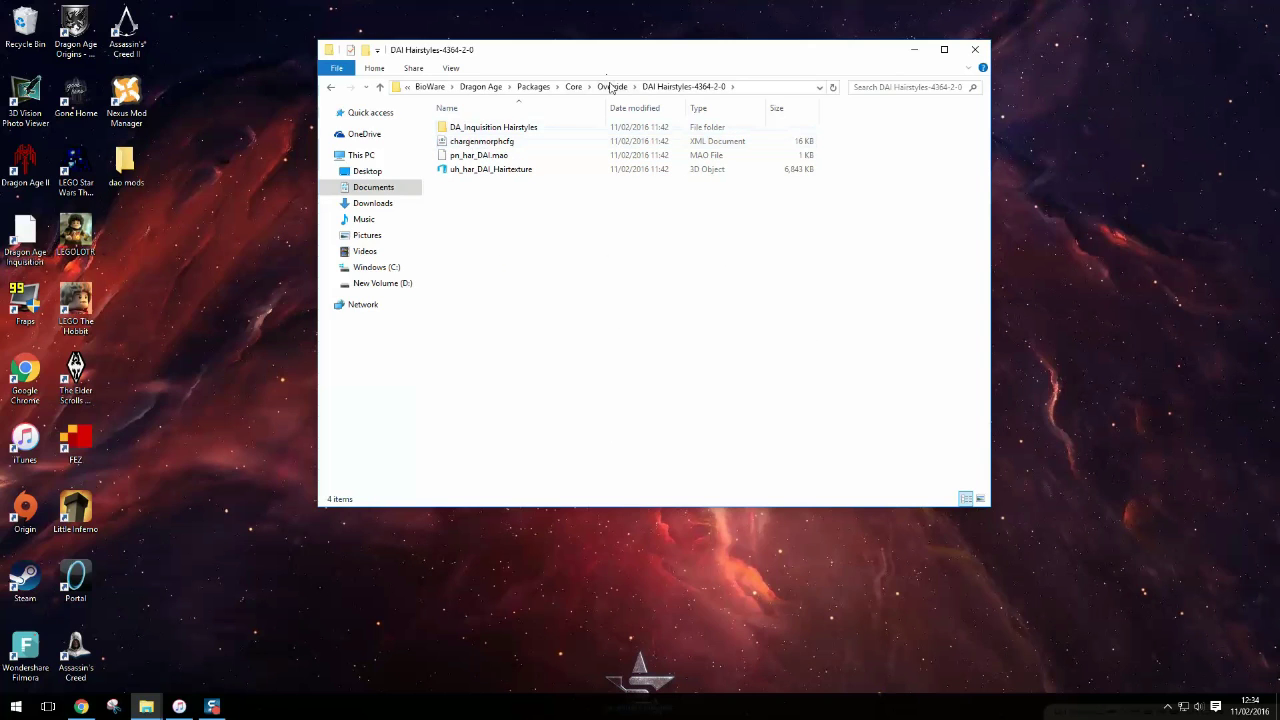
{"action": "left_click", "coordinate": [612, 86]}
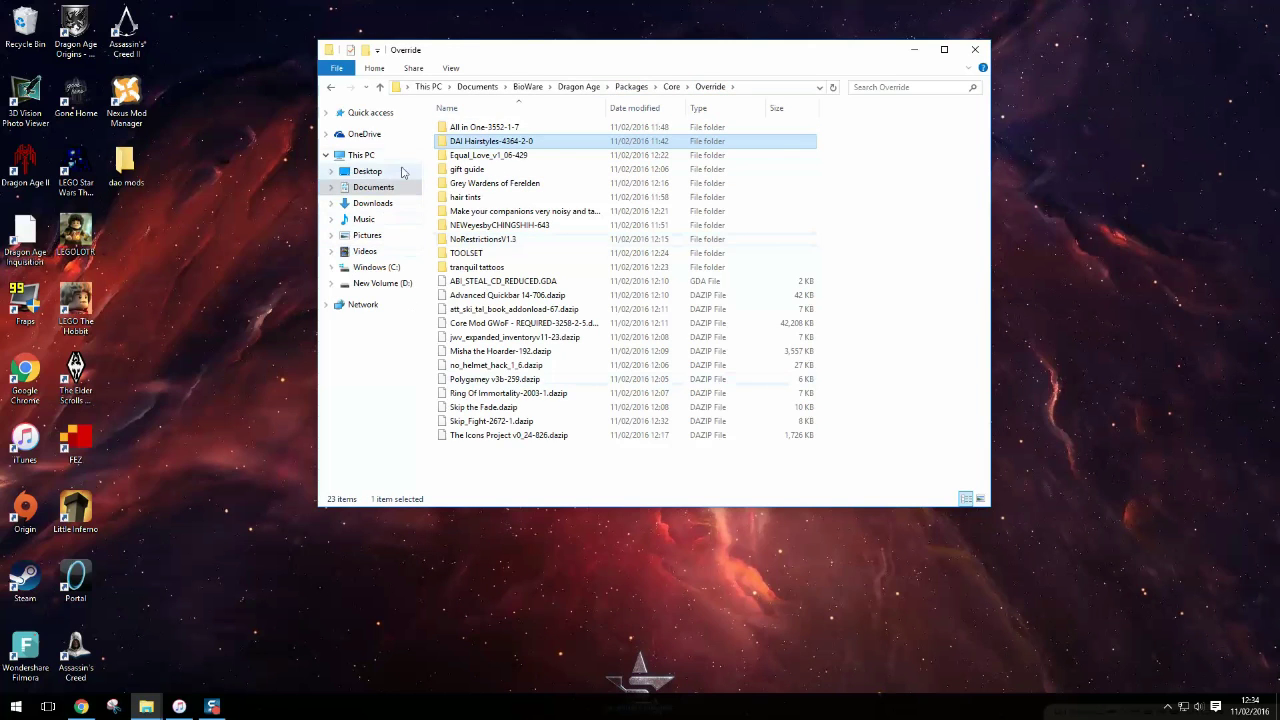
{"action": "left_click", "coordinate": [372, 204]}
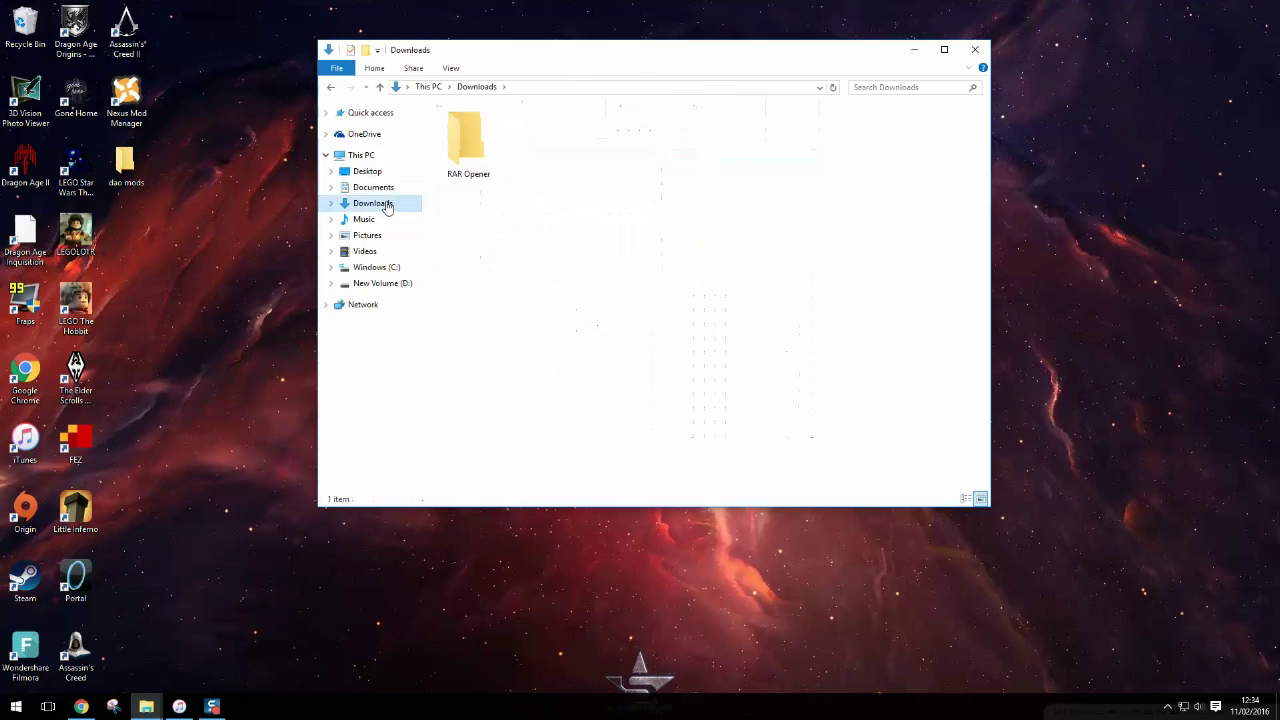
{"action": "left_click", "coordinate": [372, 188]}
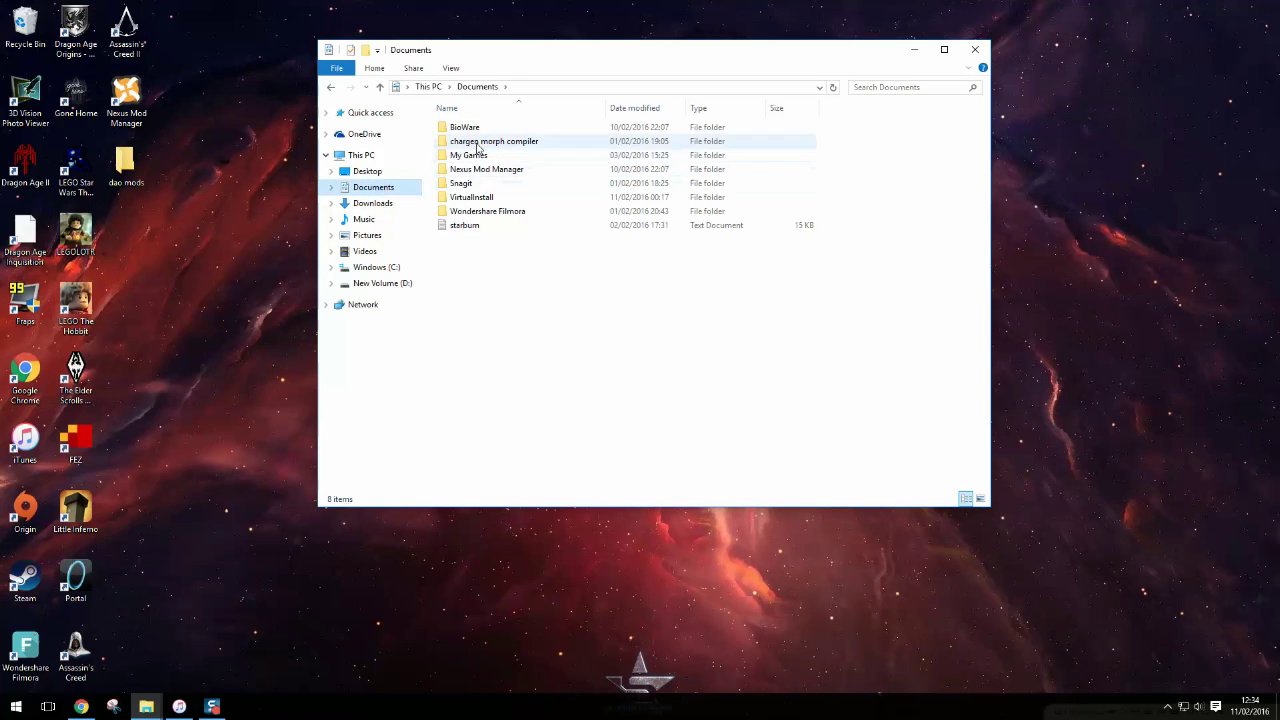
{"action": "double_click", "coordinate": [492, 140]}
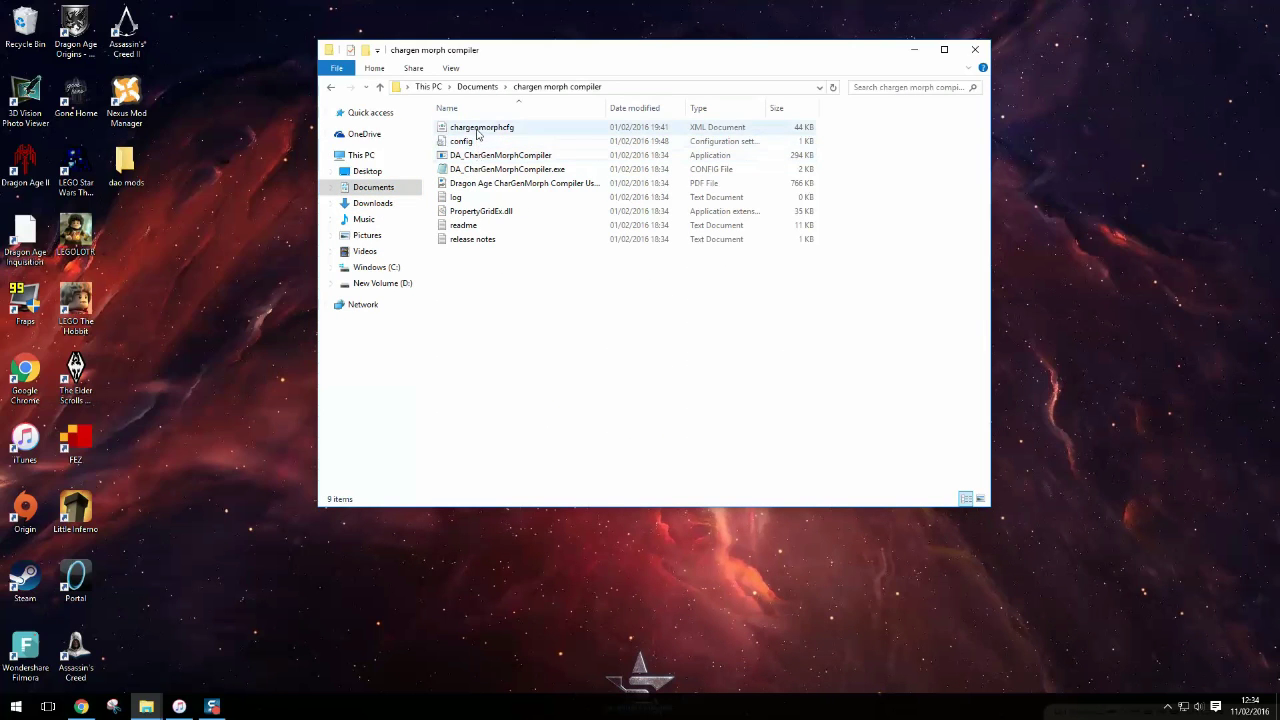
{"action": "double_click", "coordinate": [500, 154]}
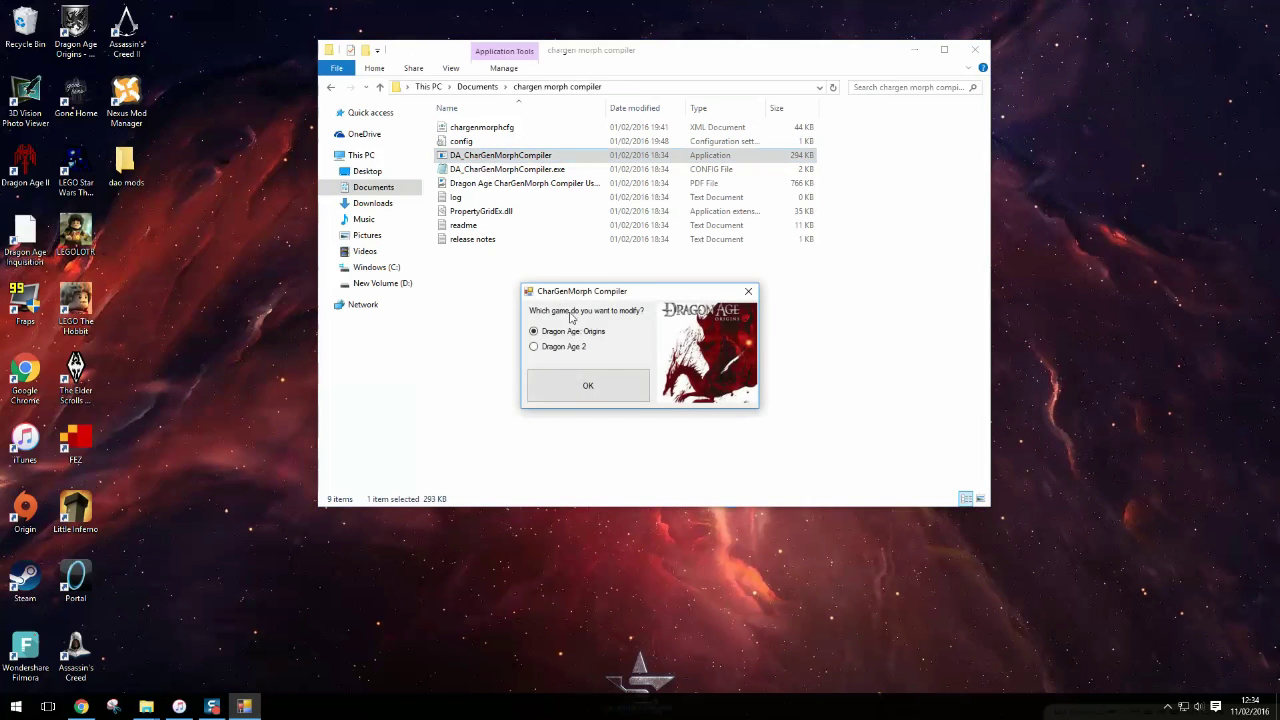
Step: Choose Dragon Age: Origins and compile the conflicting chargenmorphcfg.xml files into one
{"action": "left_click", "coordinate": [588, 384]}
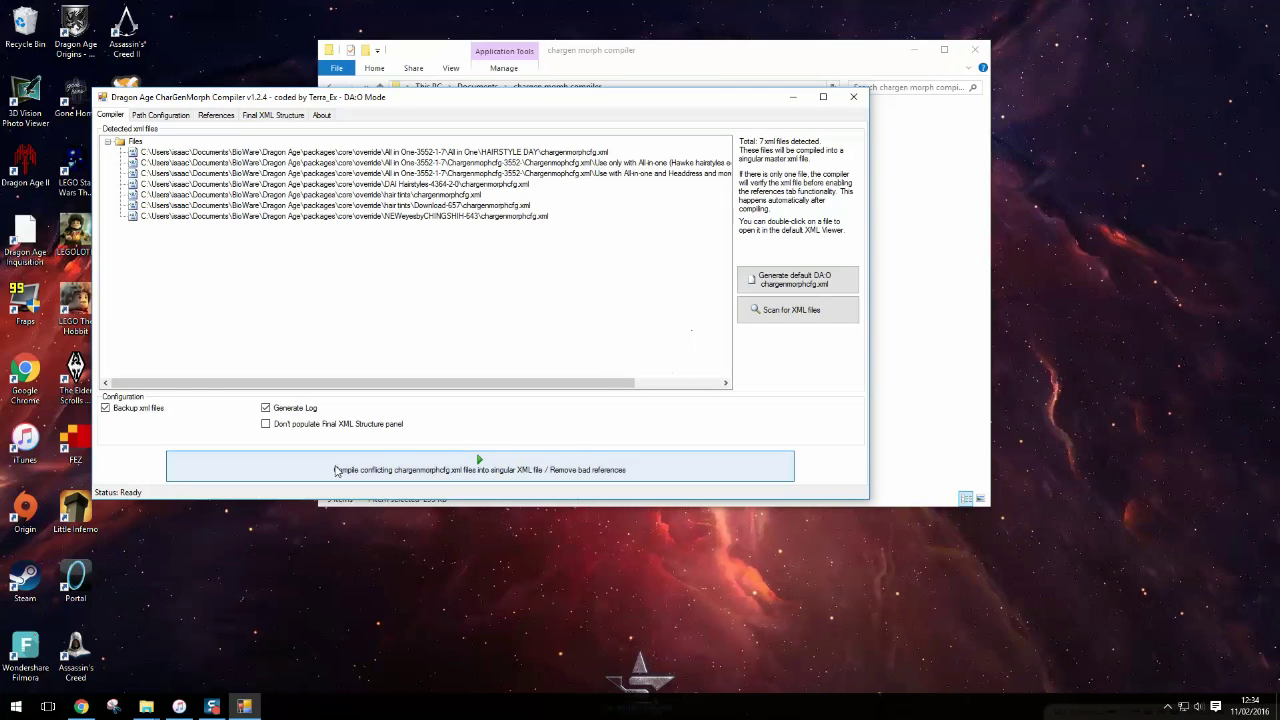
{"action": "left_click", "coordinate": [480, 468]}
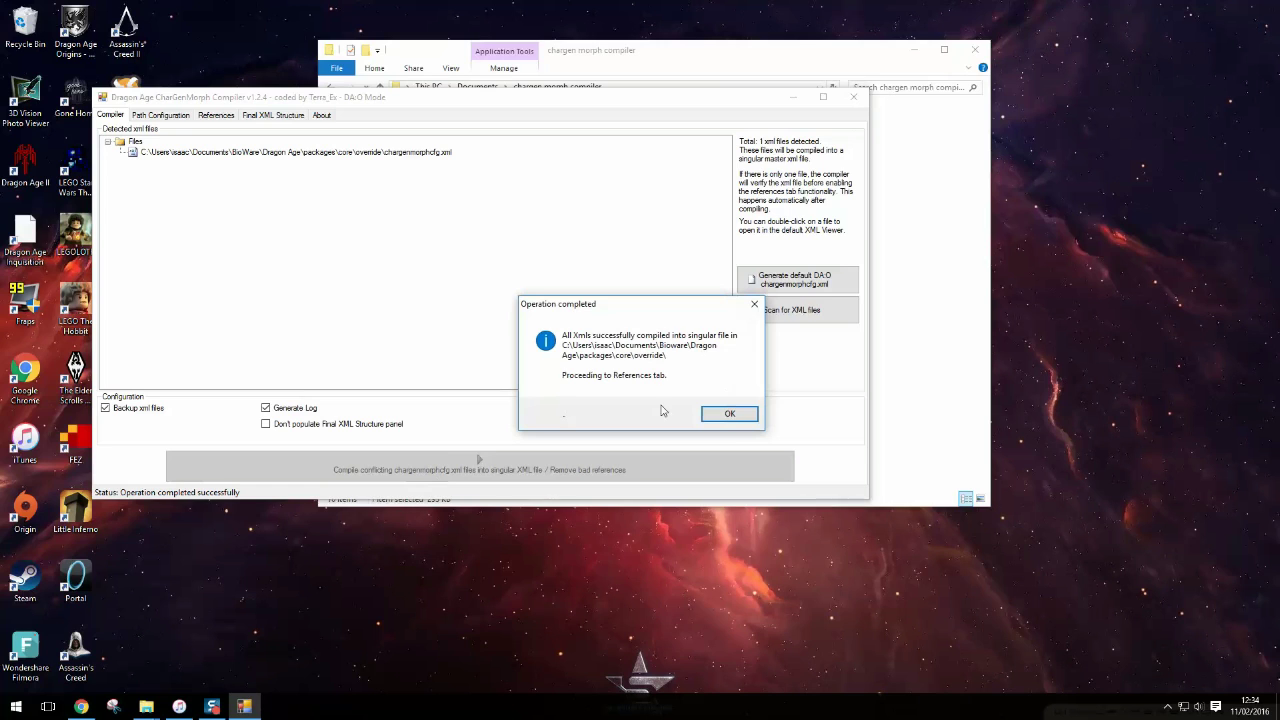
{"action": "left_click", "coordinate": [728, 412]}
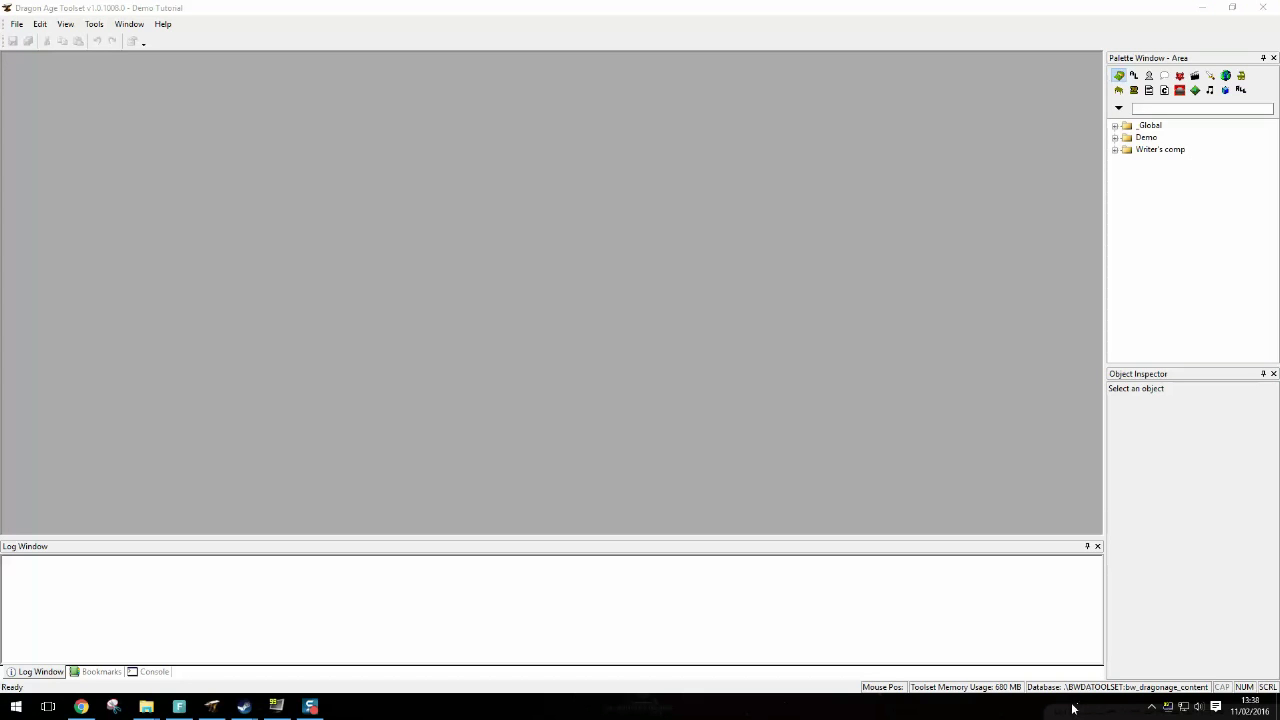
{"action": "mouse_move", "coordinate": [1000, 660]}
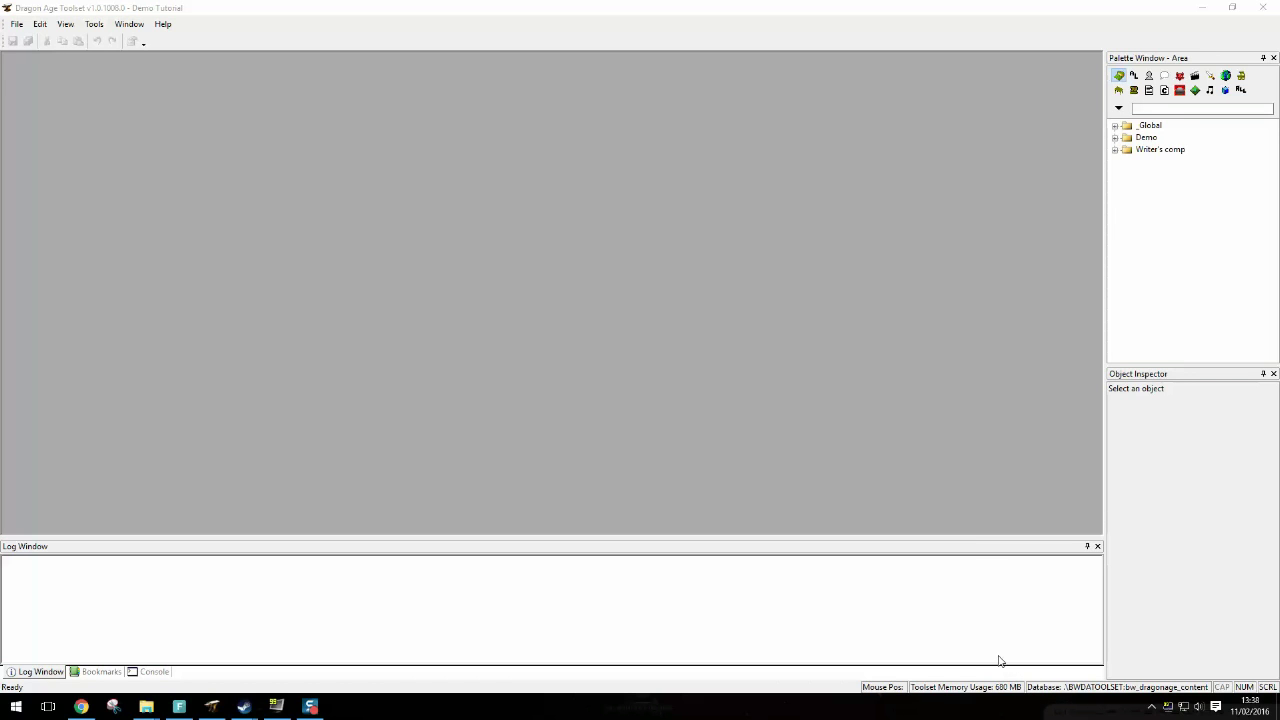
{"action": "mouse_move", "coordinate": [920, 632]}
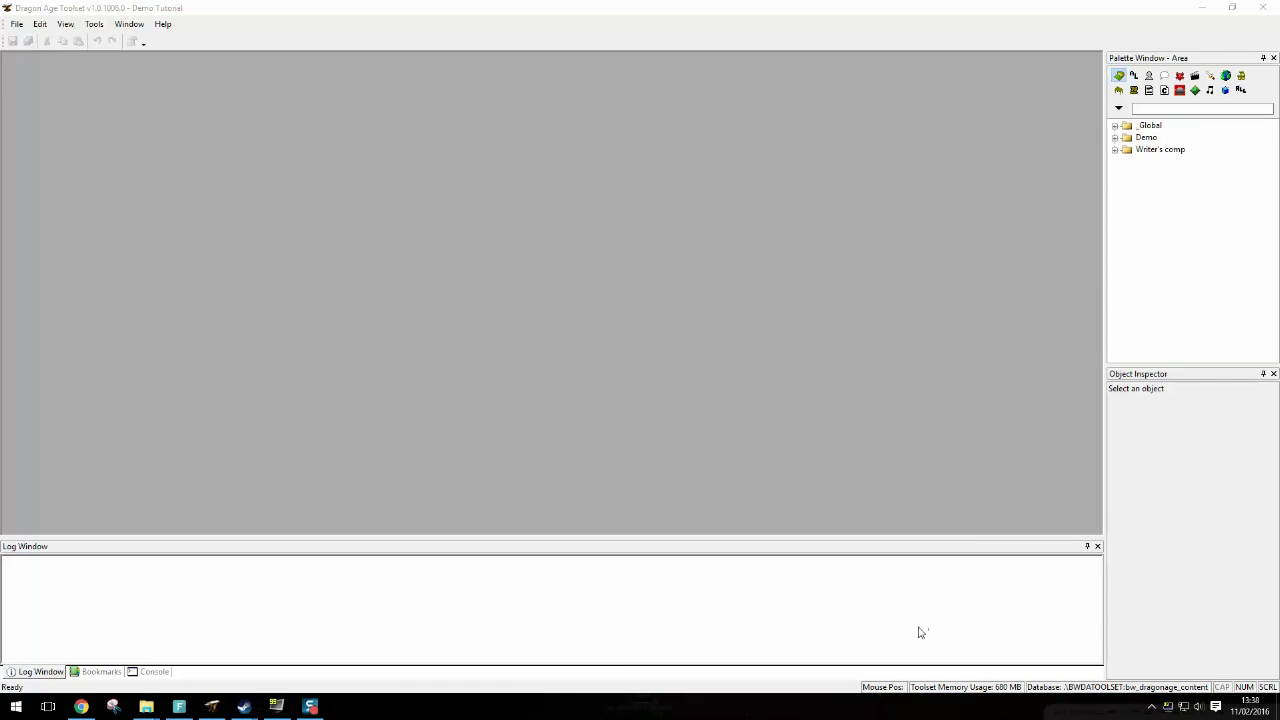
{"action": "mouse_move", "coordinate": [908, 632]}
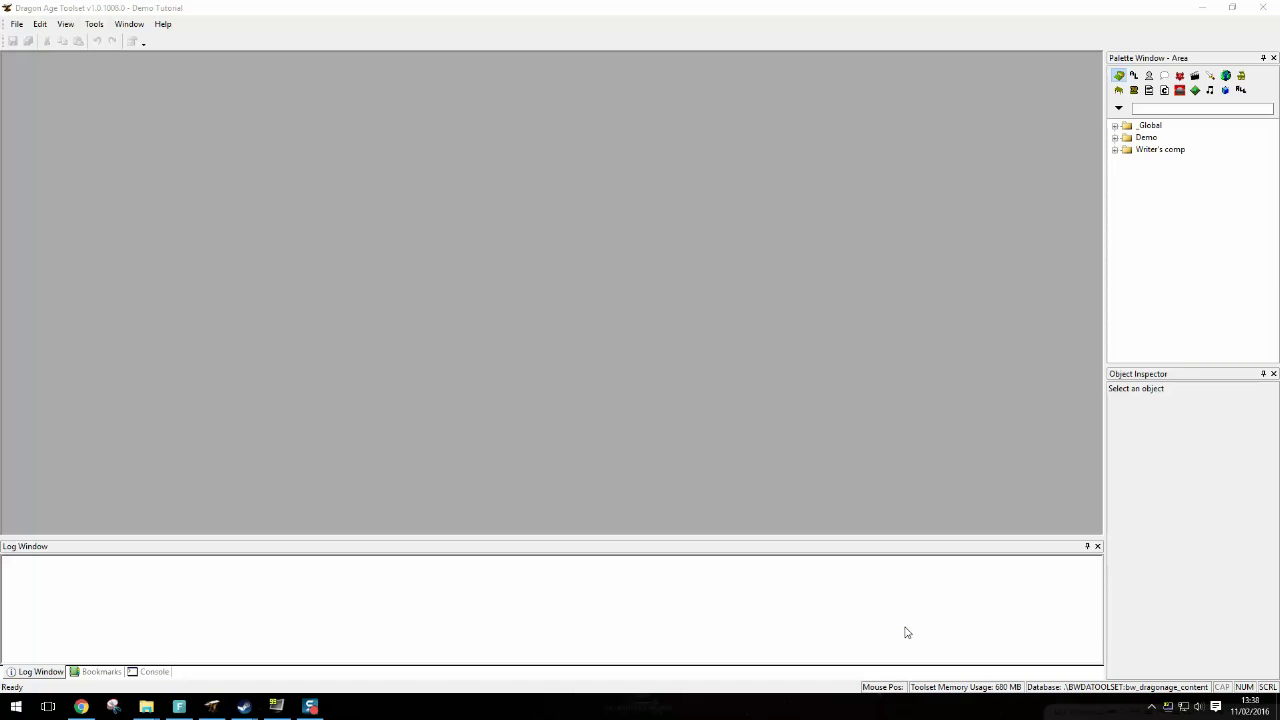
{"action": "mouse_move", "coordinate": [906, 620]}
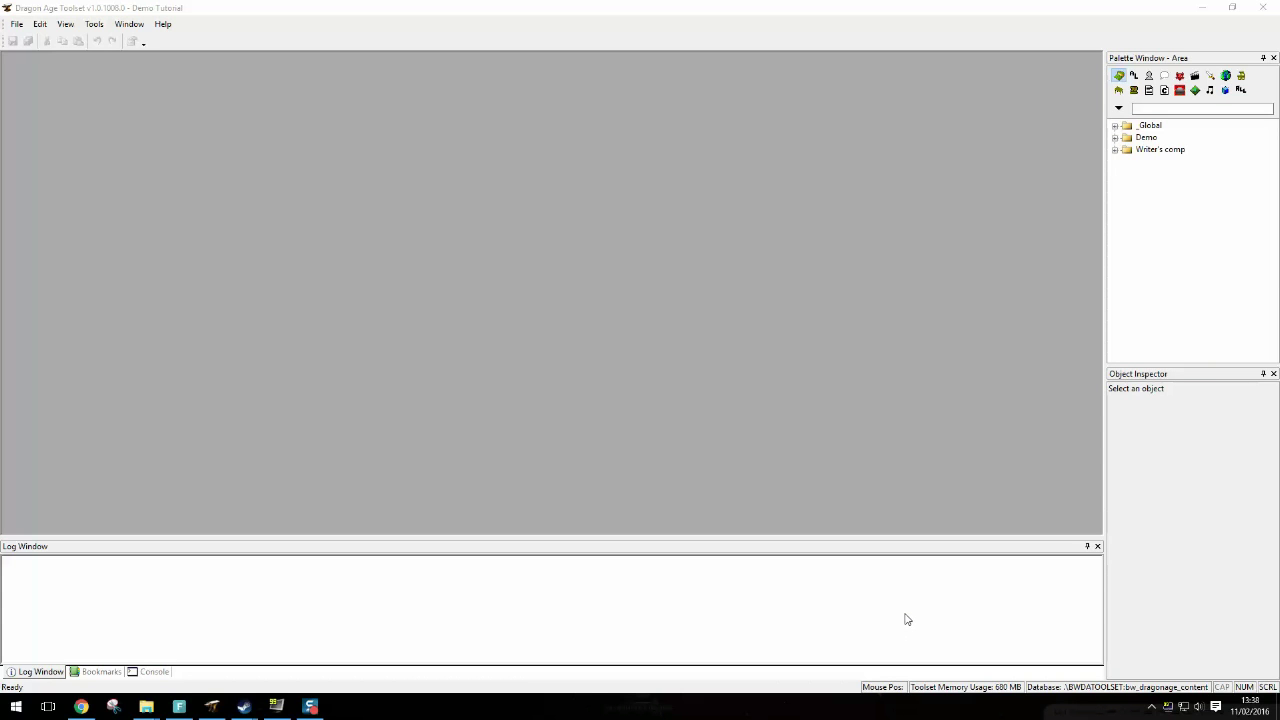
{"action": "mouse_move", "coordinate": [112, 370]}
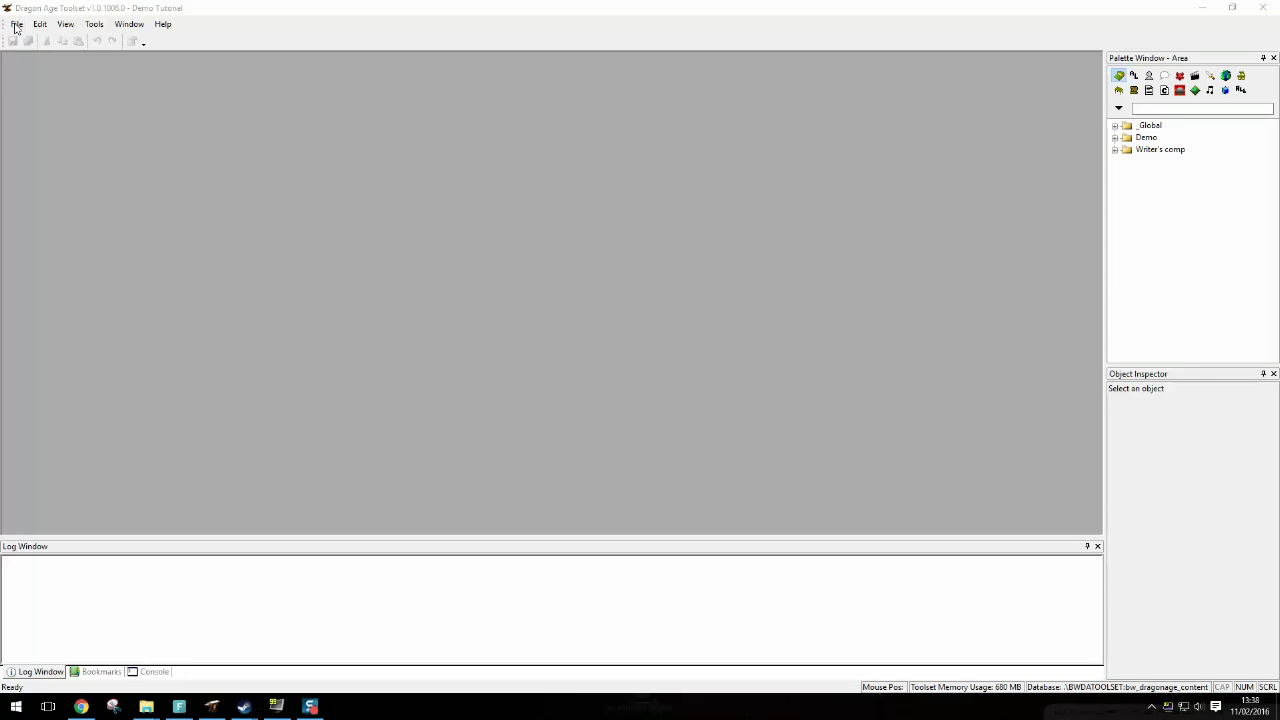
Step: Create a new morph using the DM_UHM_BAS dwarf male base head
{"action": "left_click", "coordinate": [16, 24]}
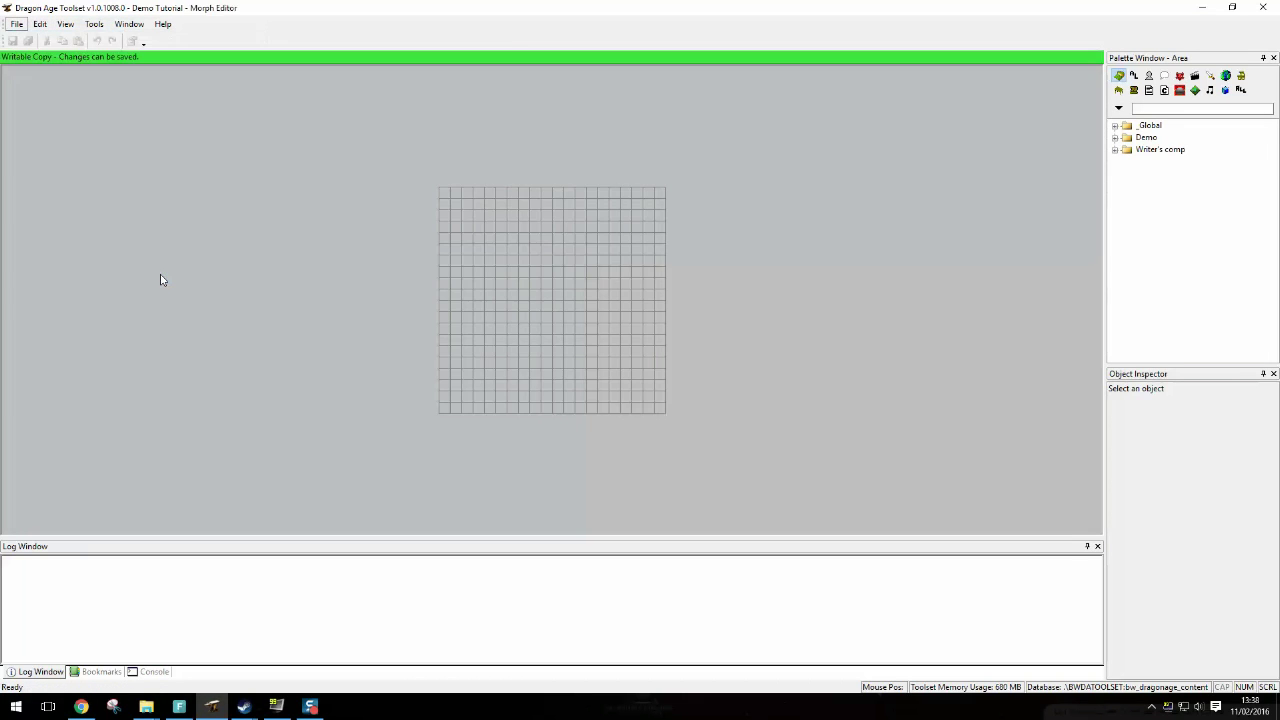
{"action": "left_click", "coordinate": [214, 40]}
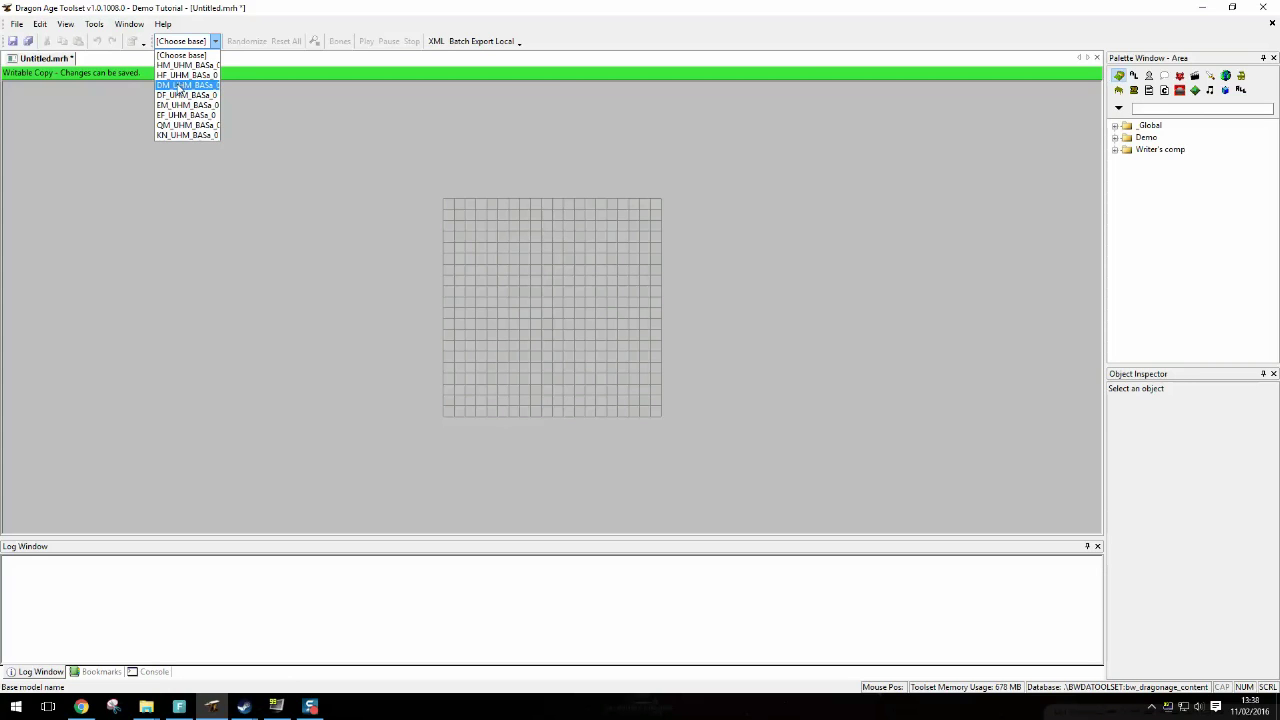
{"action": "left_click", "coordinate": [184, 84]}
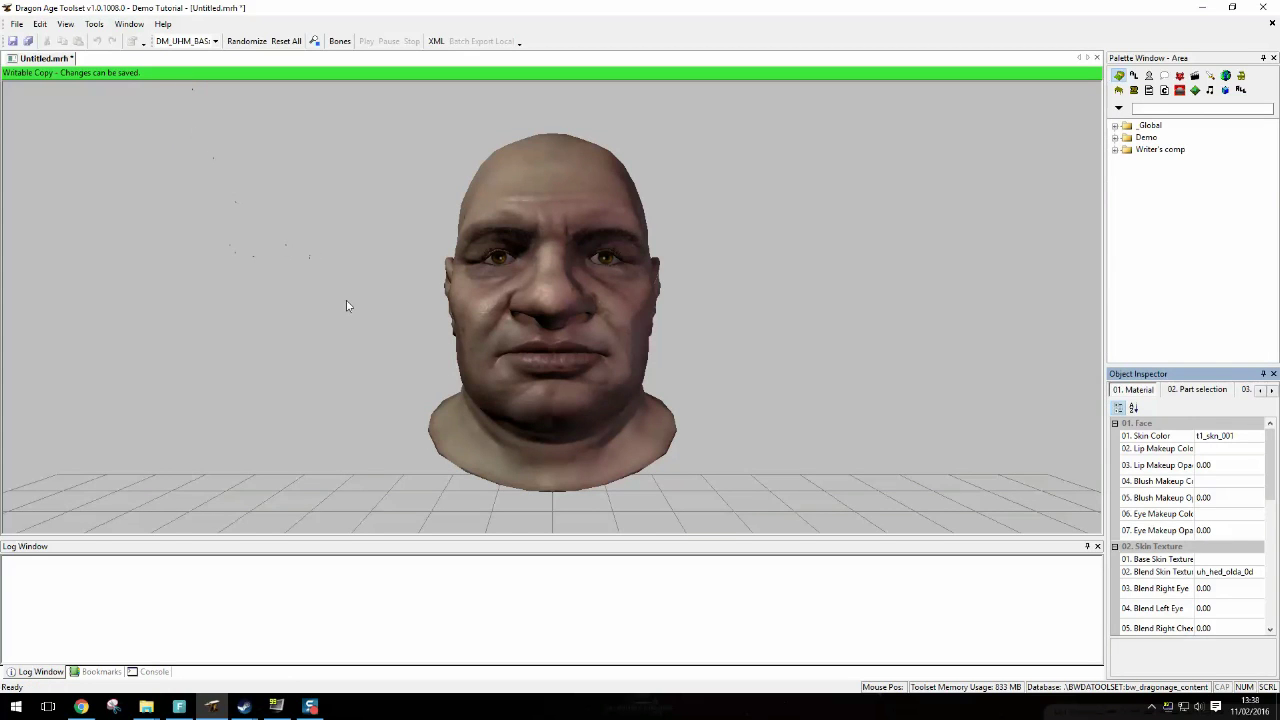
{"action": "mouse_move", "coordinate": [364, 320]}
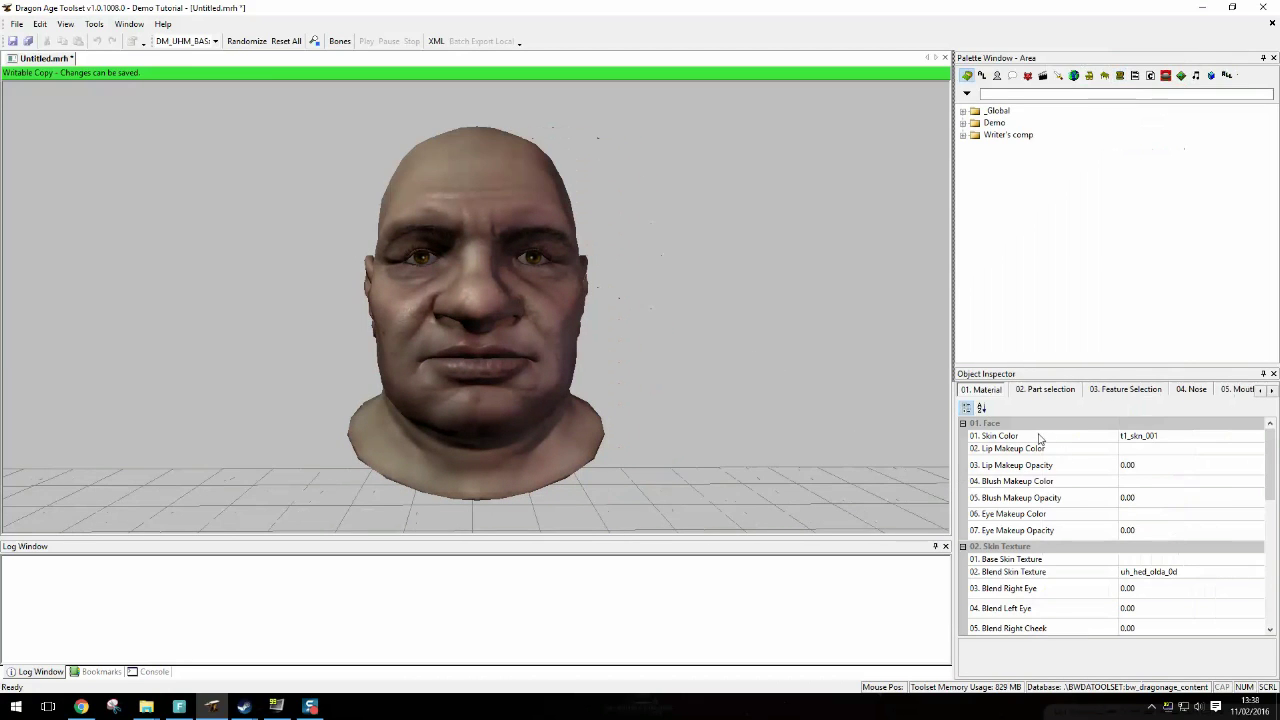
Step: Review the skin colour and nose shape settings in the Object Inspector
{"action": "left_click", "coordinate": [1000, 436]}
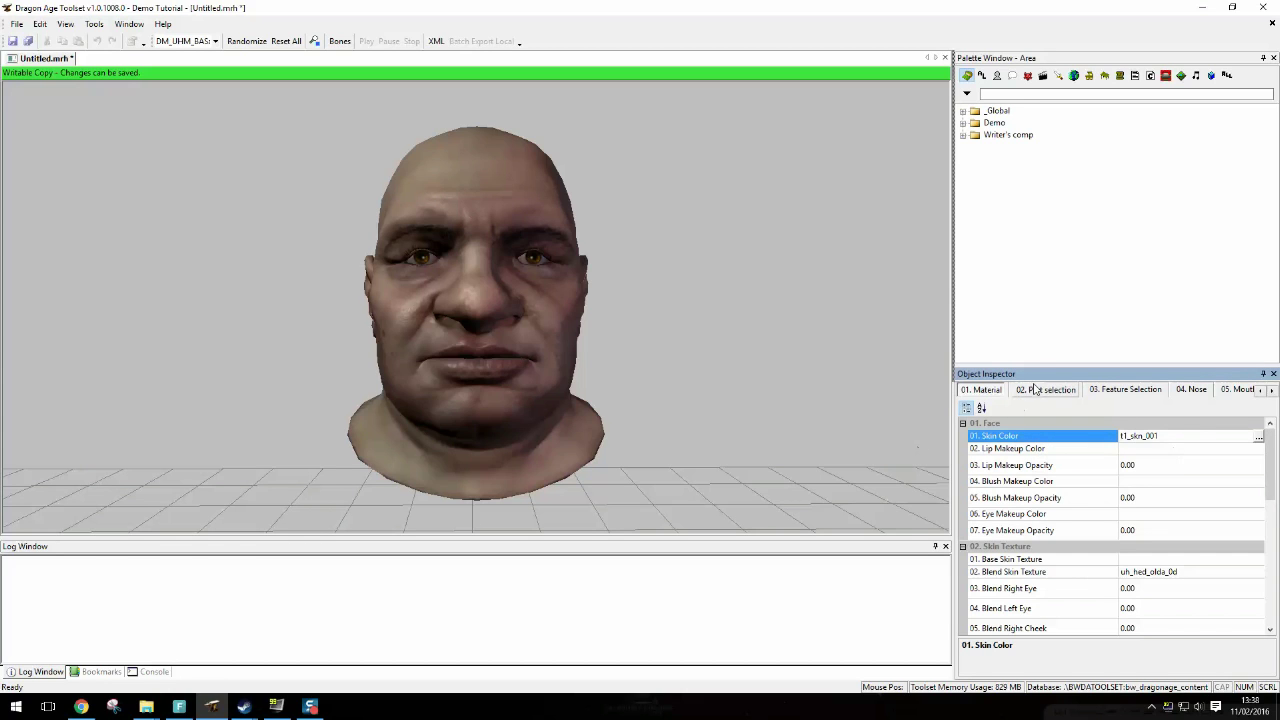
{"action": "left_click", "coordinate": [1192, 388]}
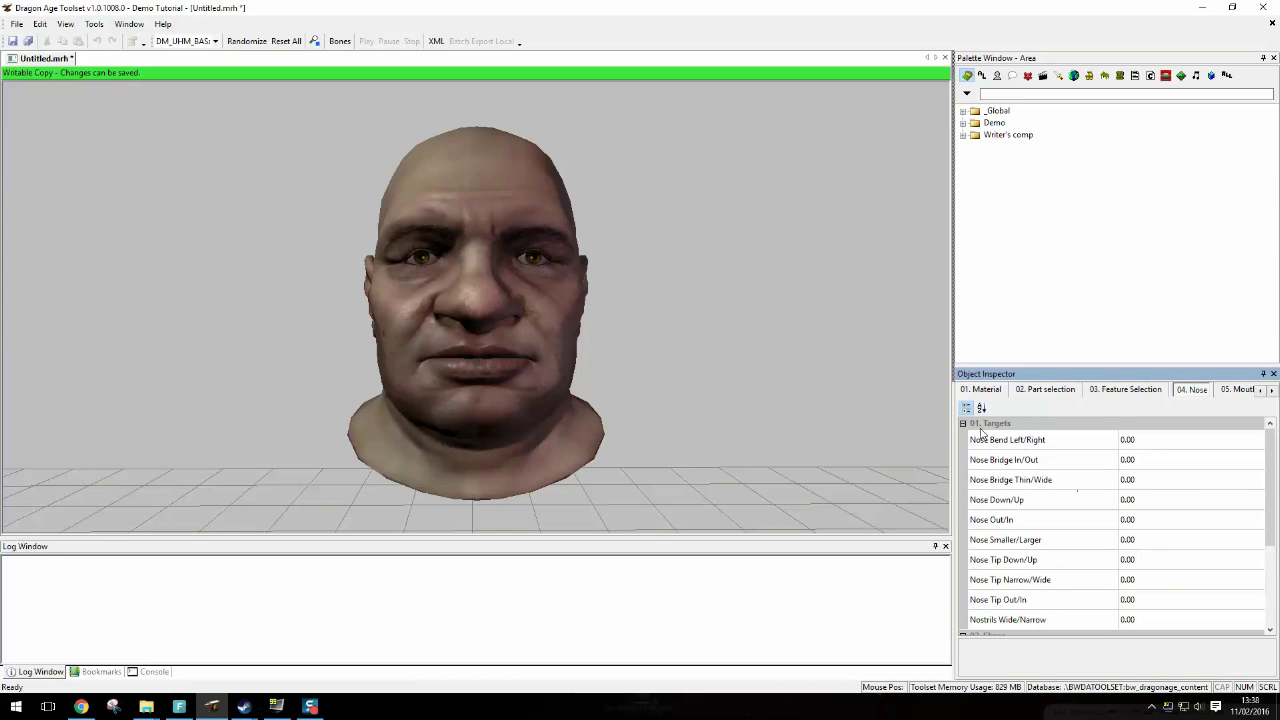
{"action": "left_click", "coordinate": [980, 388]}
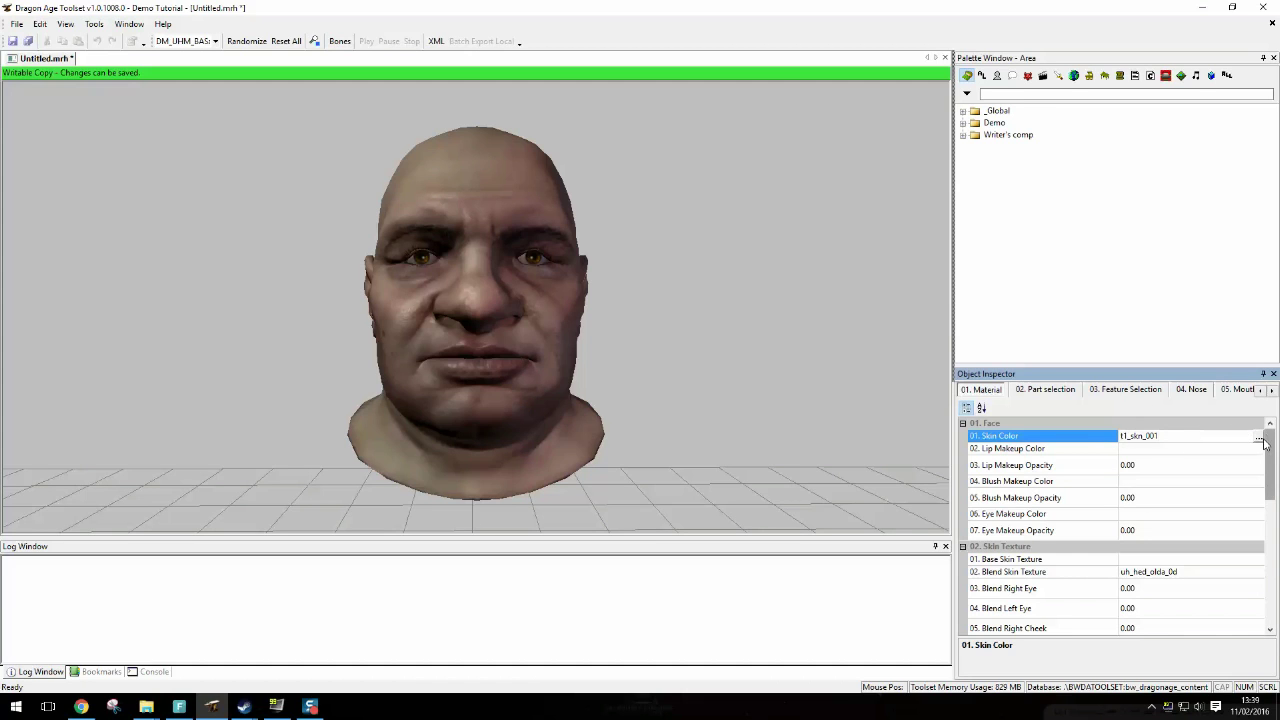
Step: Apply a darker skin tint to the dwarf head, trying two options
{"action": "left_click", "coordinate": [1258, 436]}
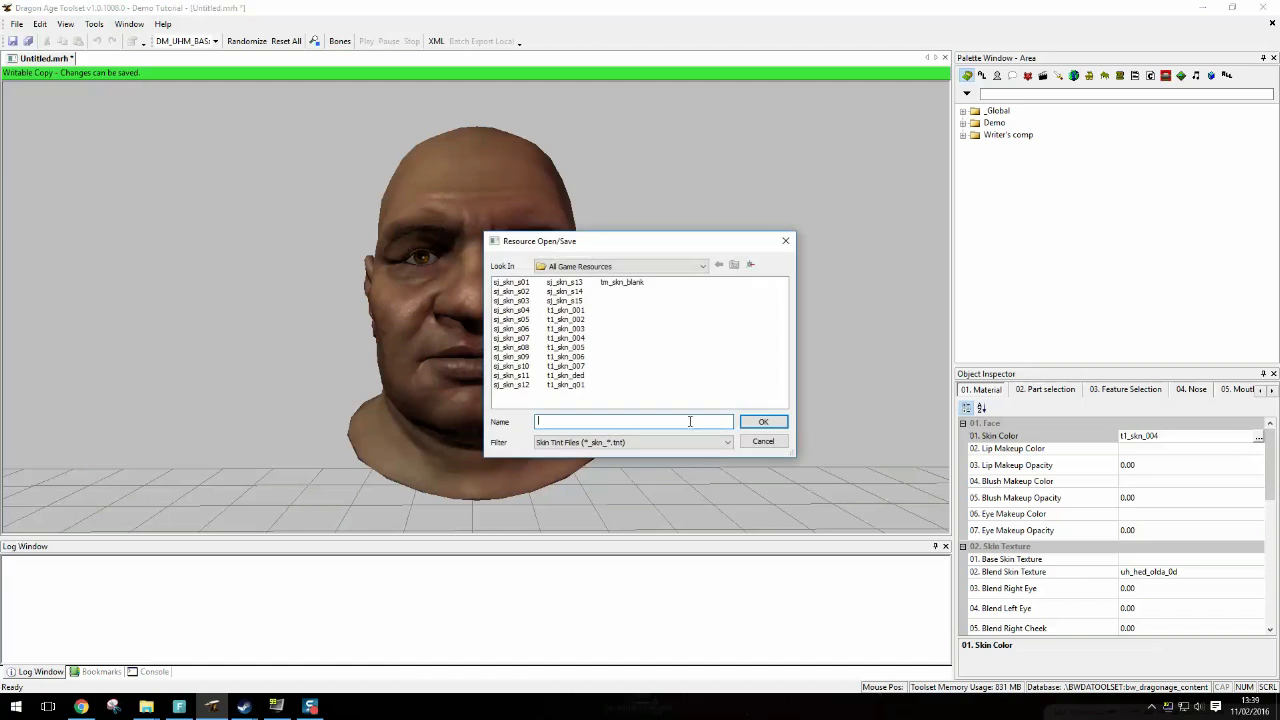
{"action": "left_click", "coordinate": [762, 420]}
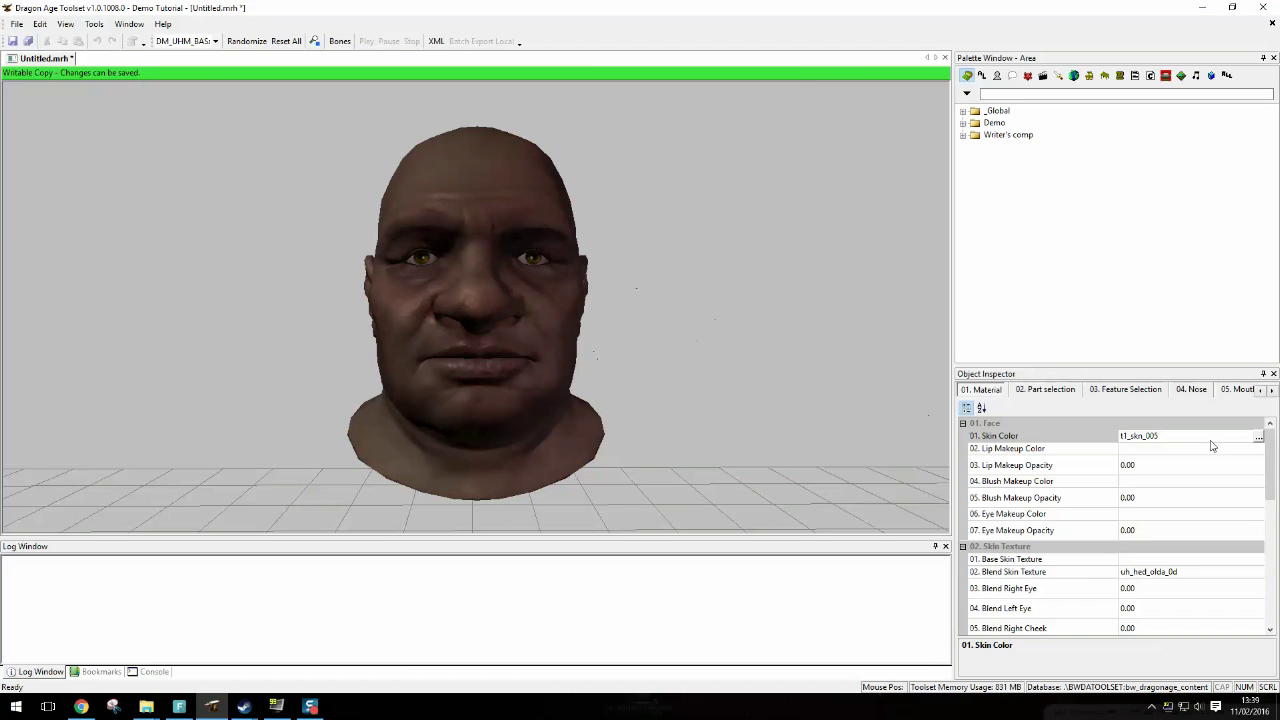
{"action": "left_click", "coordinate": [1258, 436]}
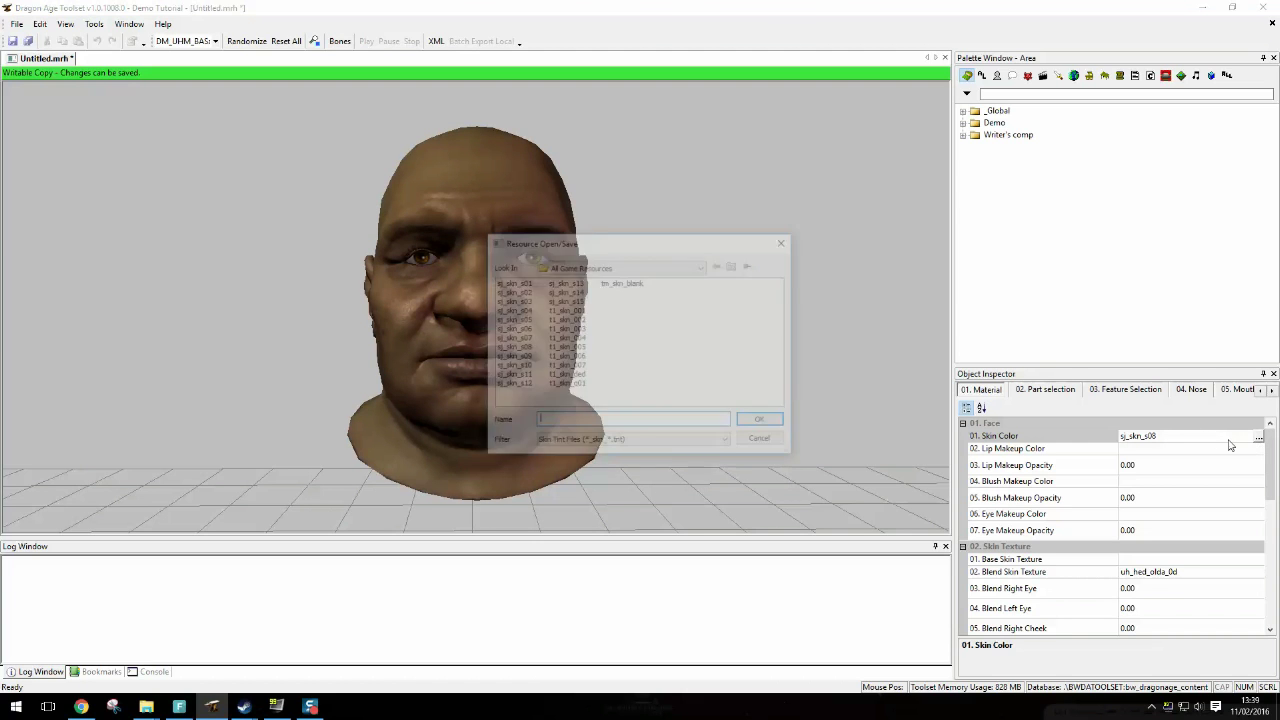
{"action": "left_click", "coordinate": [760, 418]}
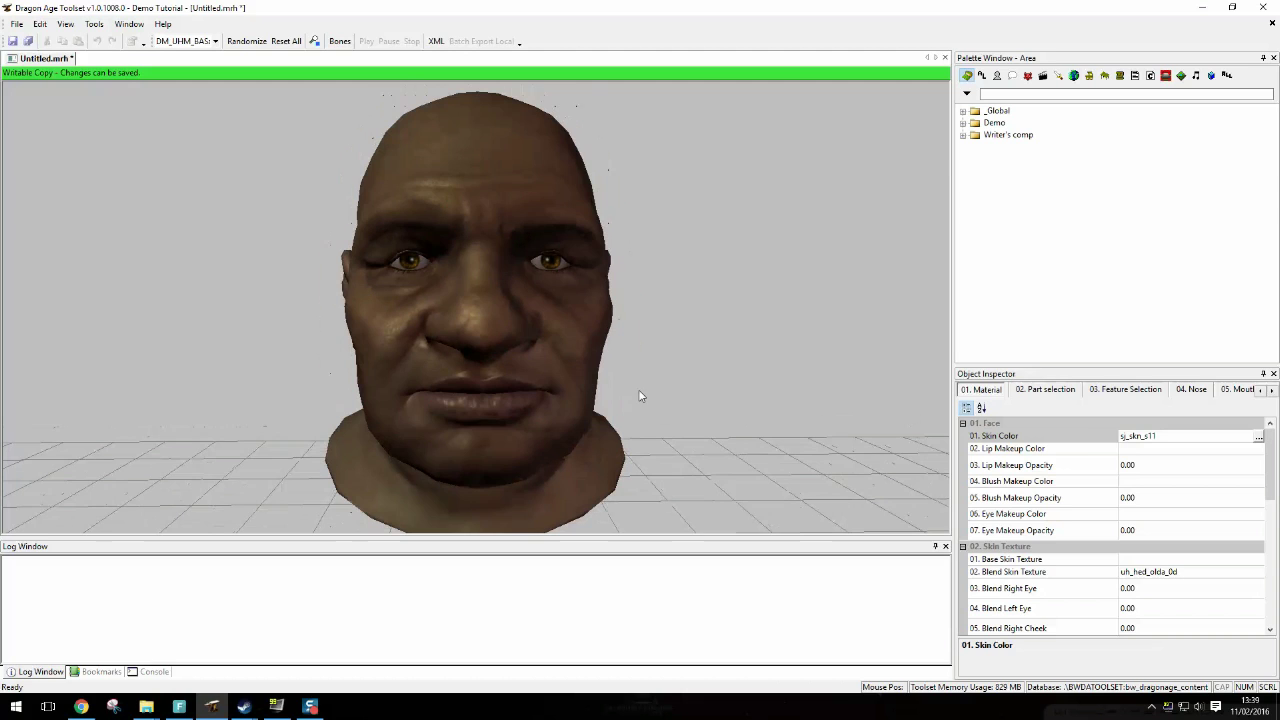
Step: Set a lip makeup tint from the makeup tint resources
{"action": "left_click", "coordinate": [1010, 448]}
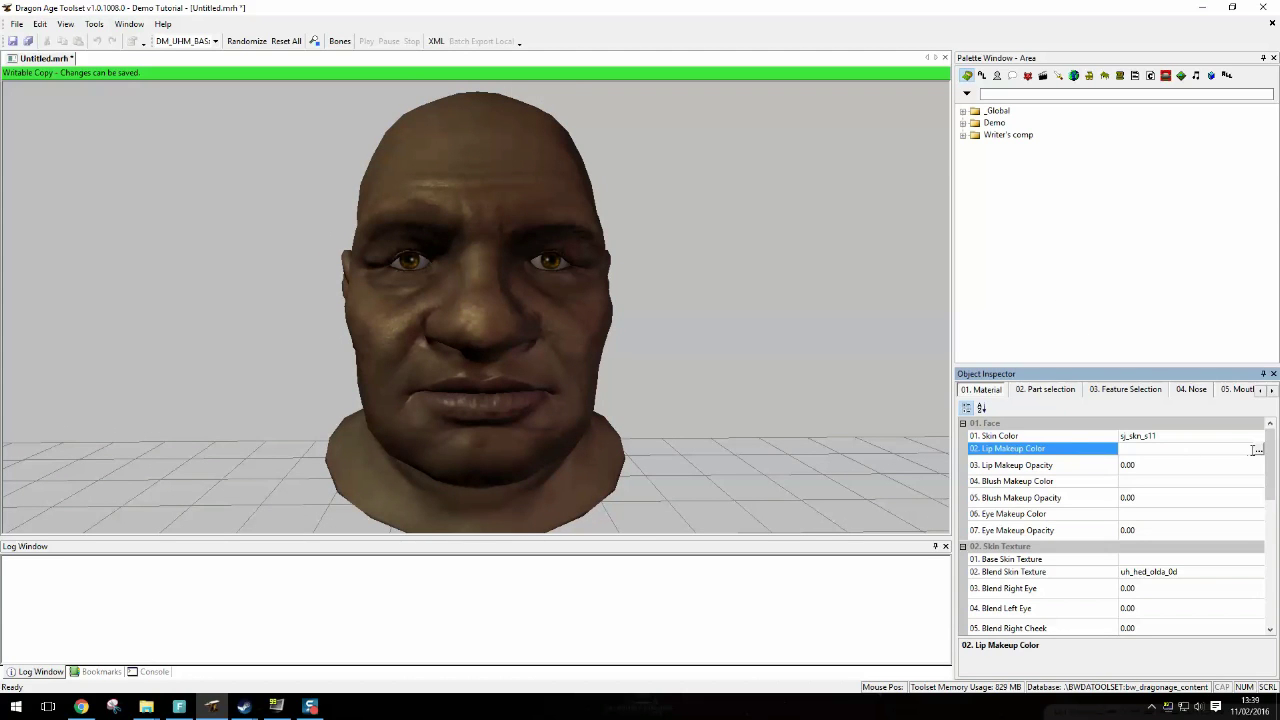
{"action": "left_click", "coordinate": [1256, 448]}
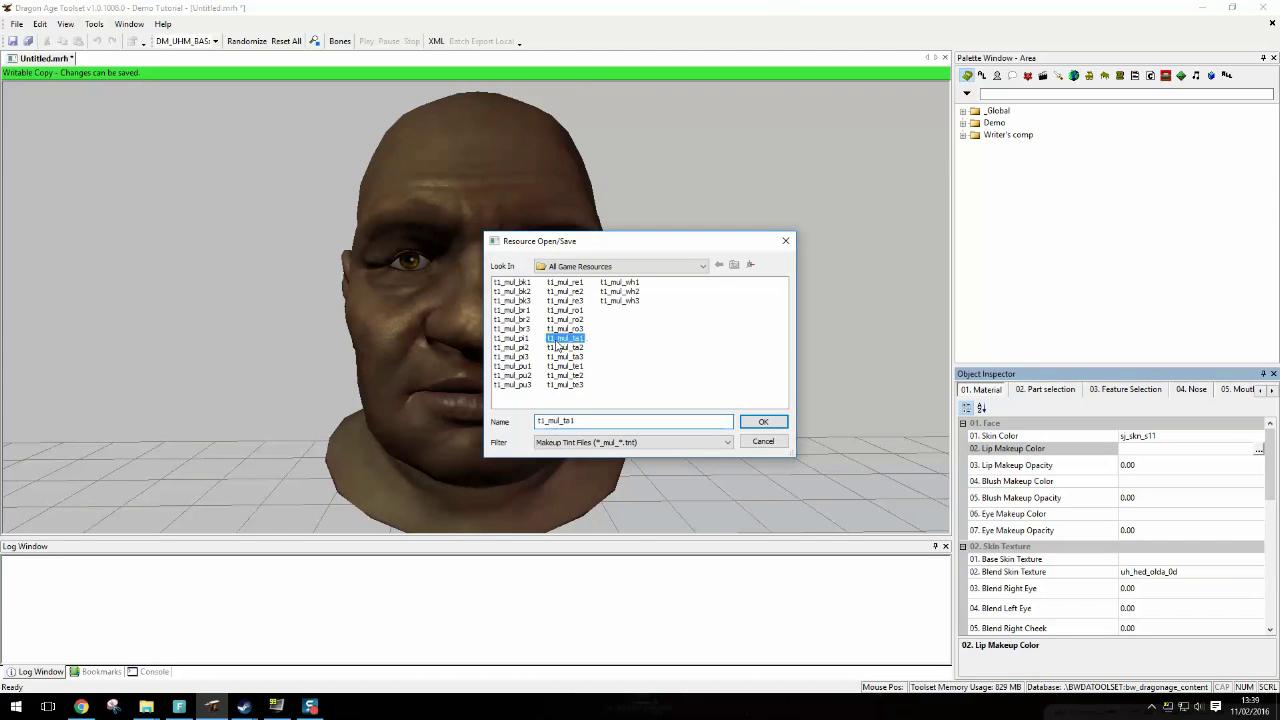
{"action": "left_click", "coordinate": [764, 420]}
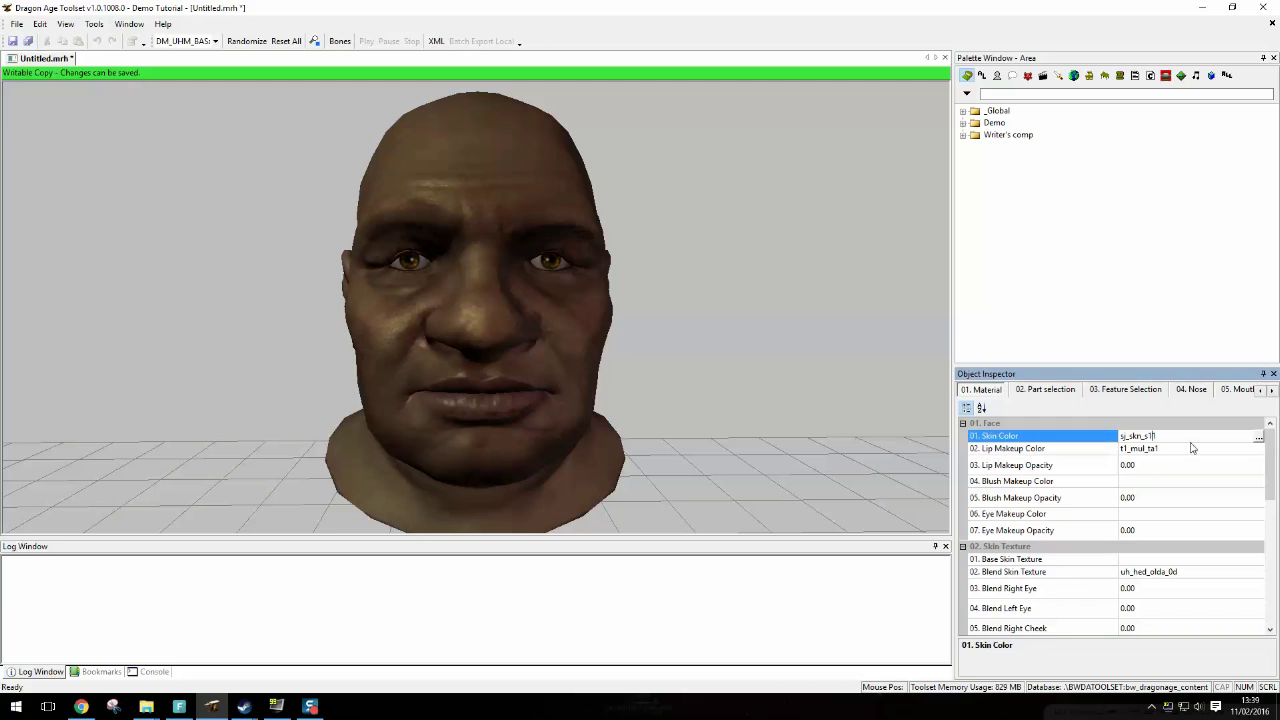
Step: Settle on the first skin tint in the resource list
{"action": "left_click", "coordinate": [1260, 436]}
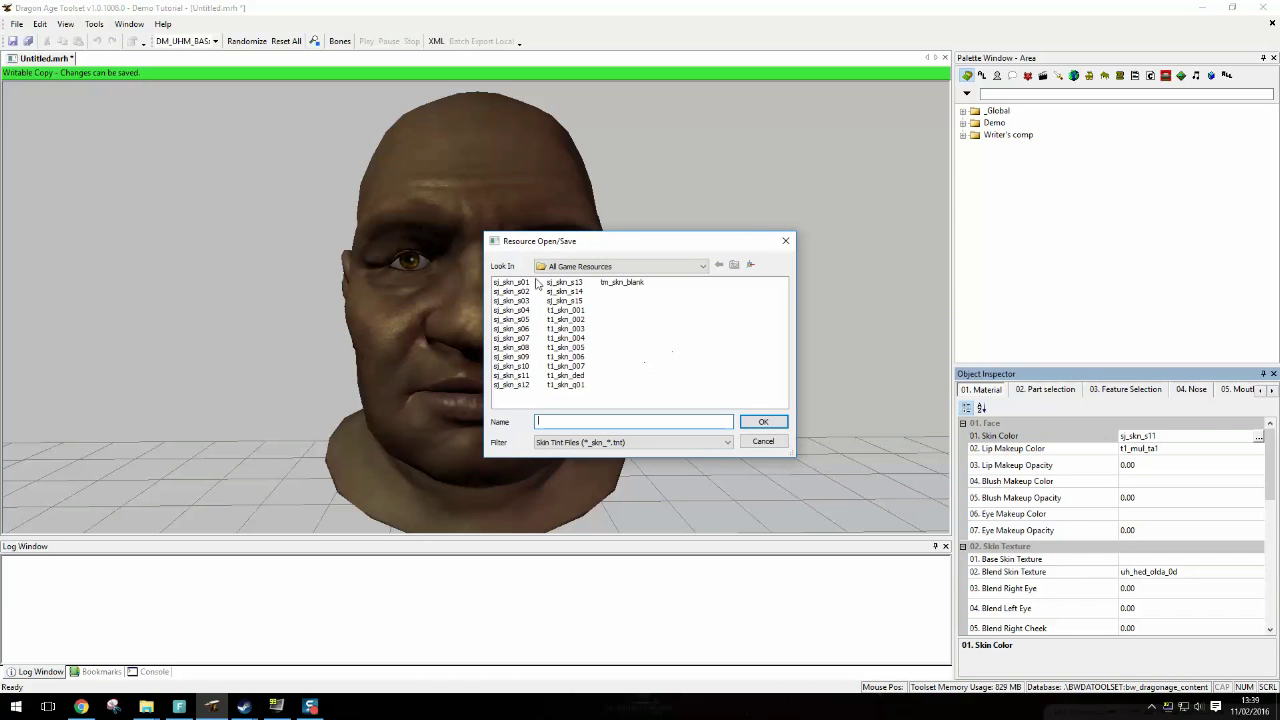
{"action": "left_click", "coordinate": [510, 282]}
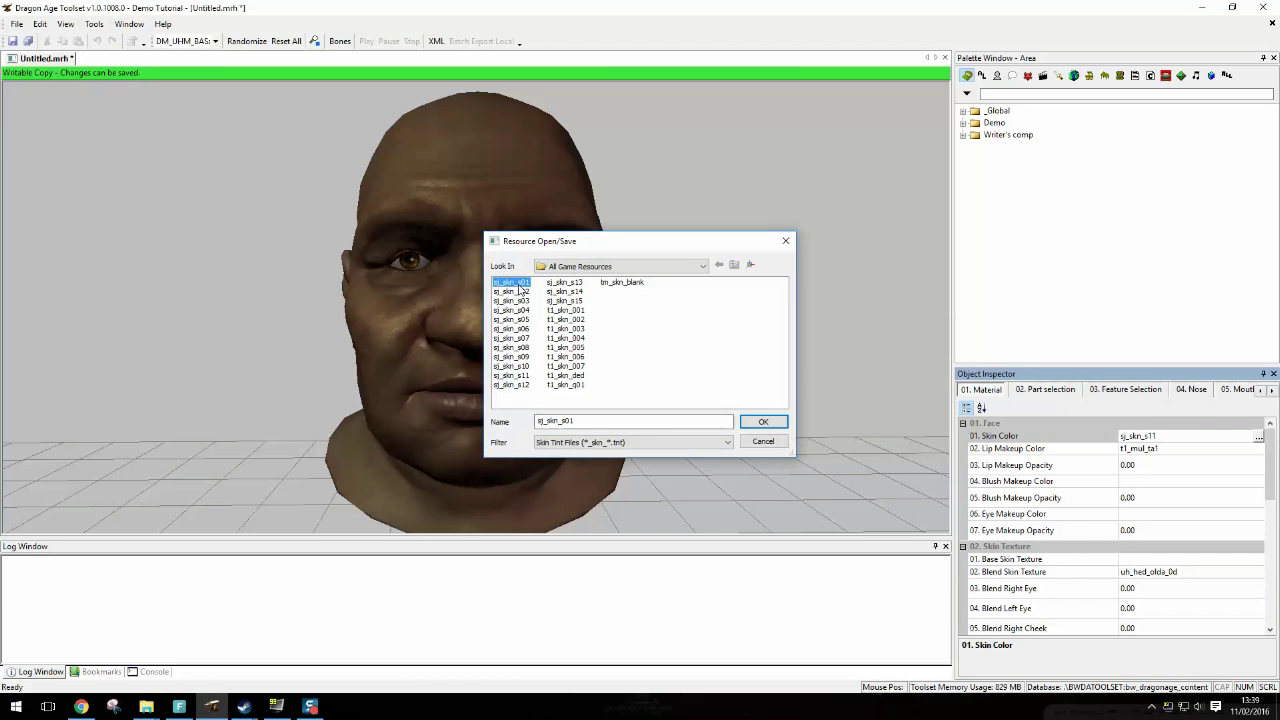
{"action": "left_click", "coordinate": [764, 420]}
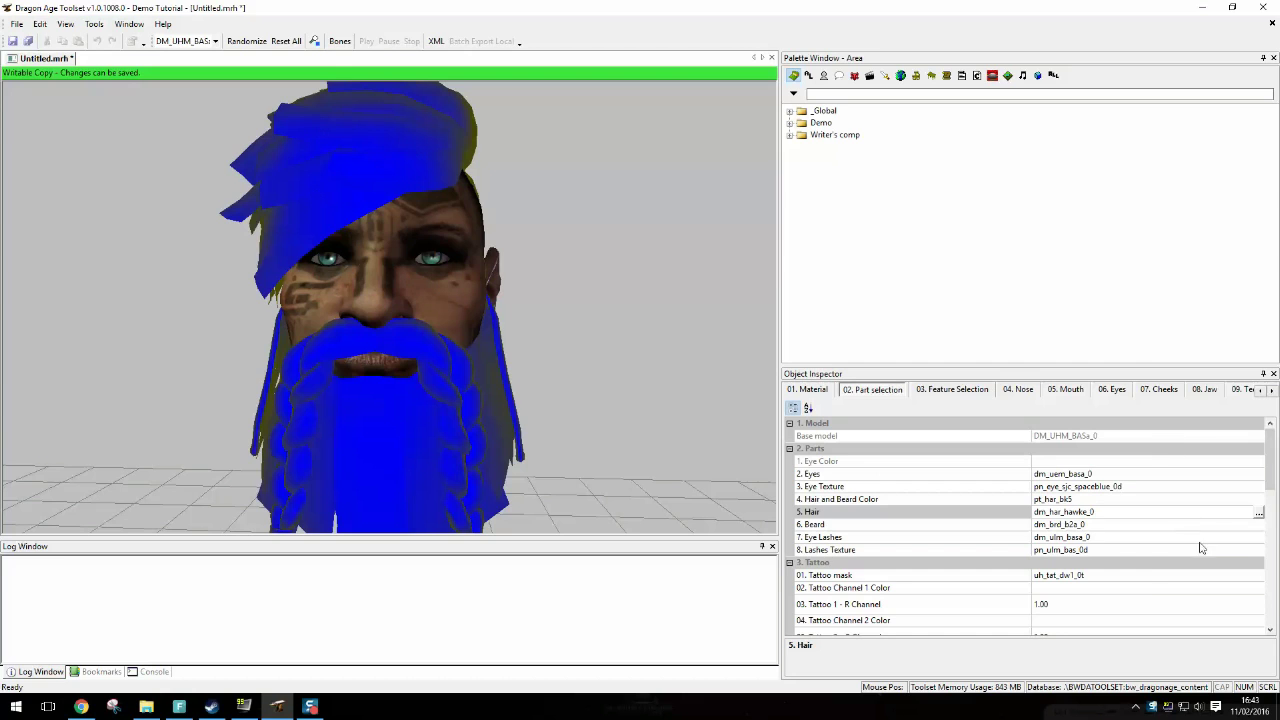
Step: Preview an alternative hairstyle, then cancel to keep the current hair
{"action": "left_click", "coordinate": [1260, 512]}
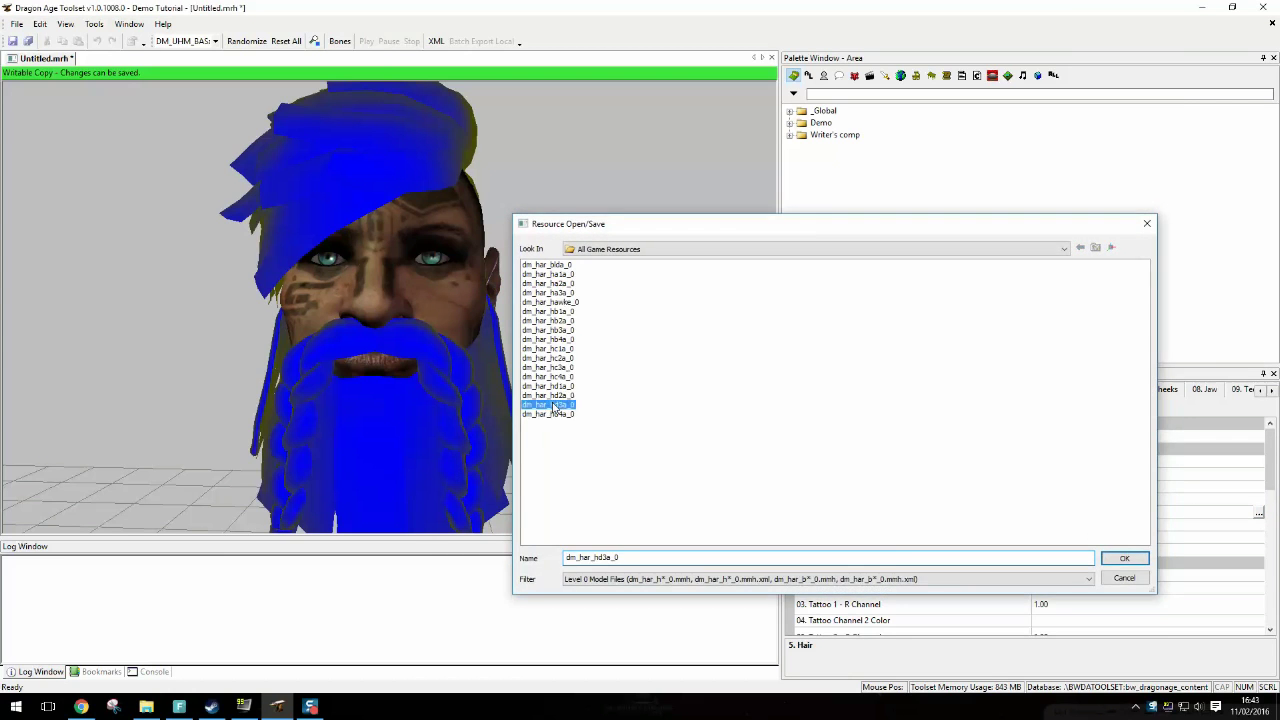
{"action": "left_click", "coordinate": [1124, 558]}
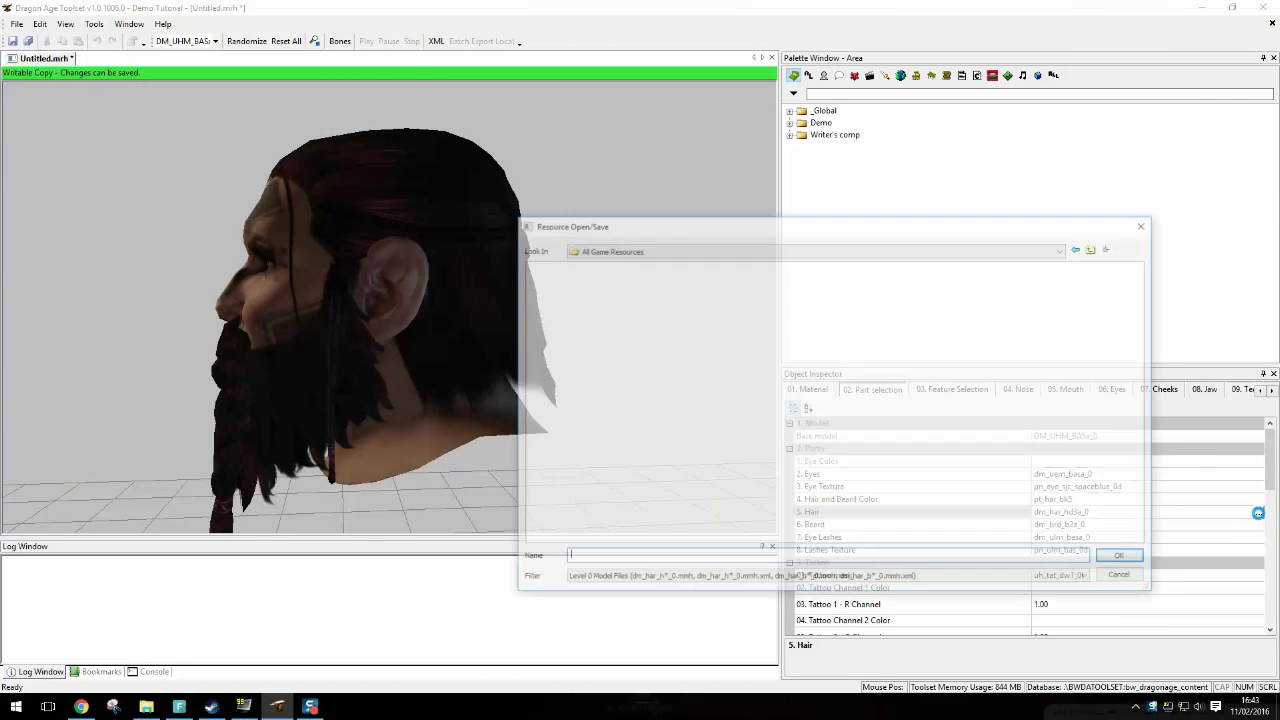
{"action": "left_click", "coordinate": [1118, 556]}
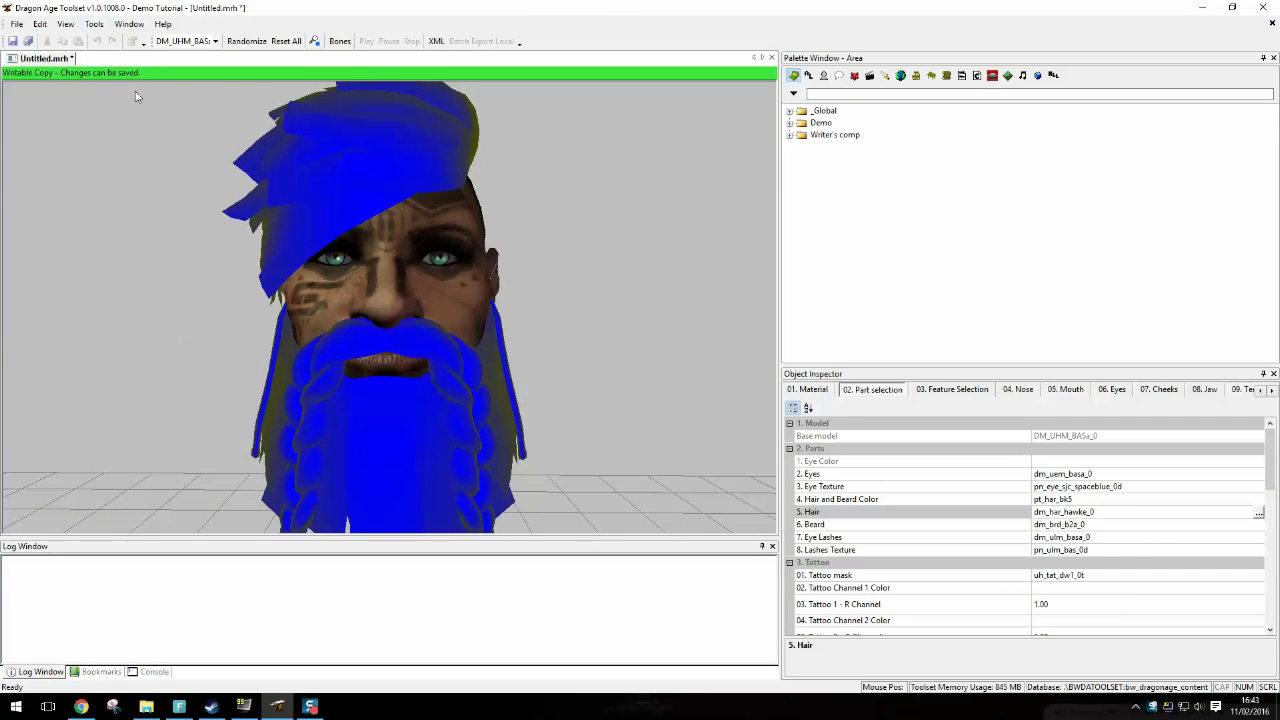
Step: Start Save As and browse through BioWare > Dragon Age toward the Override folder
{"action": "left_click", "coordinate": [16, 24]}
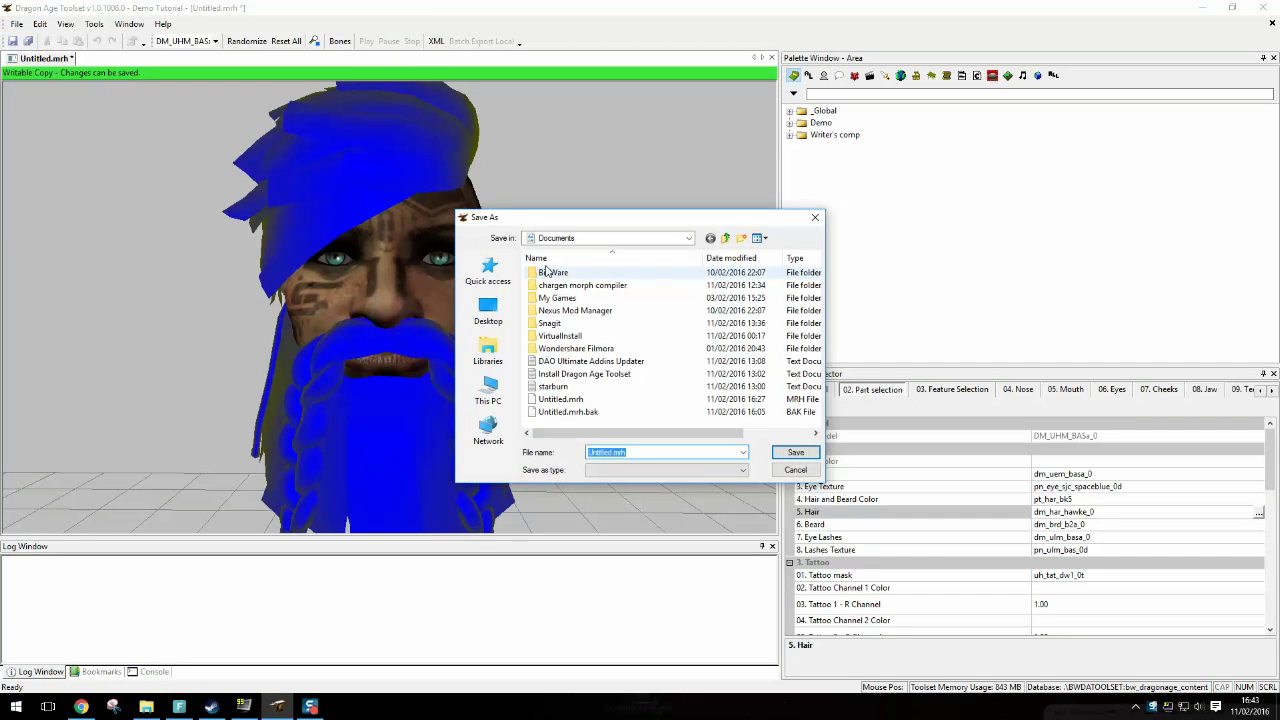
{"action": "double_click", "coordinate": [552, 272]}
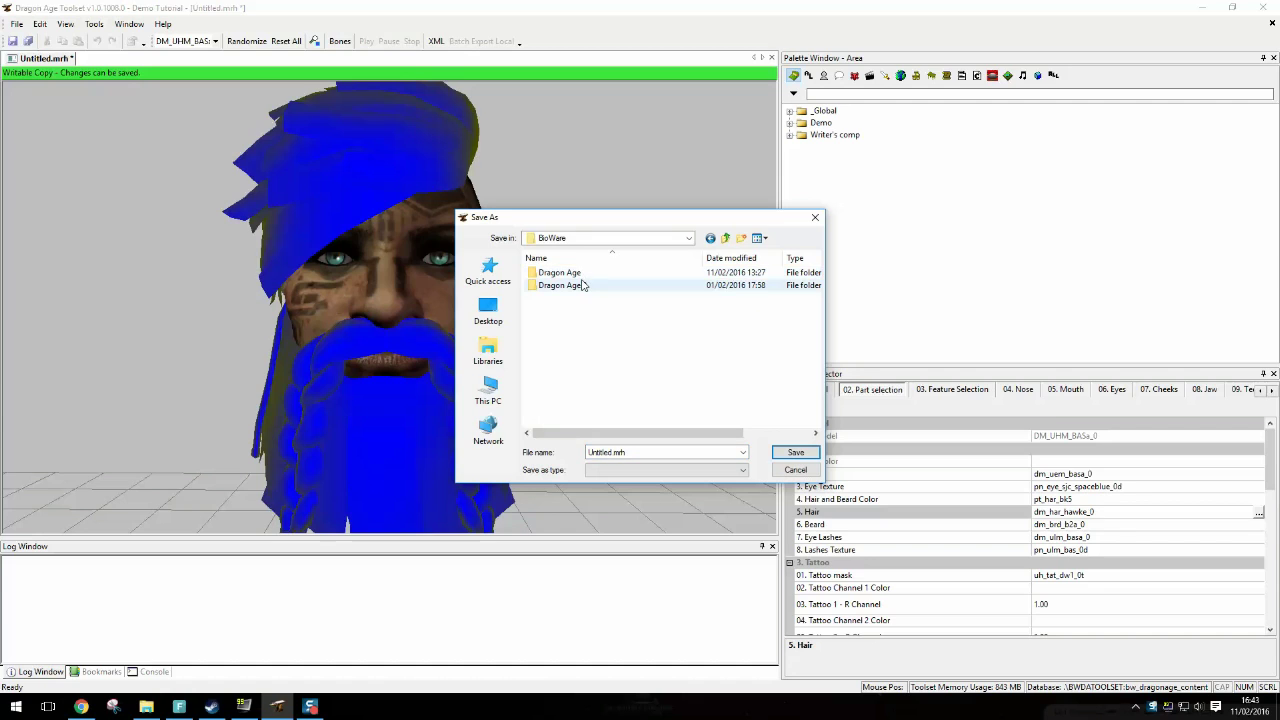
{"action": "double_click", "coordinate": [560, 284]}
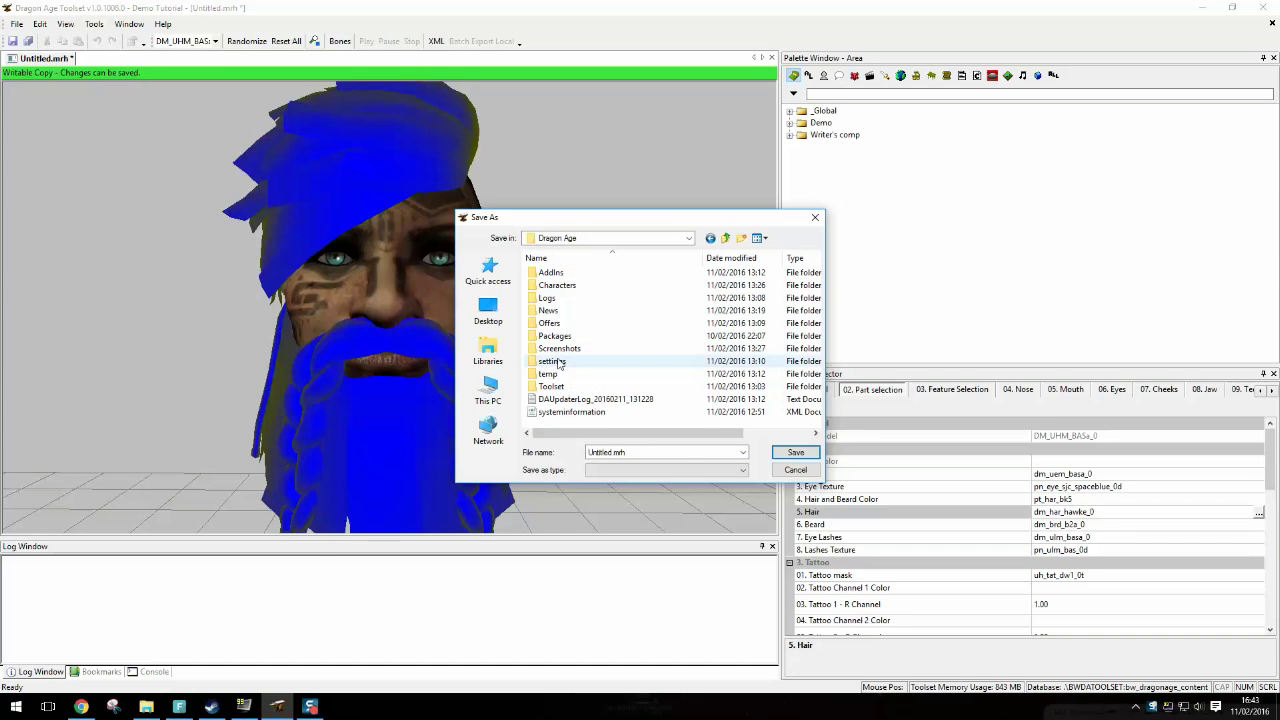
{"action": "double_click", "coordinate": [556, 336]}
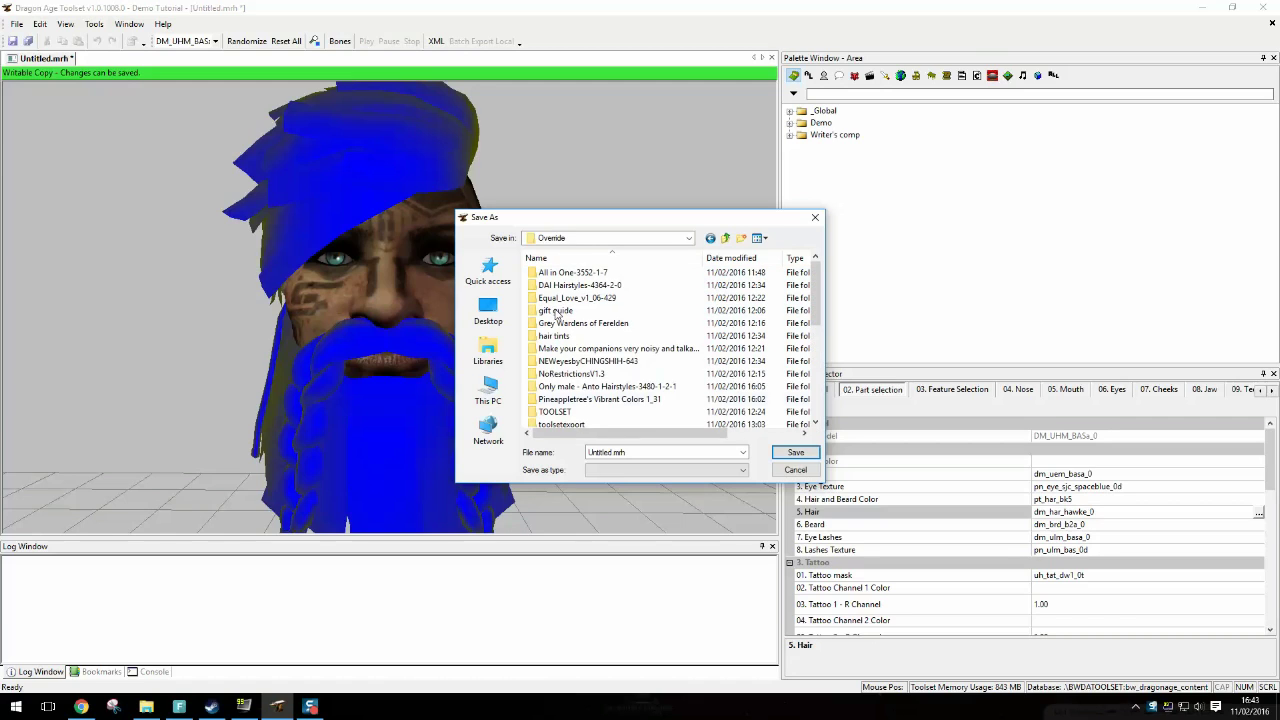
Step: Name the morph faren_dm and save it in the Override folder
{"action": "left_click", "coordinate": [664, 452]}
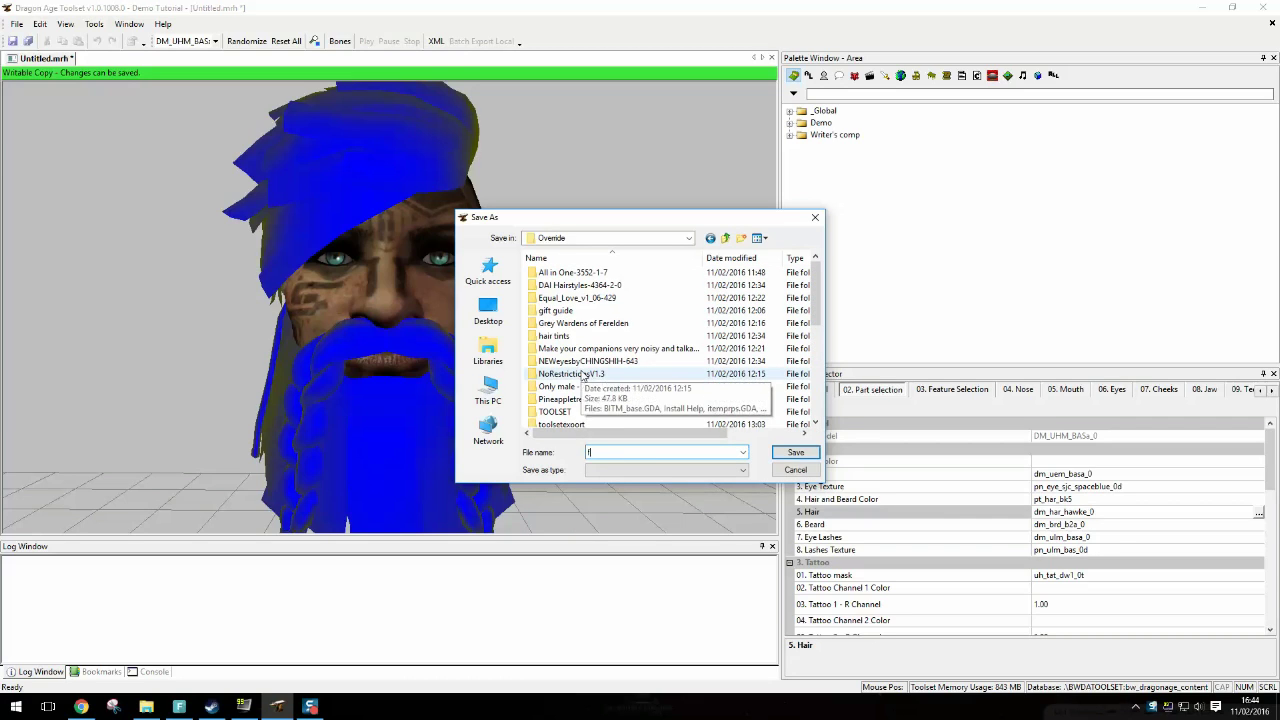
{"action": "type", "text": "eren"}
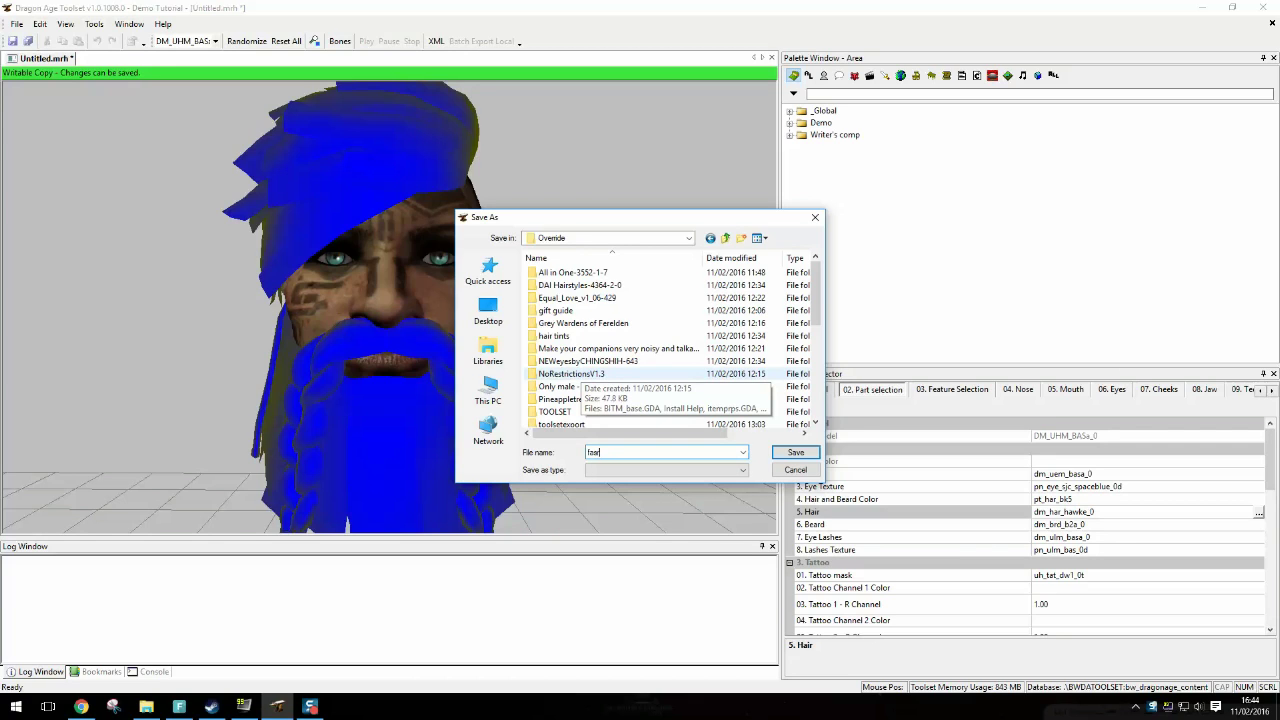
{"action": "type", "text": "aren"}
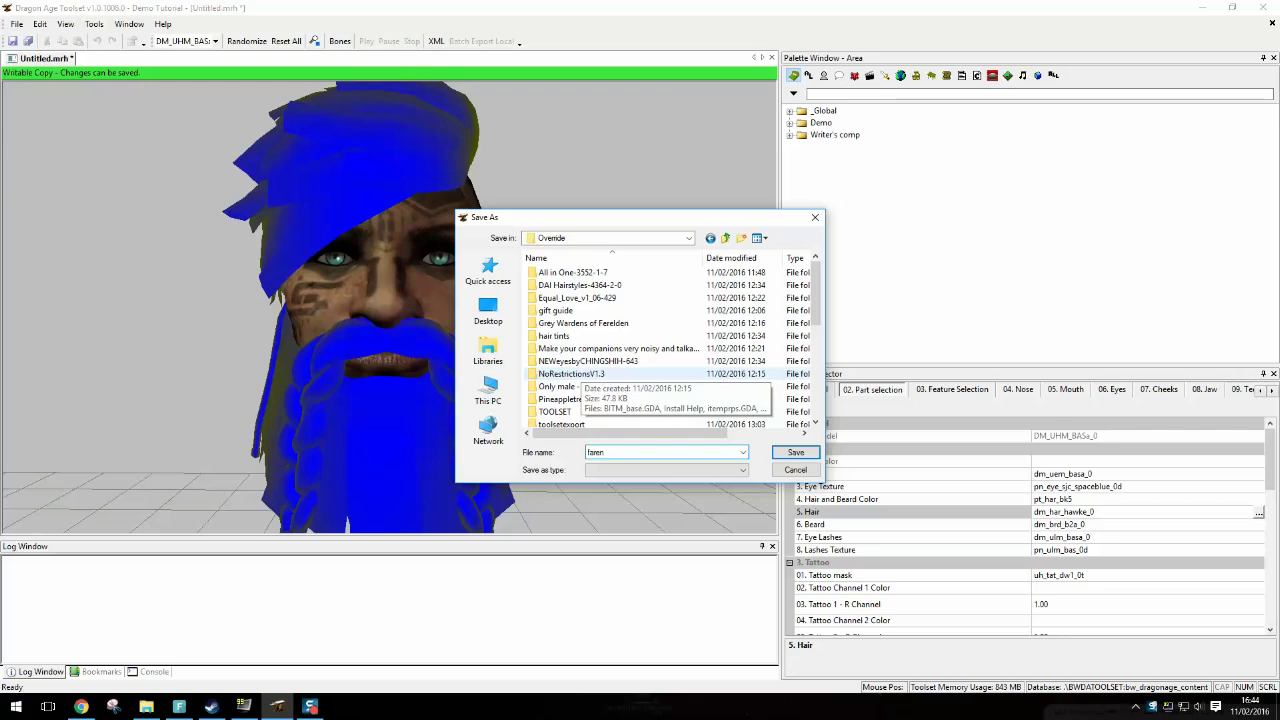
{"action": "type", "text": "_"}
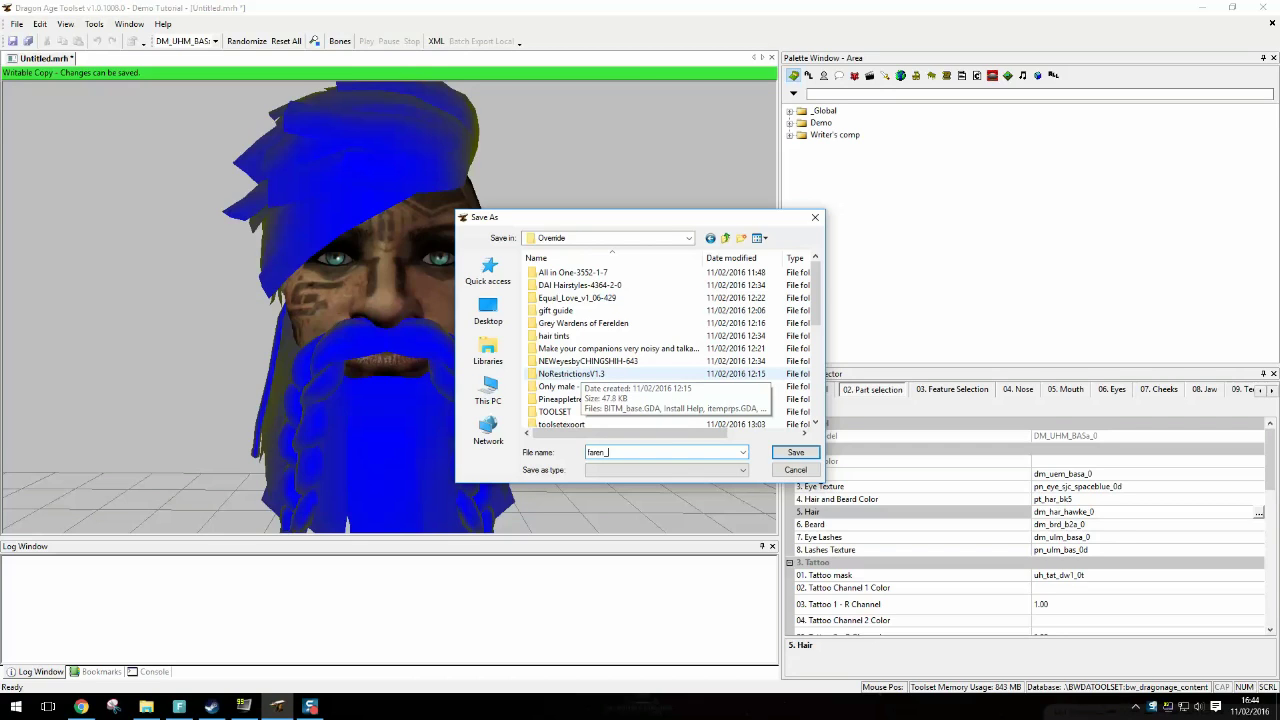
{"action": "type", "text": "dm"}
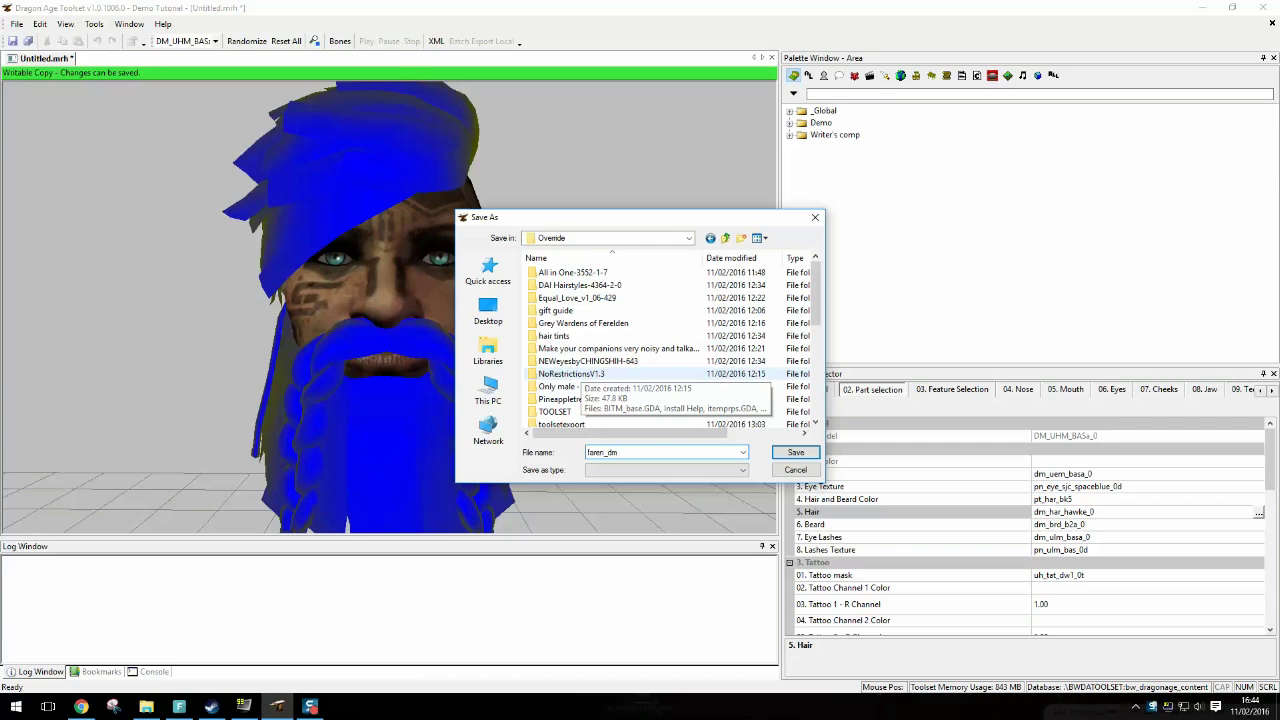
{"action": "left_click", "coordinate": [796, 452]}
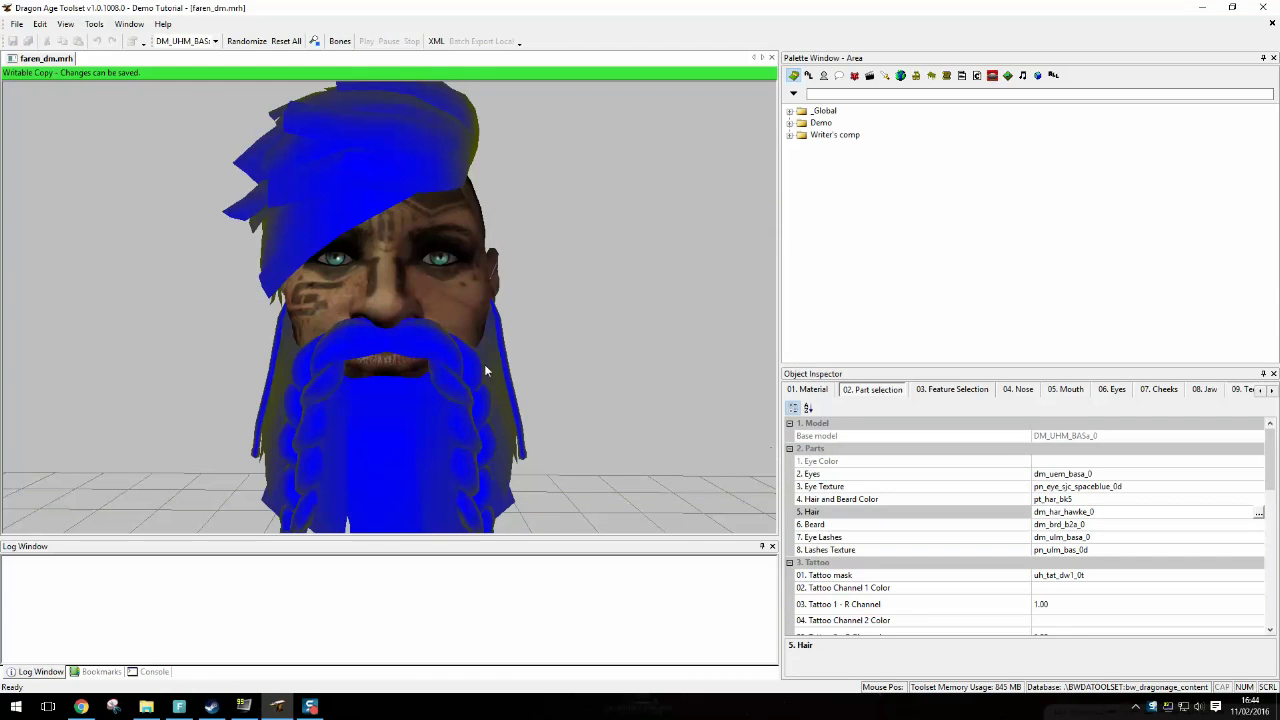
Step: Post the faren_dm morph to the local override folder via the viewport menu
{"action": "right_click", "coordinate": [488, 370]}
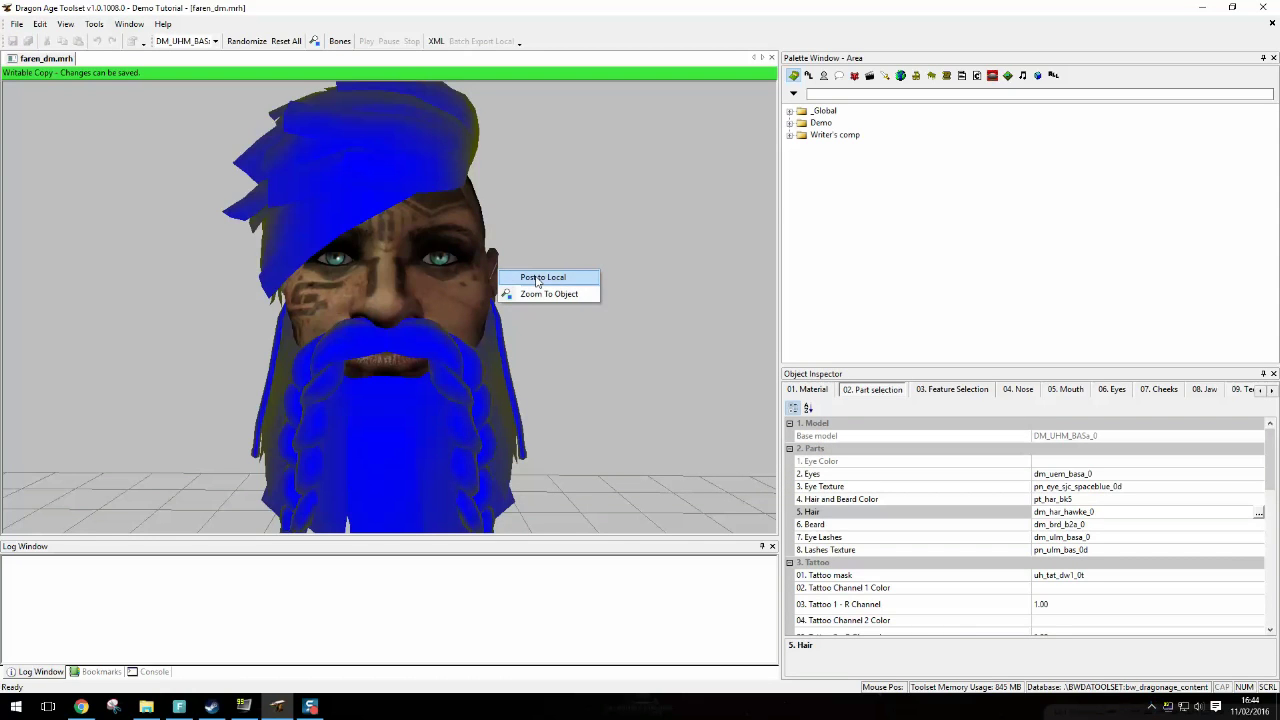
{"action": "left_click", "coordinate": [542, 276]}
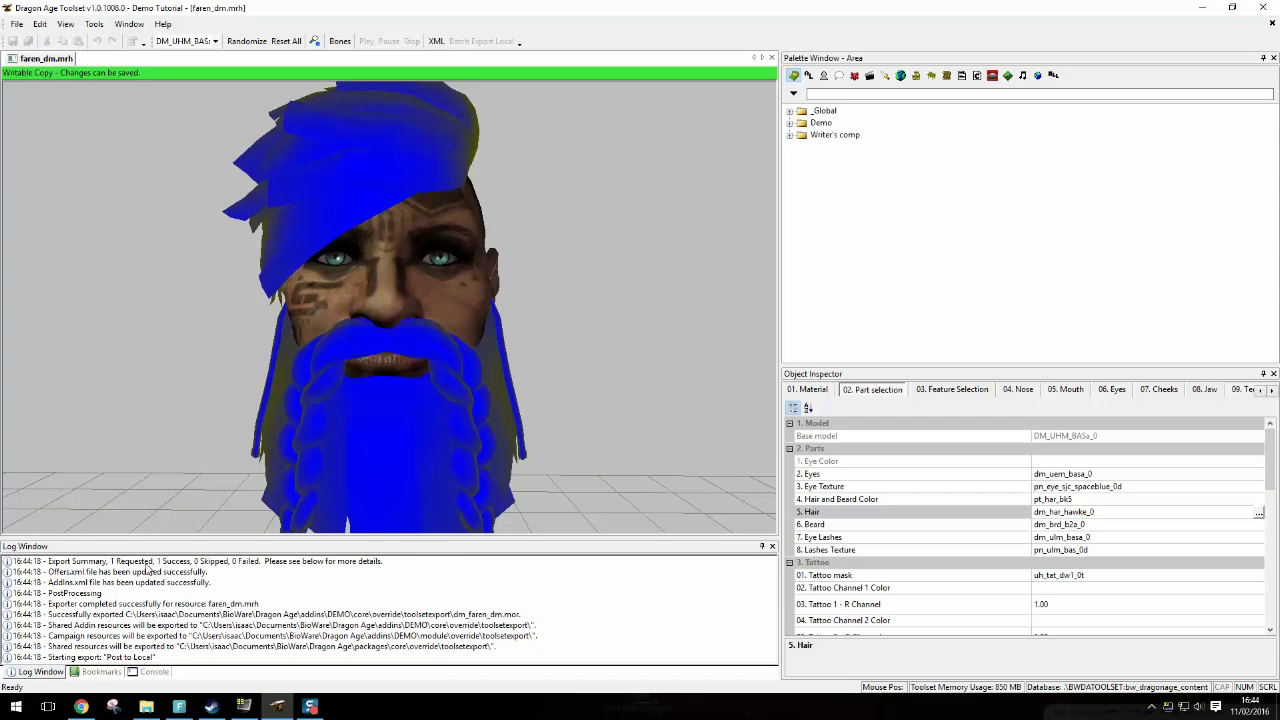
{"action": "mouse_move", "coordinate": [170, 576]}
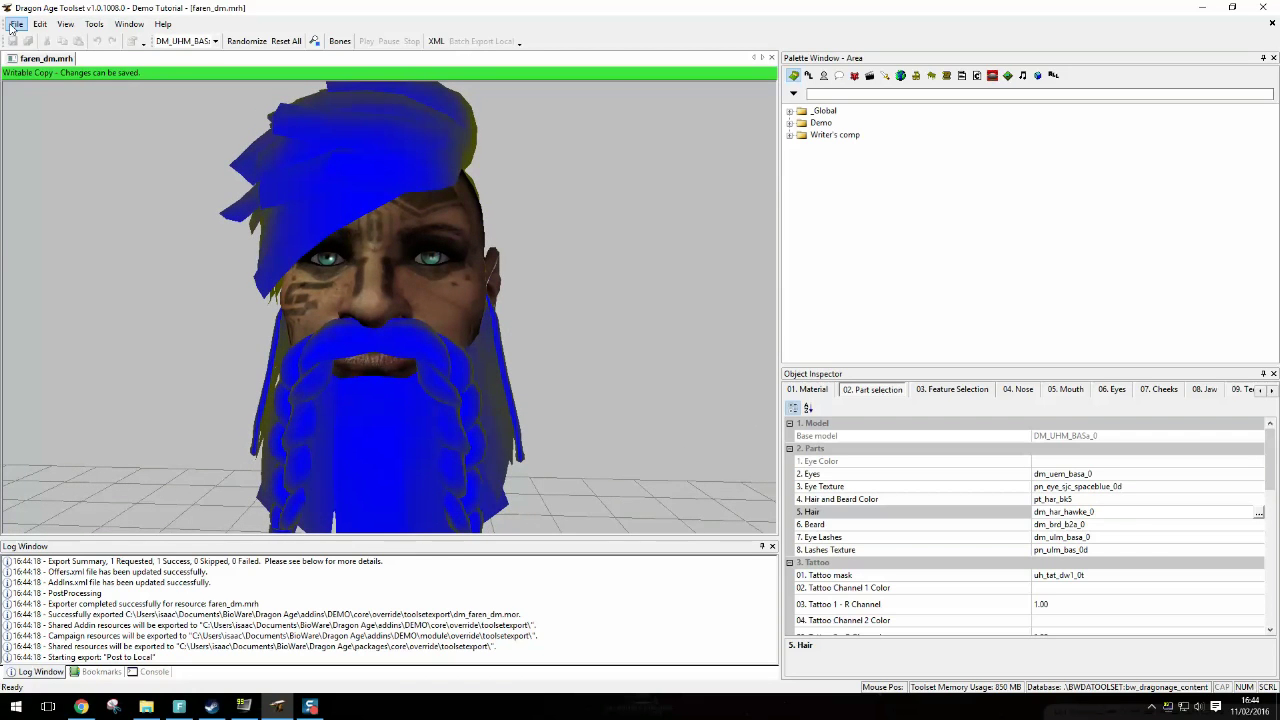
Step: Open firstsave.das from Characters > Faren > Saves > Slot_1
{"action": "left_click", "coordinate": [16, 24]}
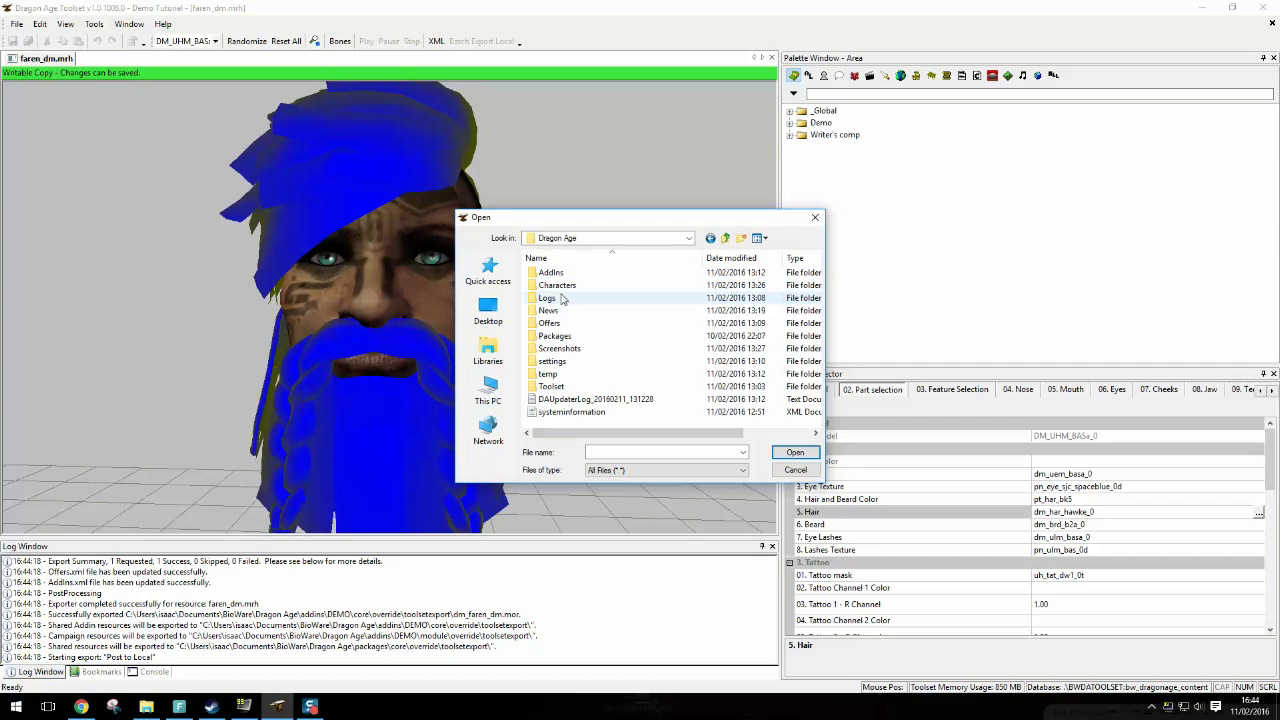
{"action": "double_click", "coordinate": [556, 284]}
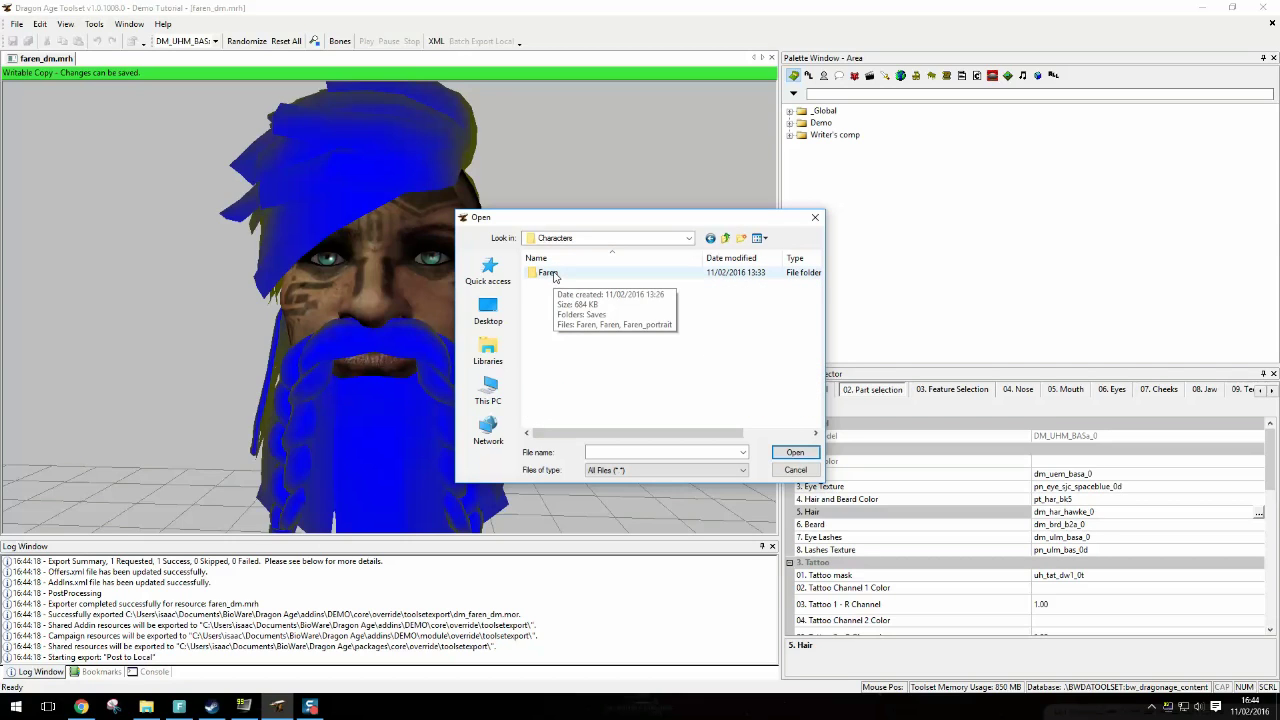
{"action": "double_click", "coordinate": [548, 272]}
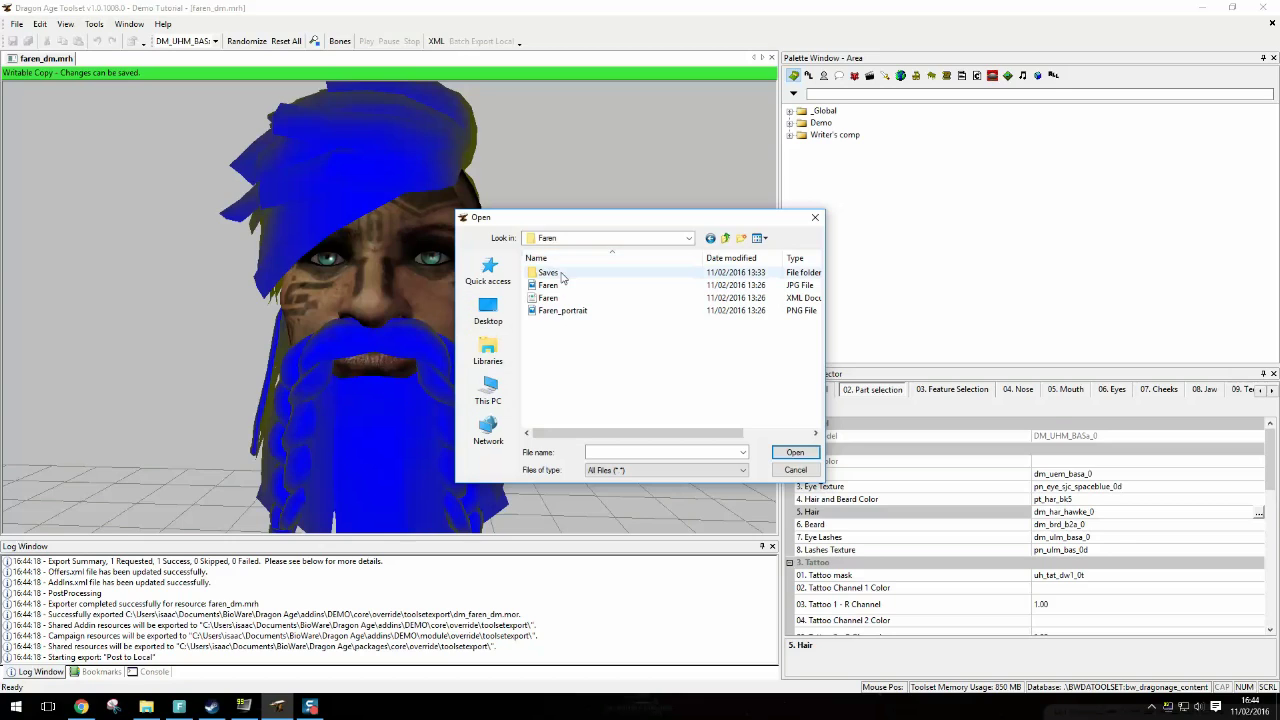
{"action": "double_click", "coordinate": [548, 272]}
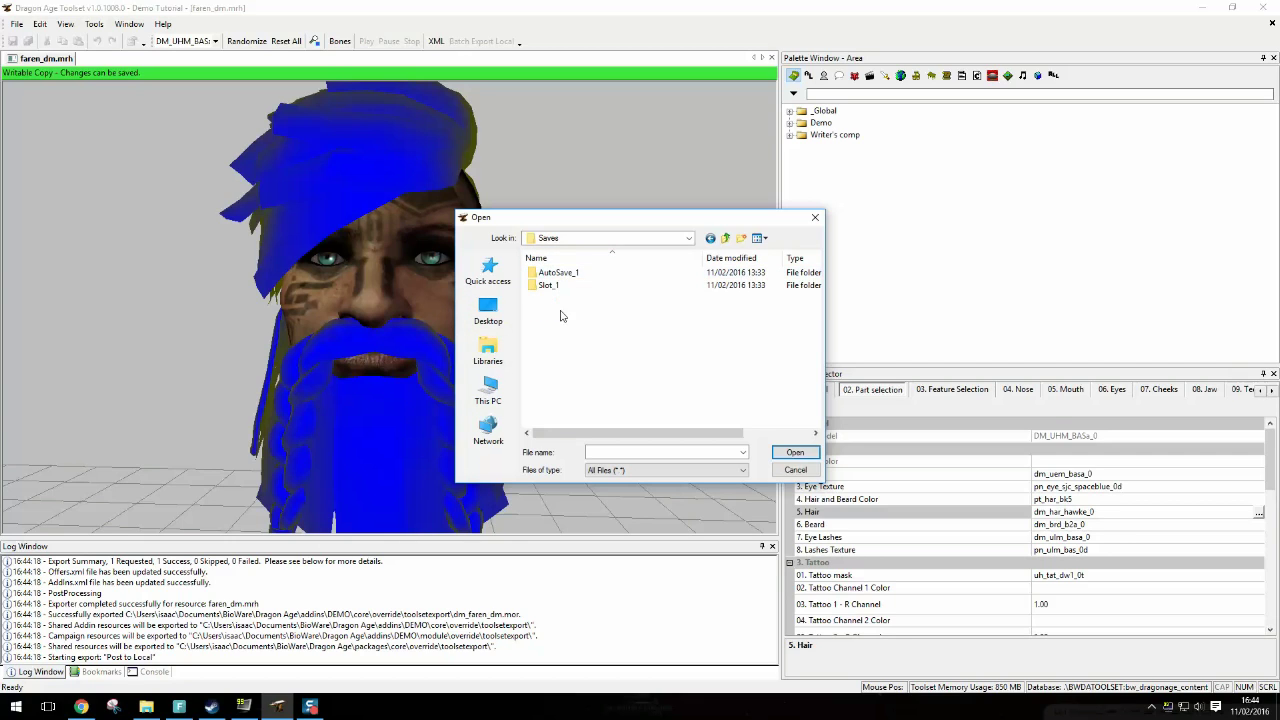
{"action": "mouse_move", "coordinate": [548, 284]}
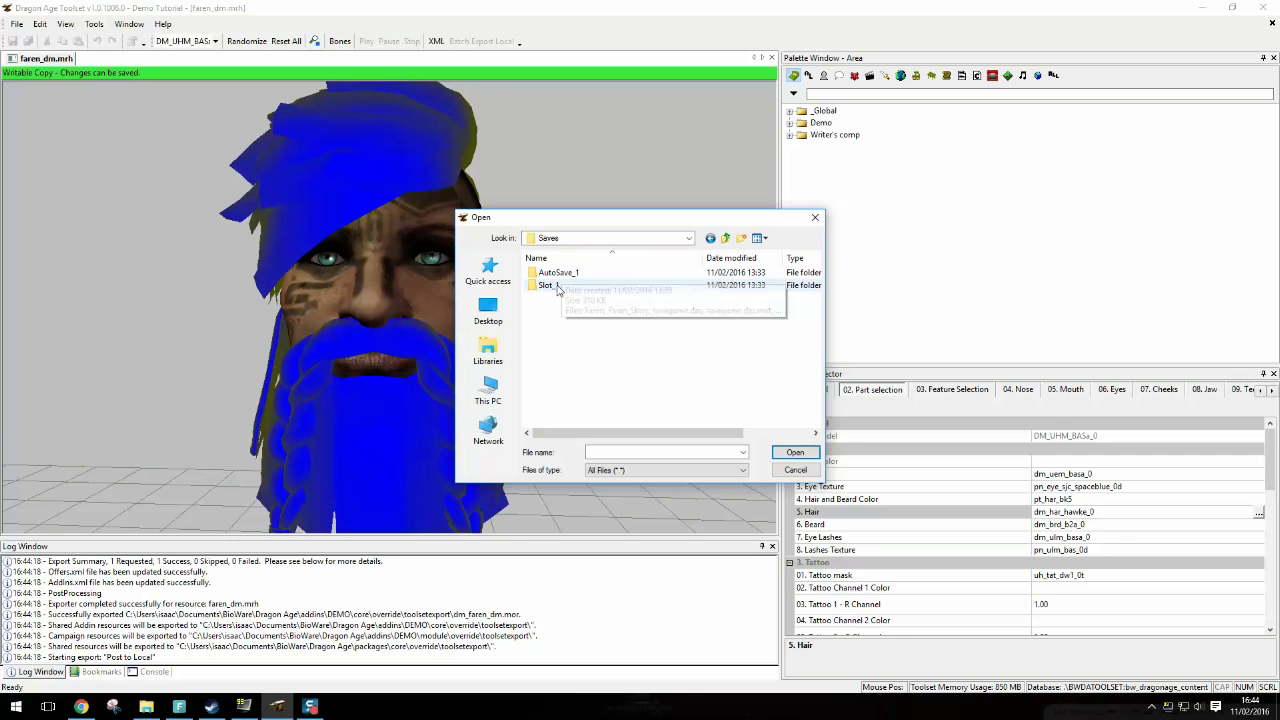
{"action": "double_click", "coordinate": [544, 284]}
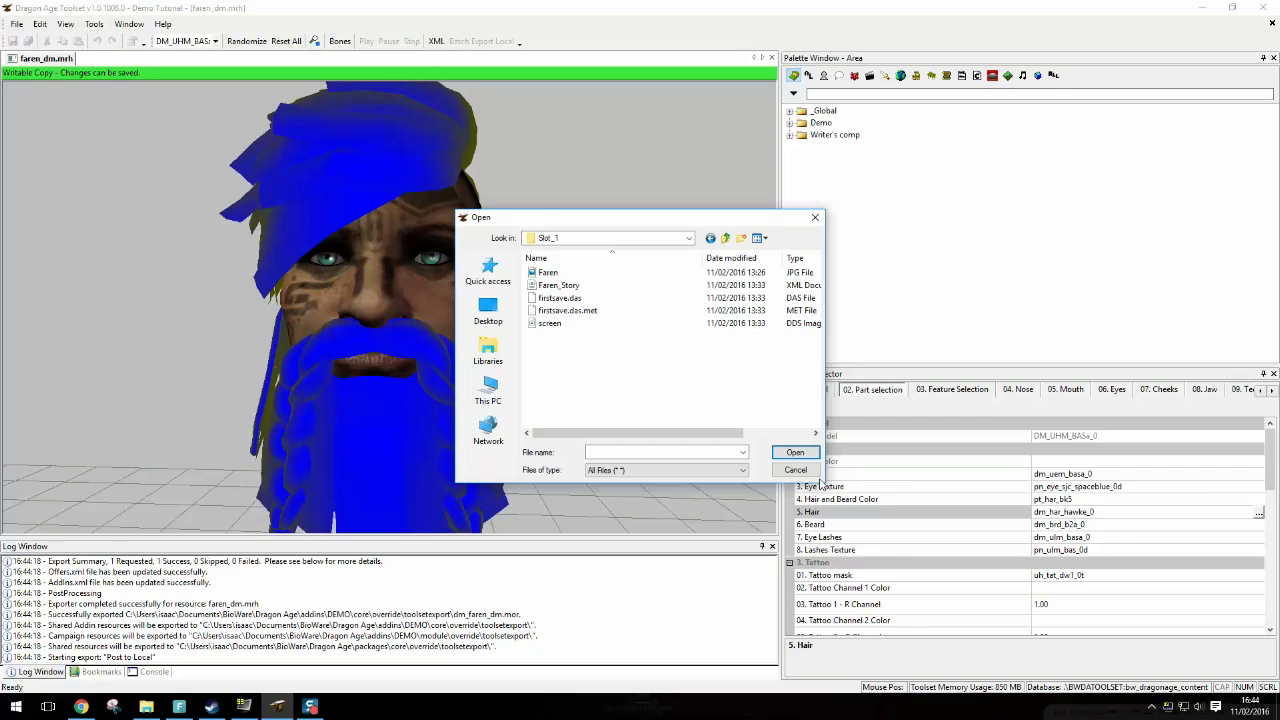
{"action": "left_click", "coordinate": [560, 298]}
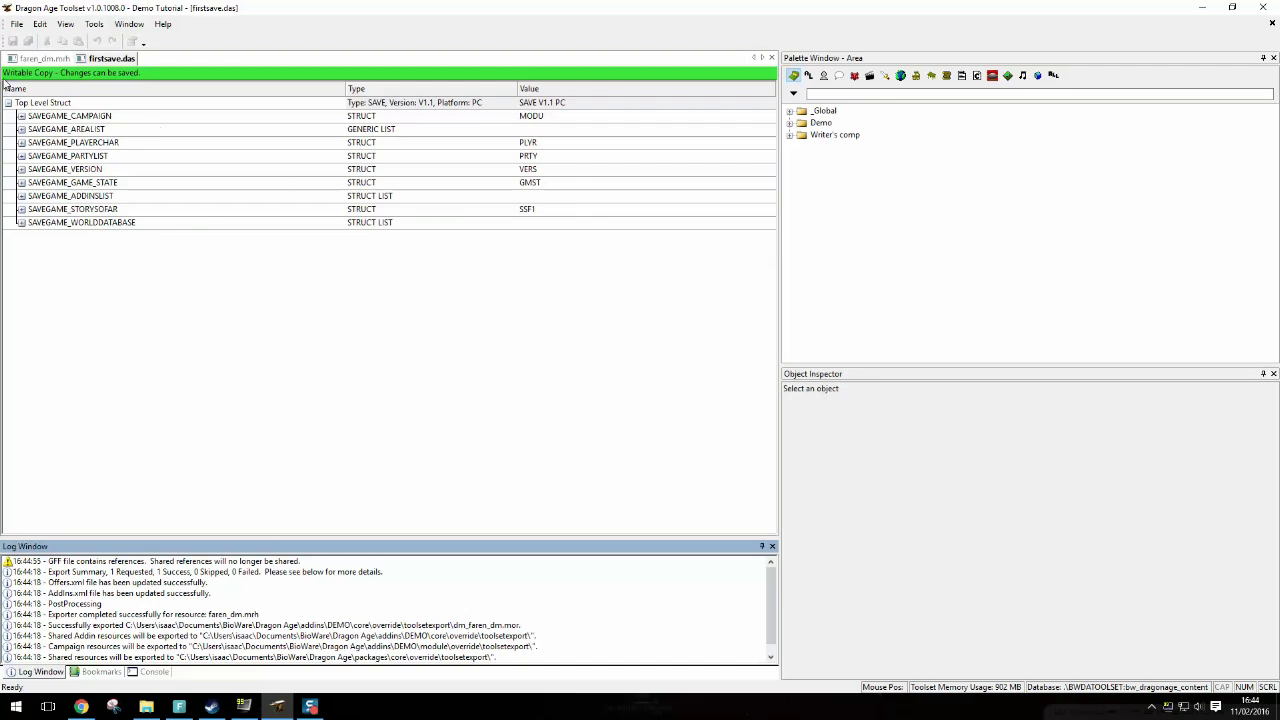
{"action": "mouse_move", "coordinate": [804, 580]}
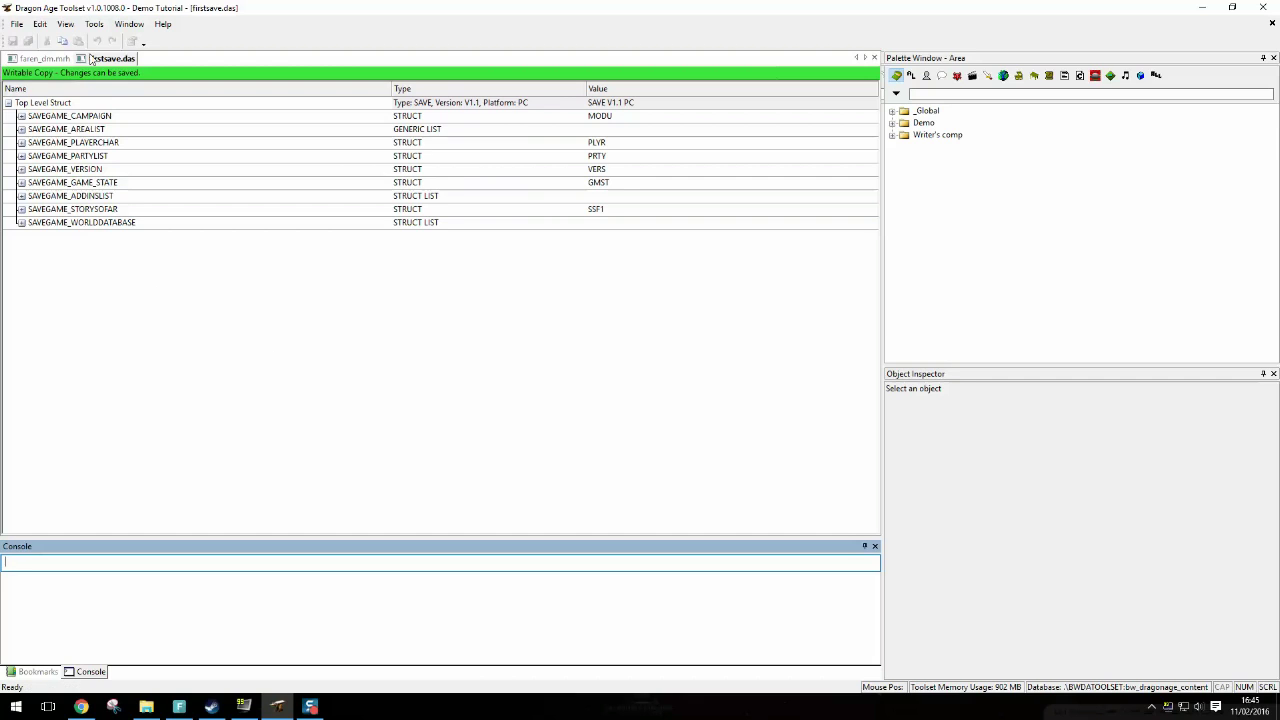
Step: Expand SAVEGAME_PLAYERCHAR to its appearance entries and begin editing SAVEGAME_APPEARANCE_MORPH_NAME
{"action": "left_click", "coordinate": [22, 142]}
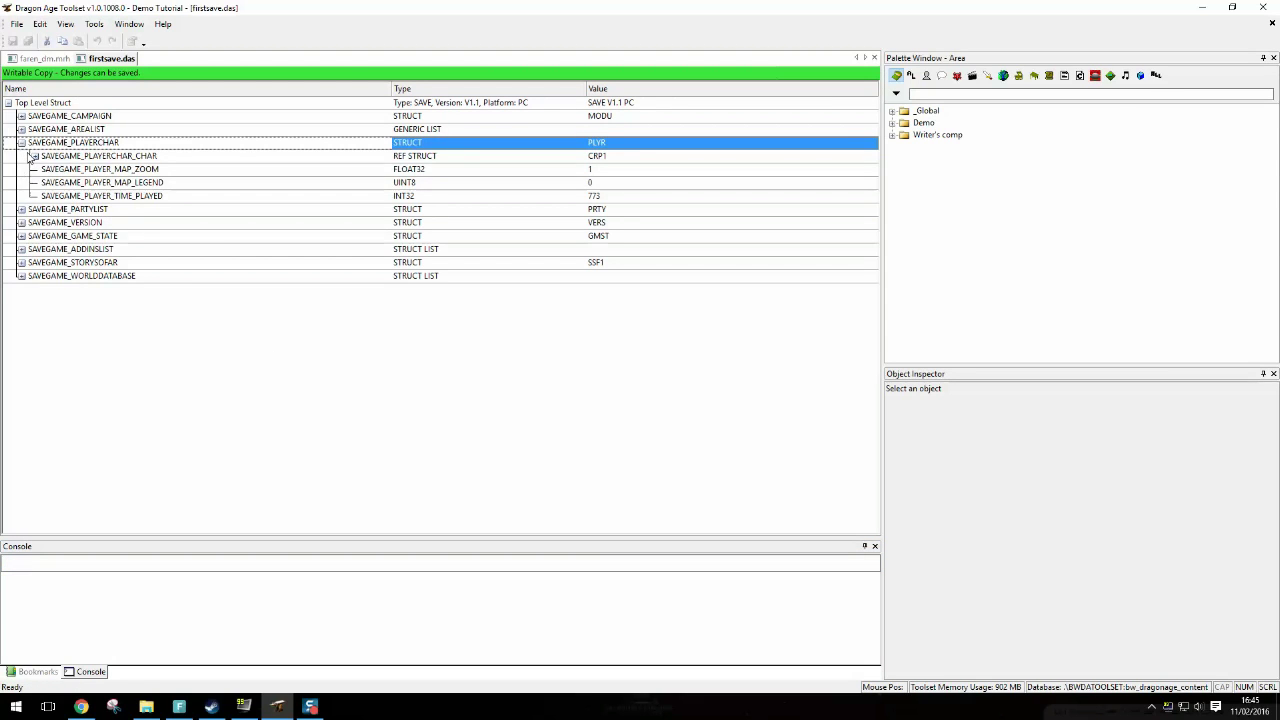
{"action": "left_click", "coordinate": [32, 156]}
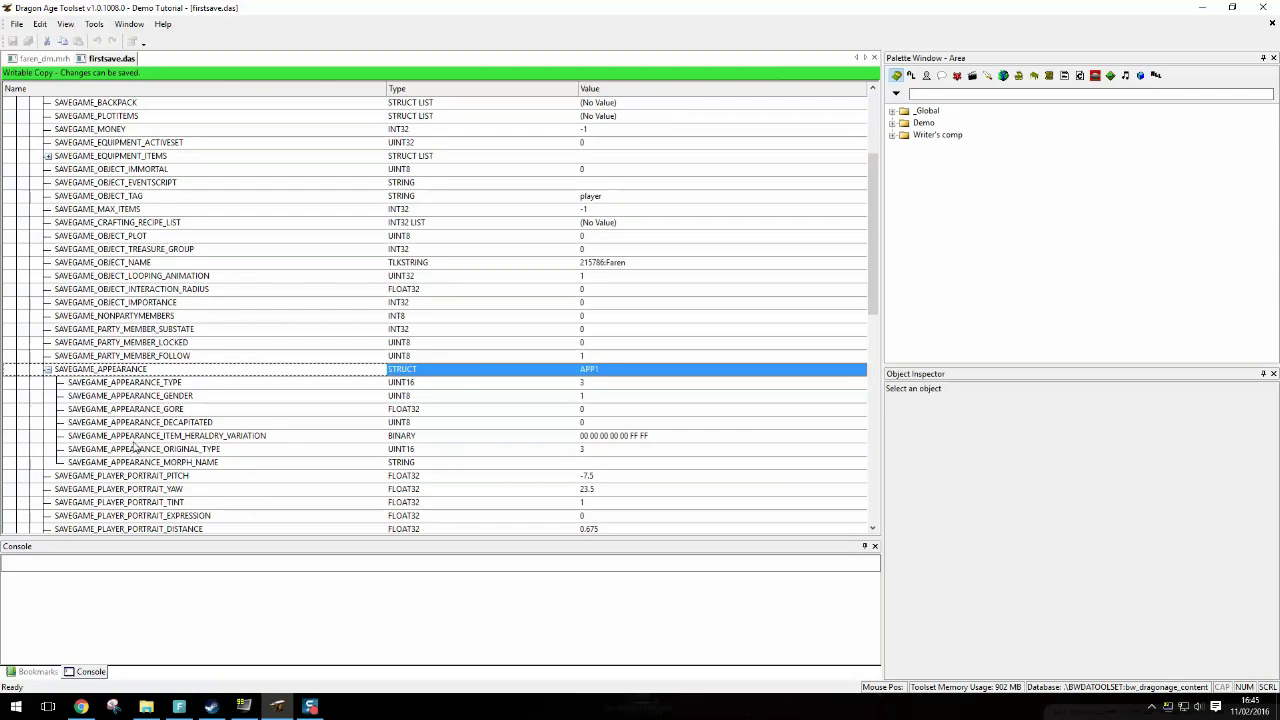
{"action": "left_click", "coordinate": [144, 462]}
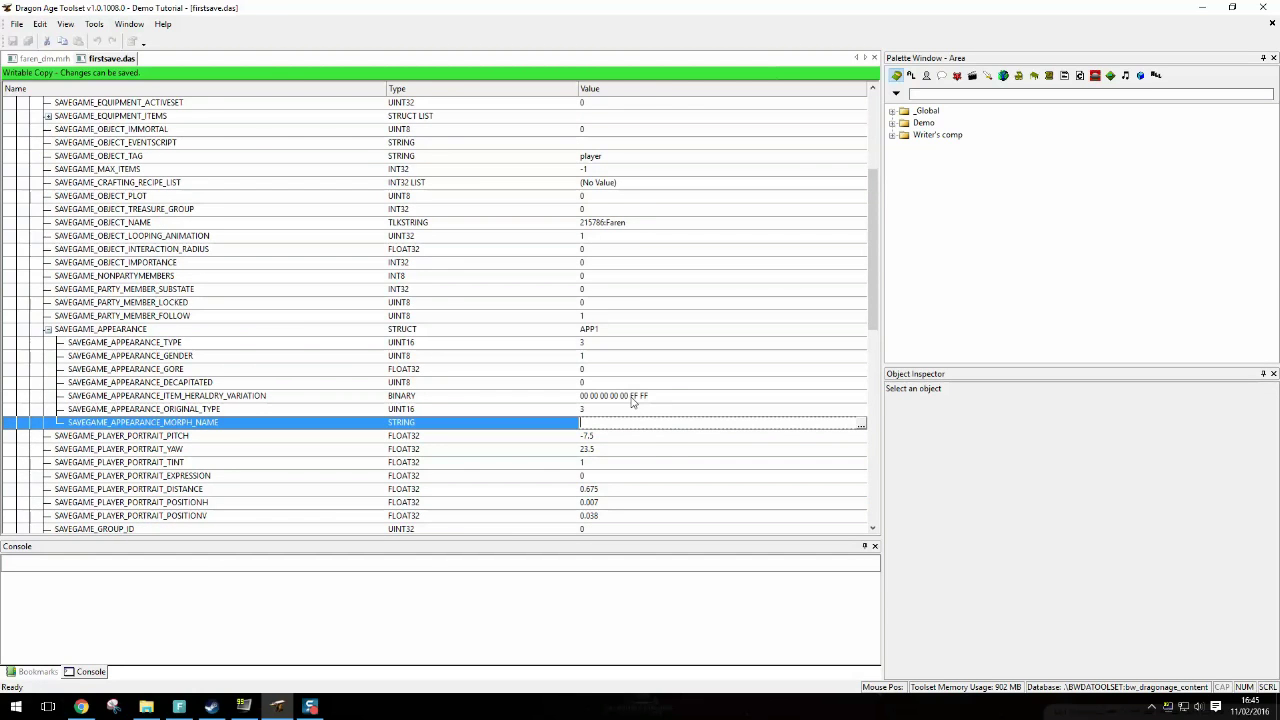
Step: Enter faren_dm as the appearance morph name and save the save file
{"action": "type", "text": "faren_"}
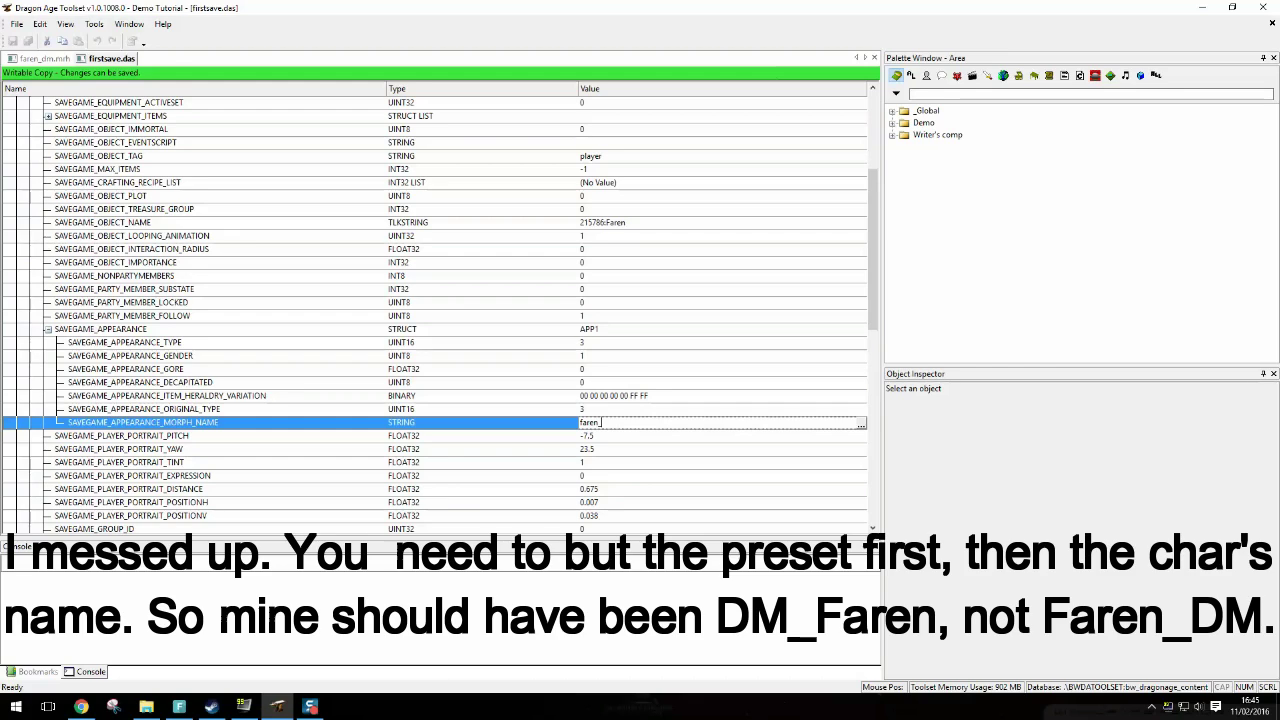
{"action": "type", "text": "dm"}
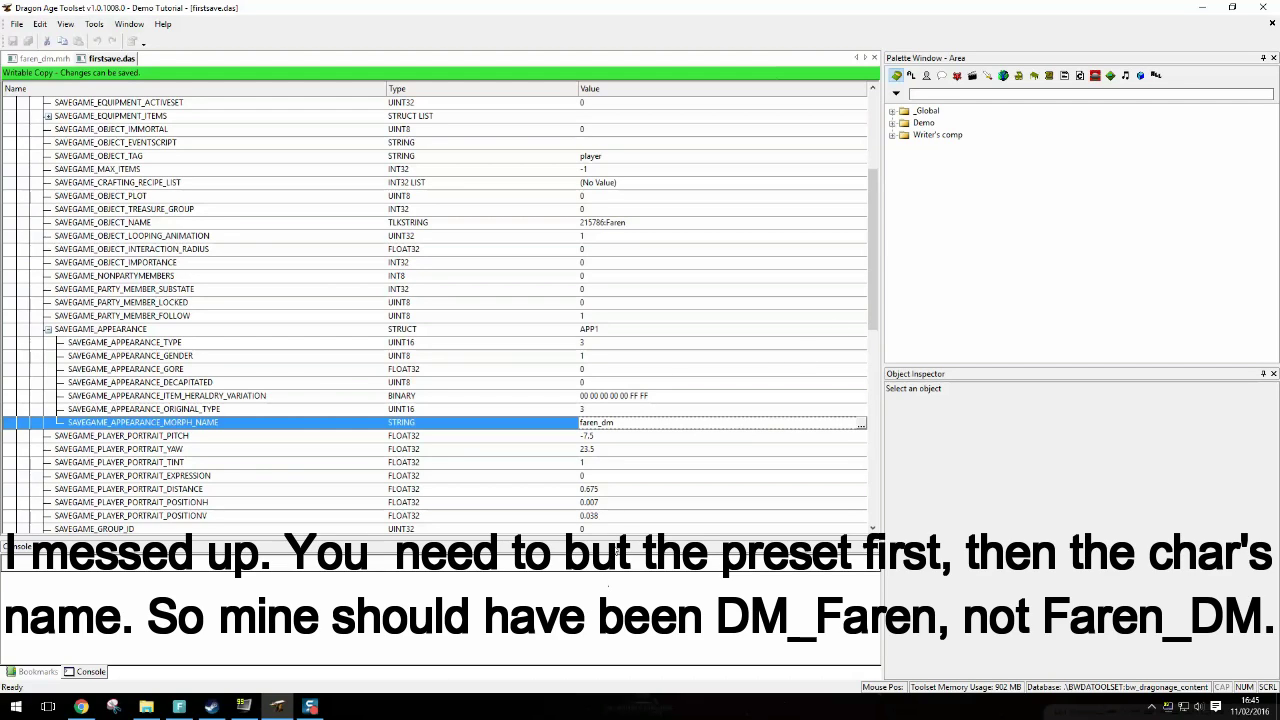
{"action": "right_click", "coordinate": [640, 422]}
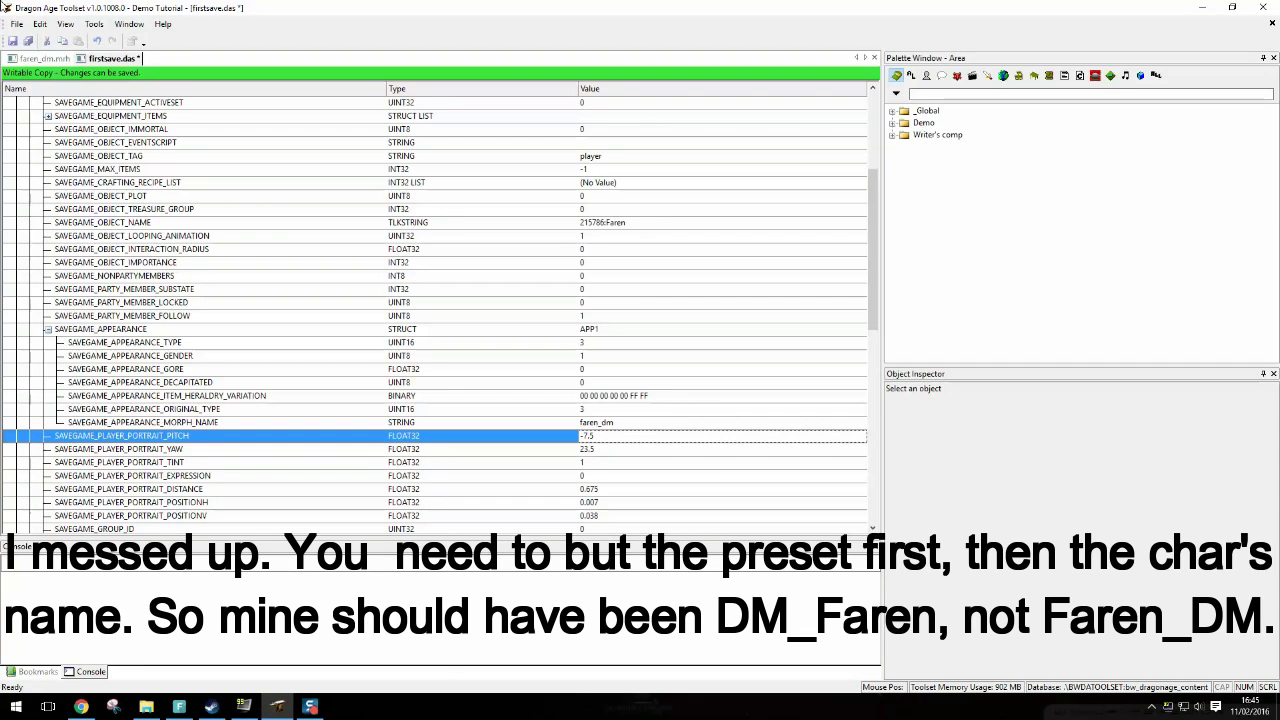
{"action": "left_click", "coordinate": [16, 24]}
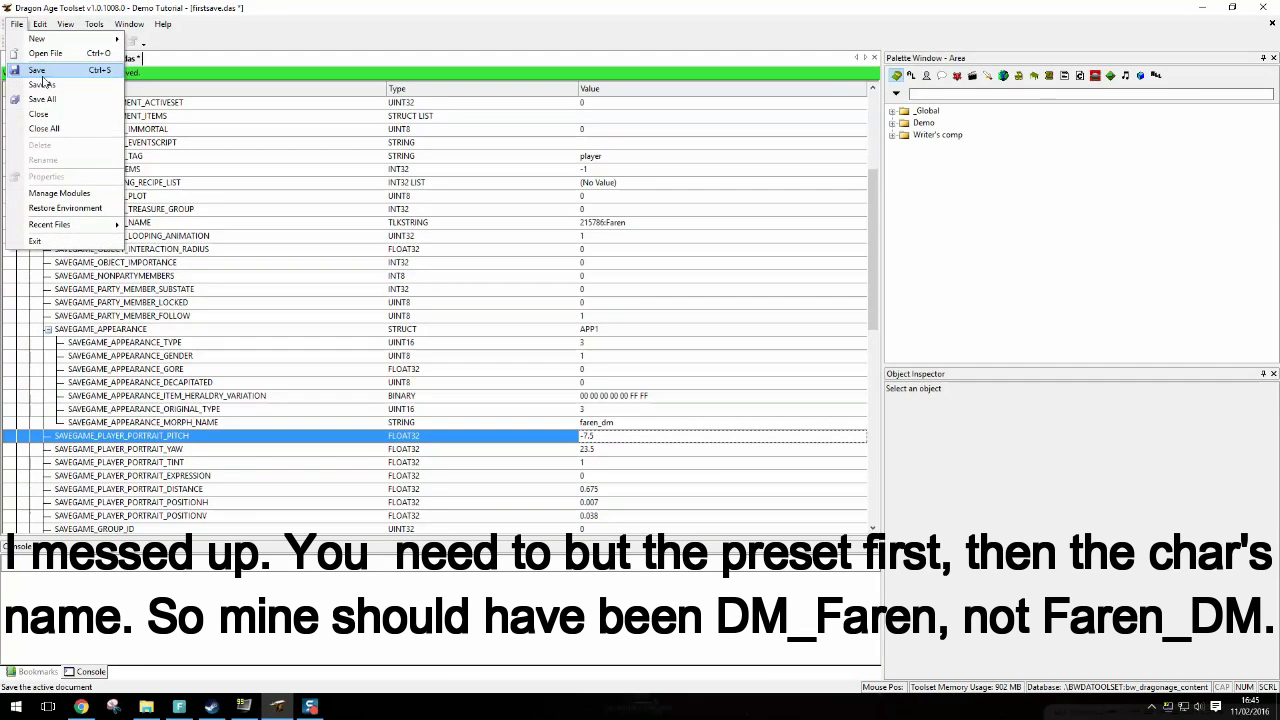
{"action": "left_click", "coordinate": [36, 68]}
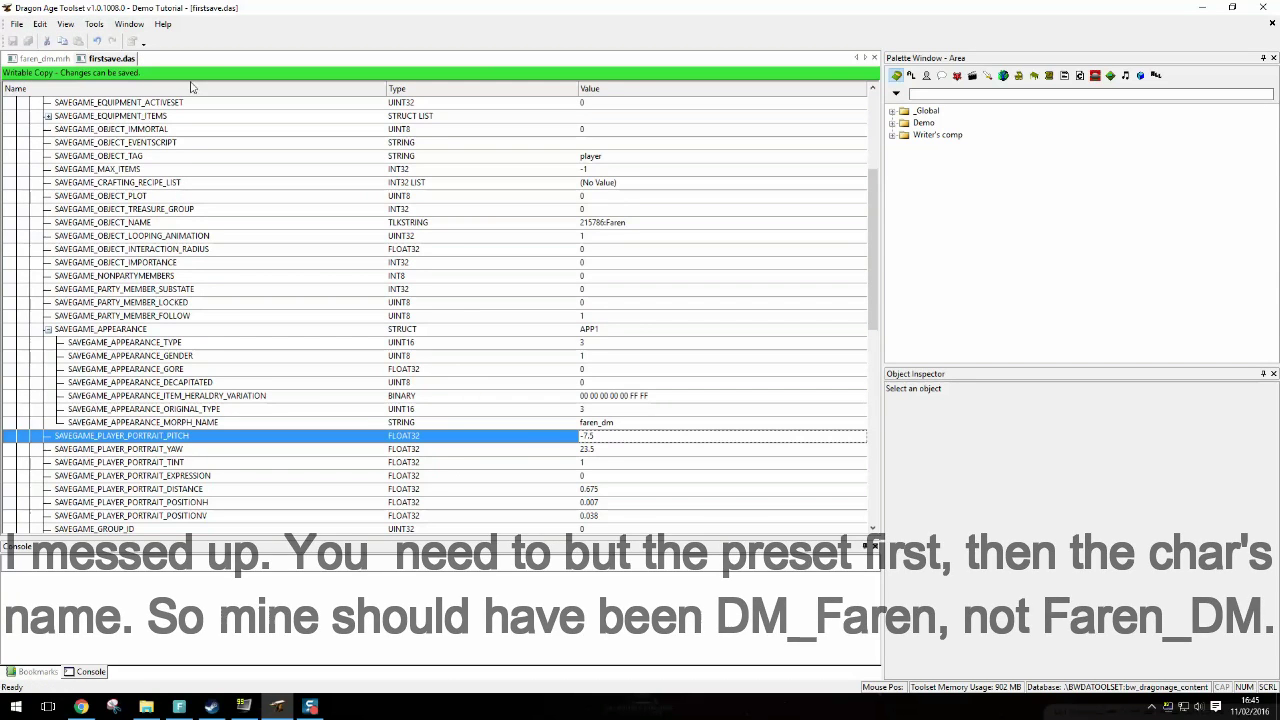